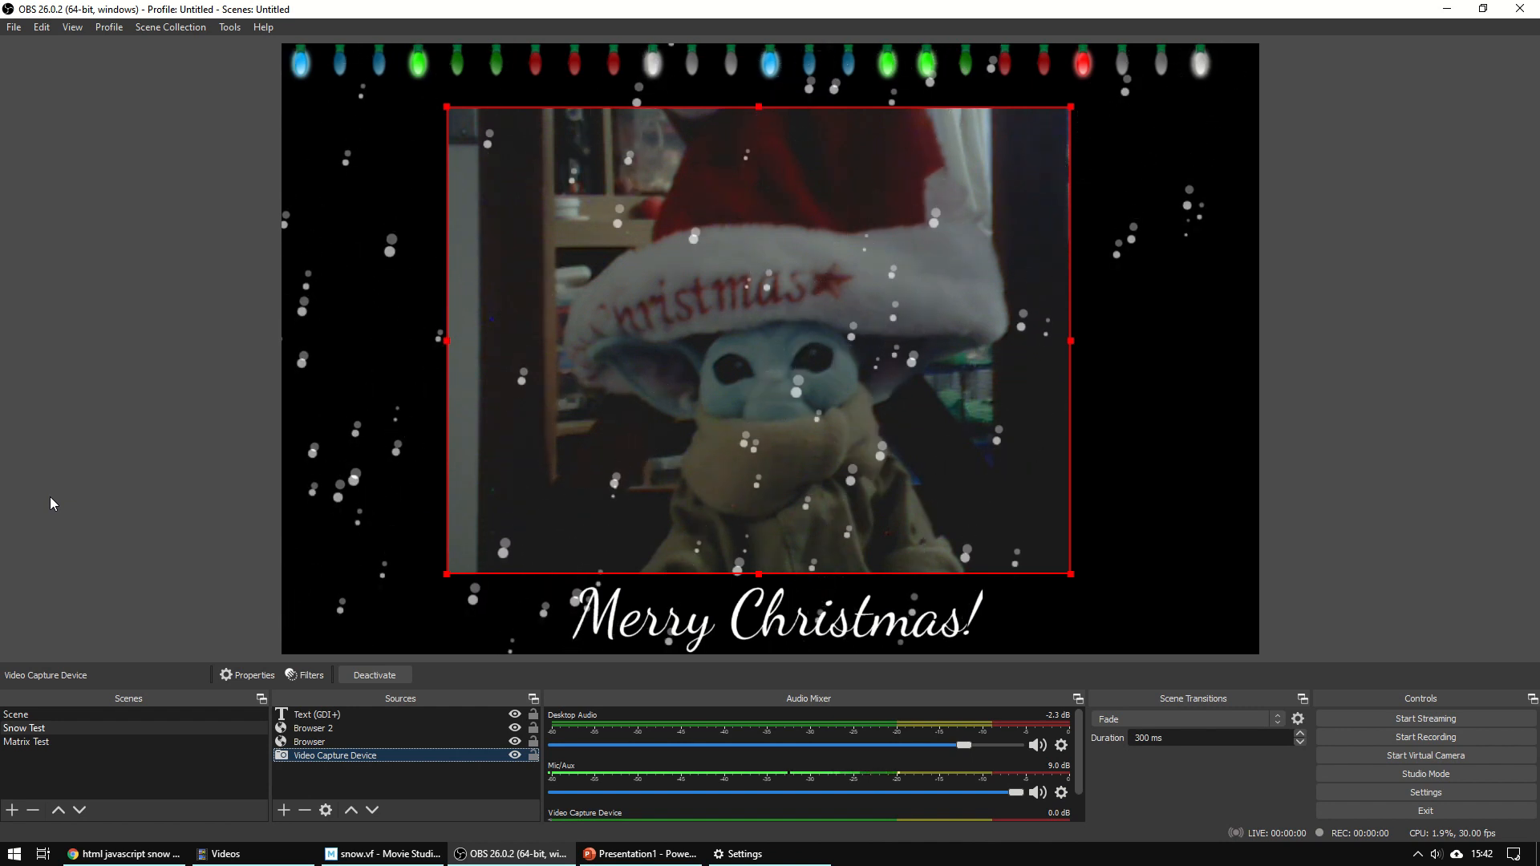
pyautogui.moveTo(6, 47)
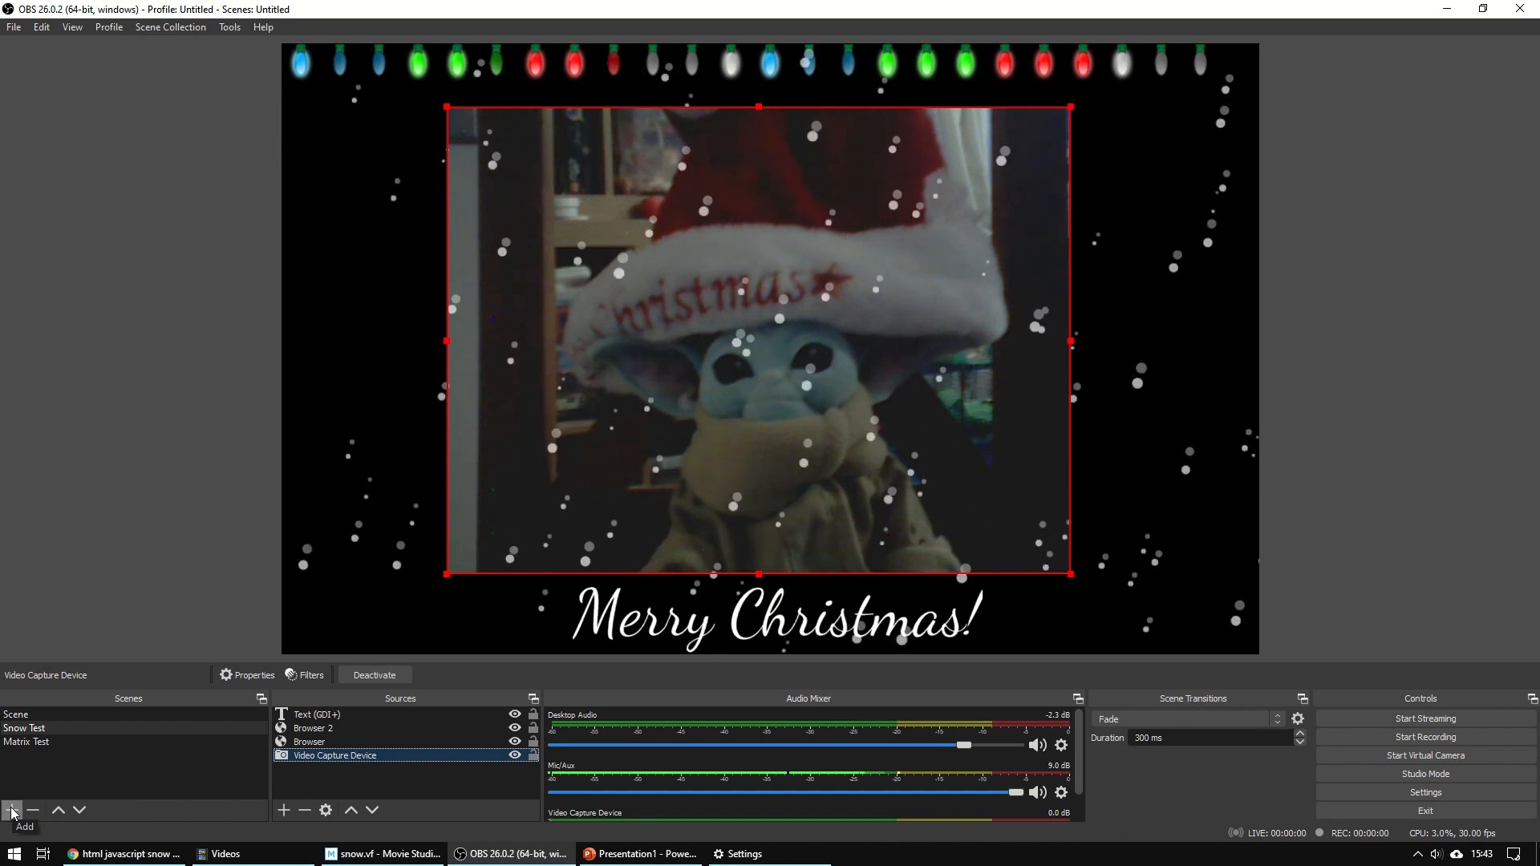
# - Add a new empty scene named Snow, replacing the default scene name
pyautogui.click(11, 811)
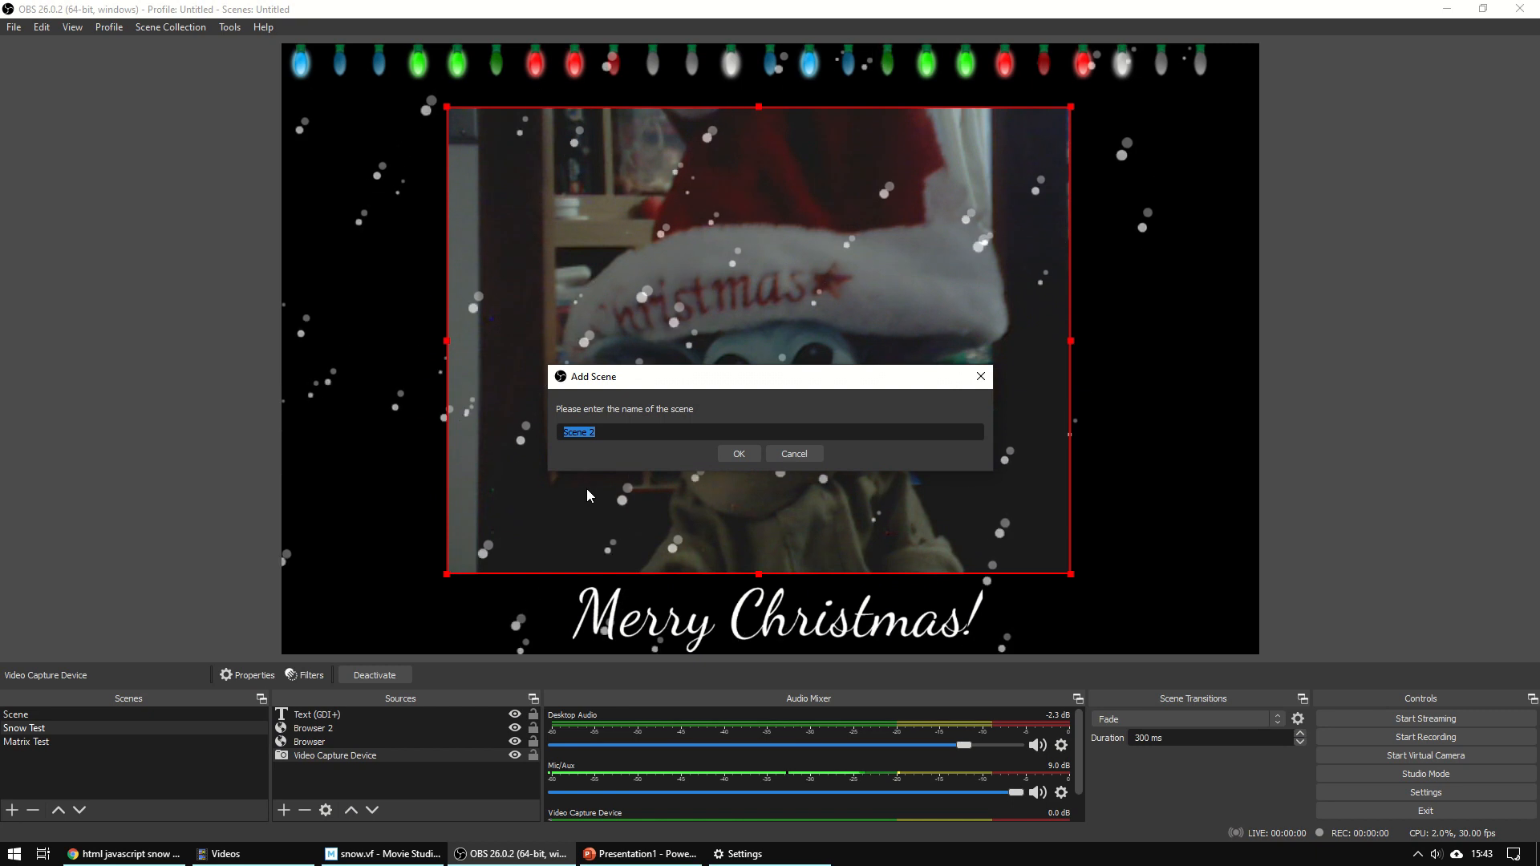
pyautogui.press('delete')
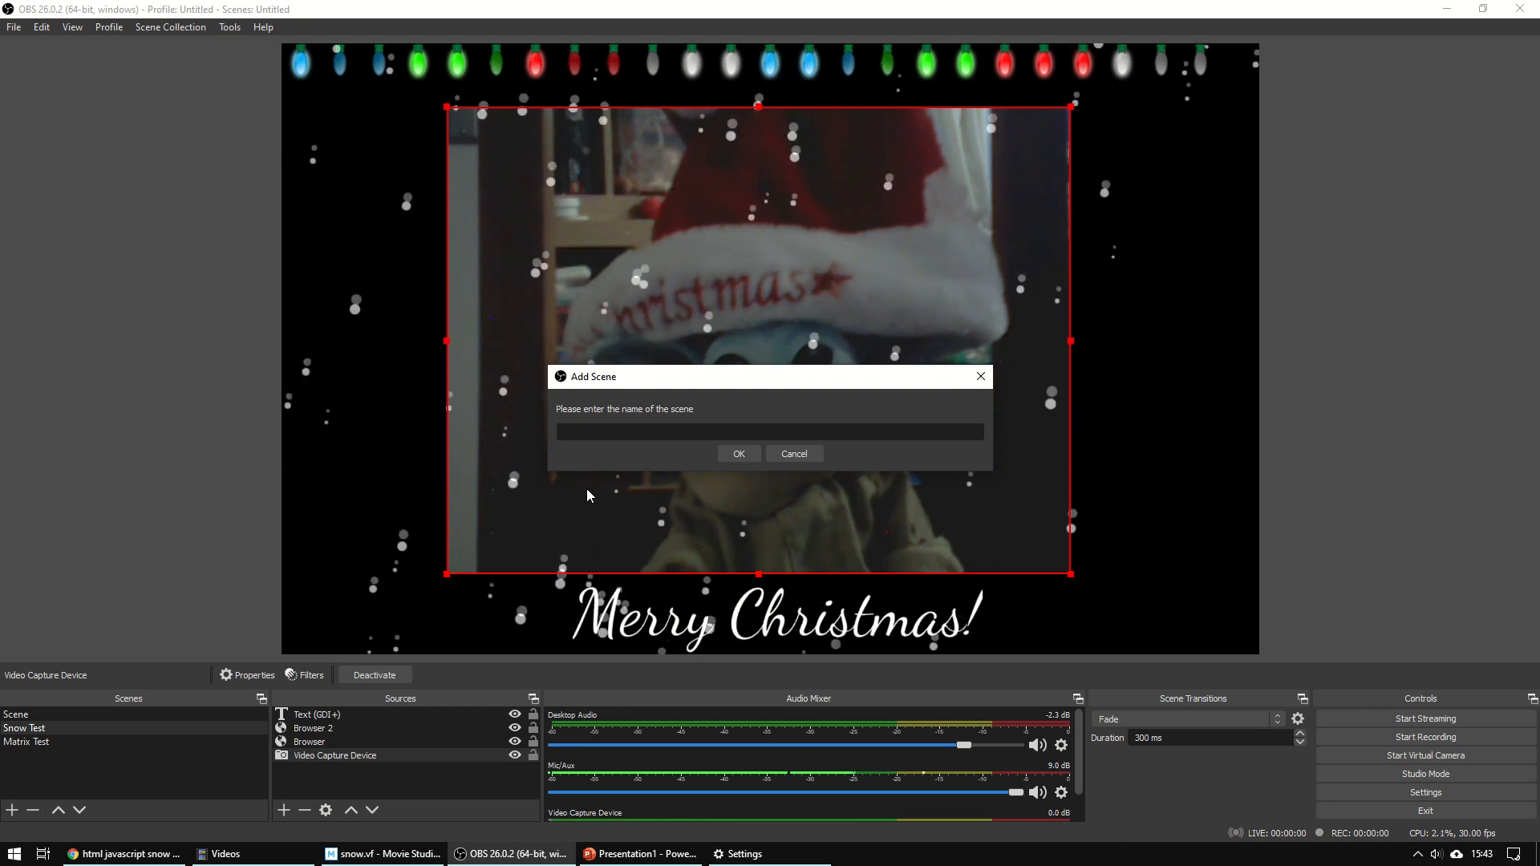
pyautogui.click(738, 453)
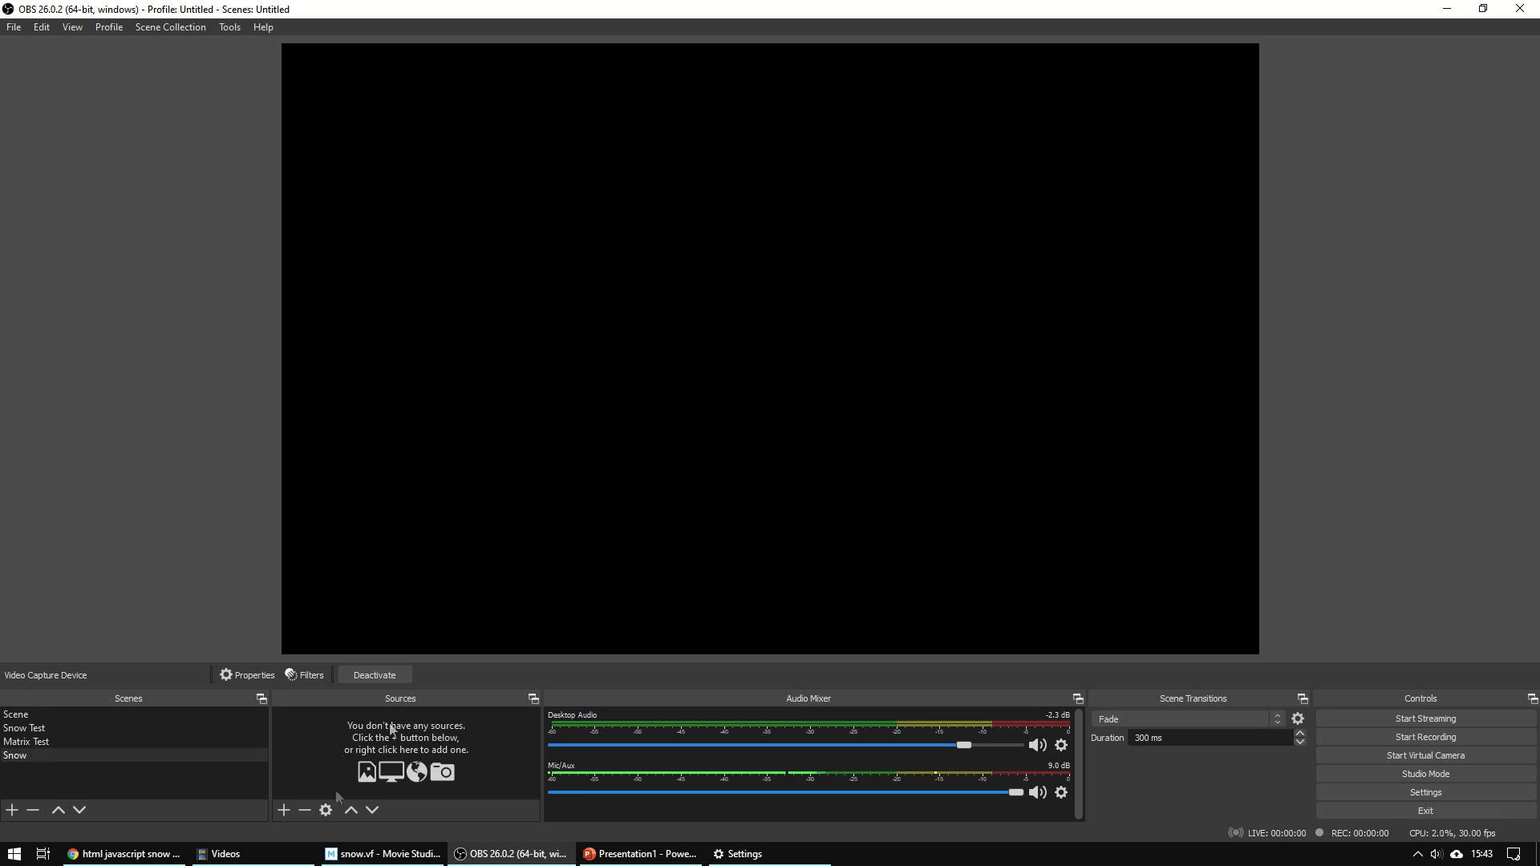
# - Add a Video Capture Device source using the USB PC Camera as its device
pyautogui.click(284, 811)
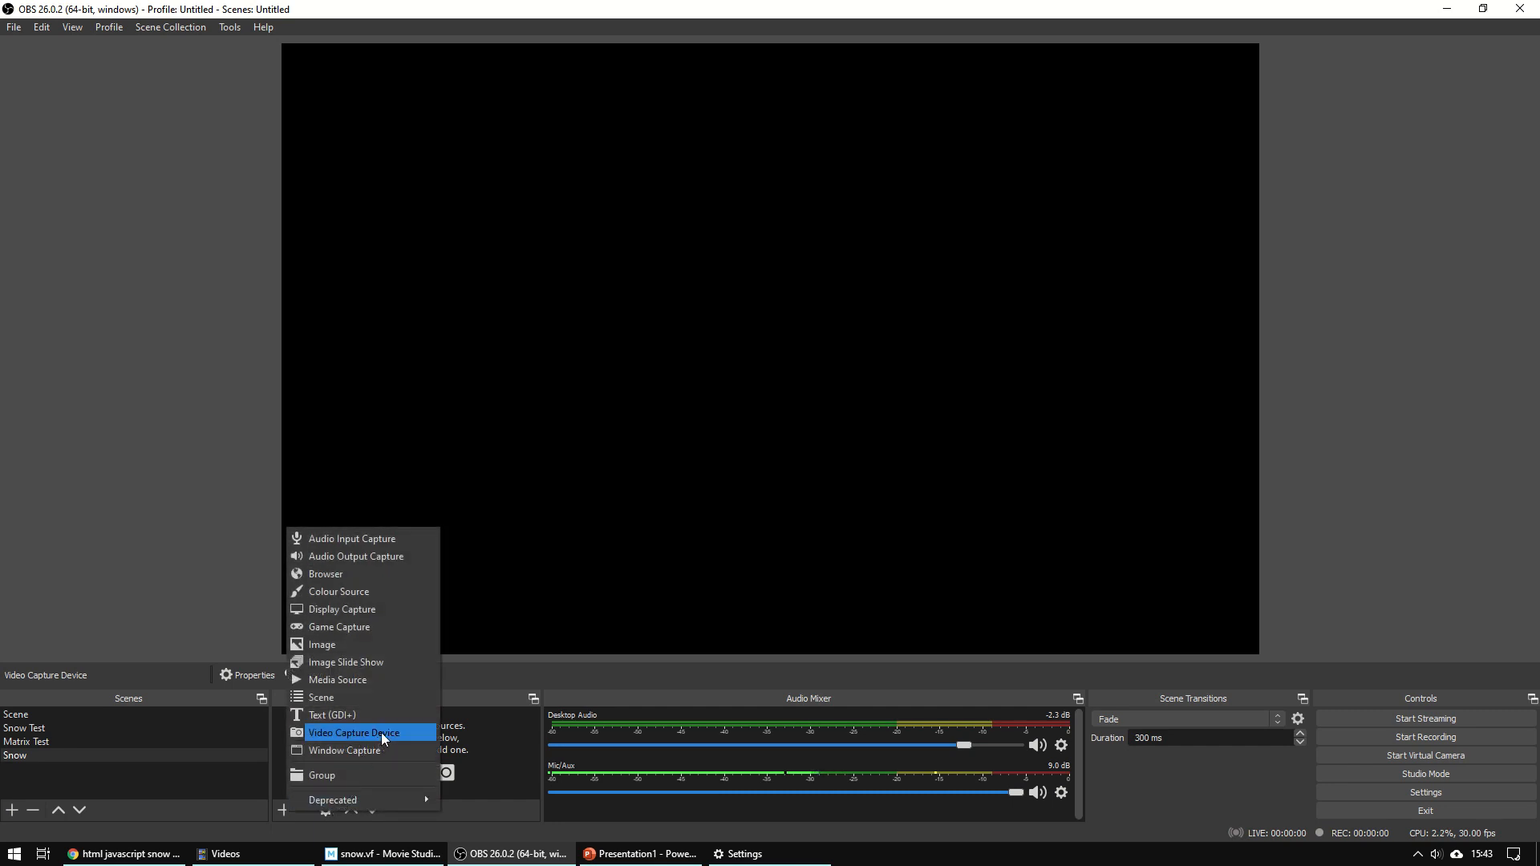
pyautogui.click(353, 733)
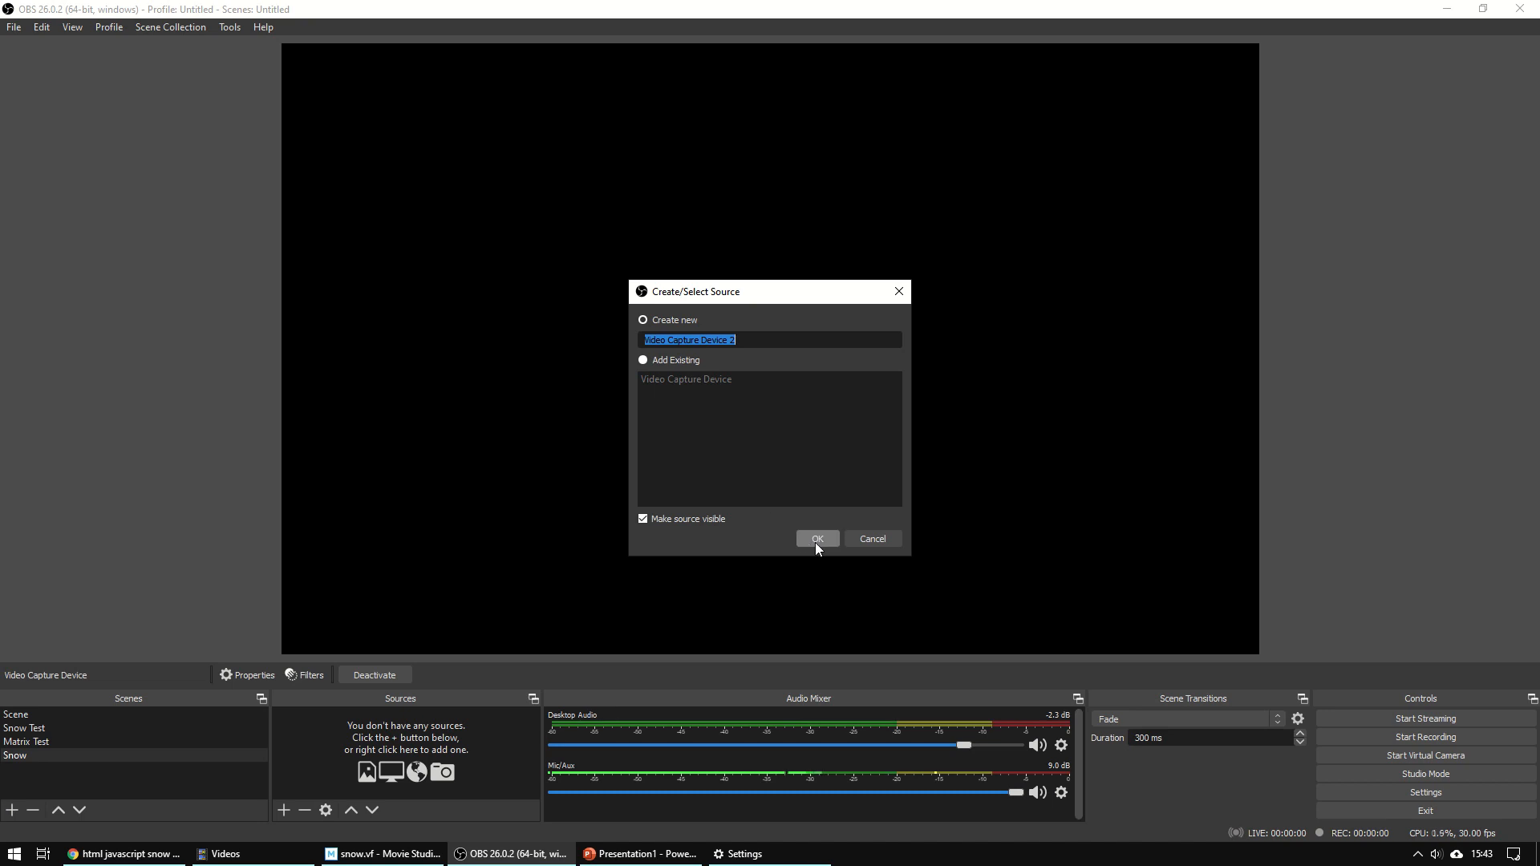
pyautogui.click(817, 539)
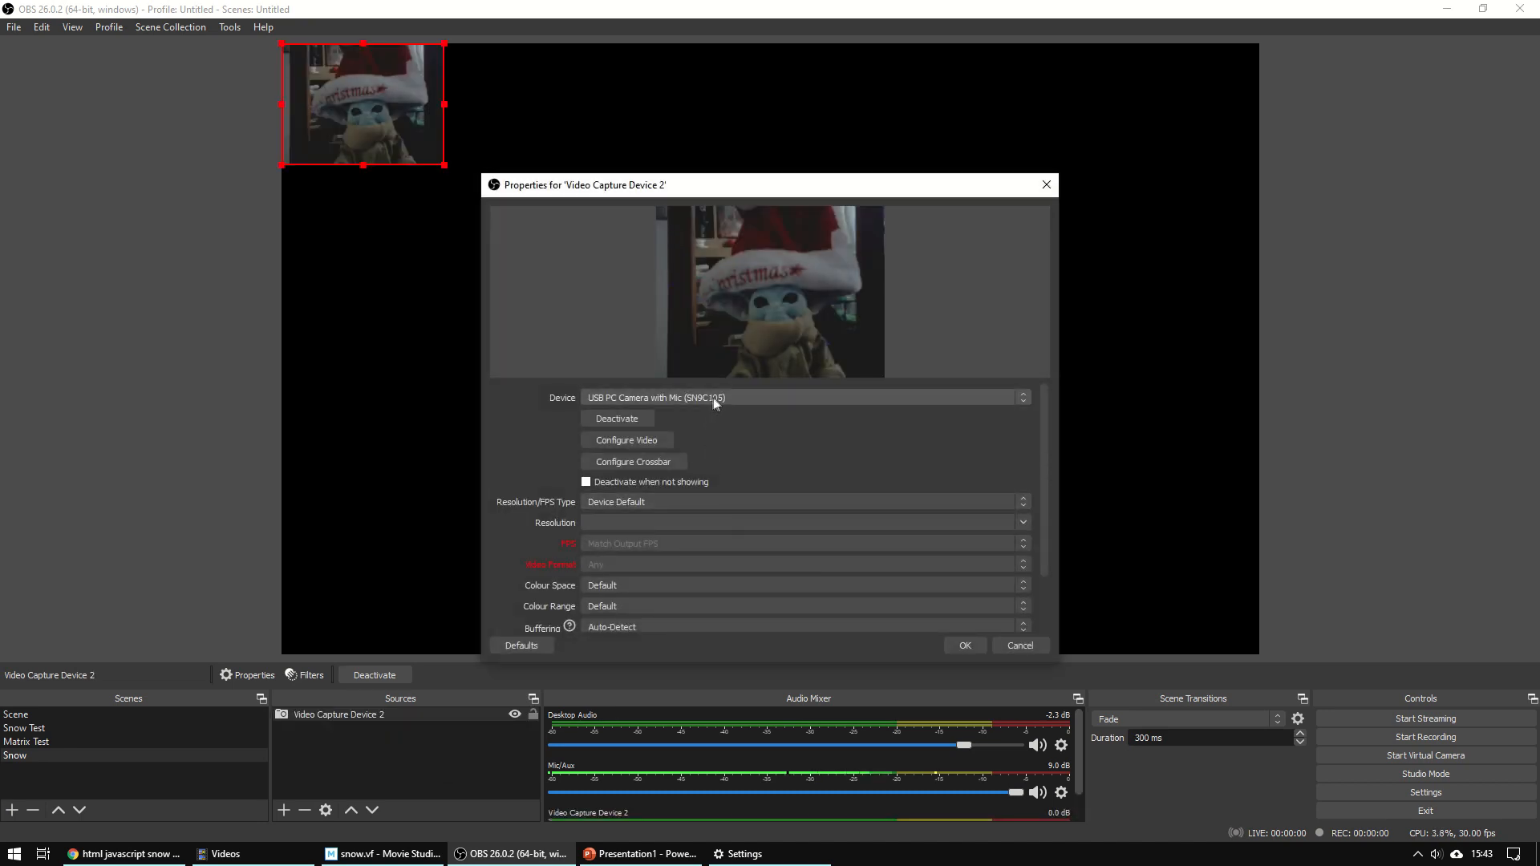
pyautogui.click(1022, 398)
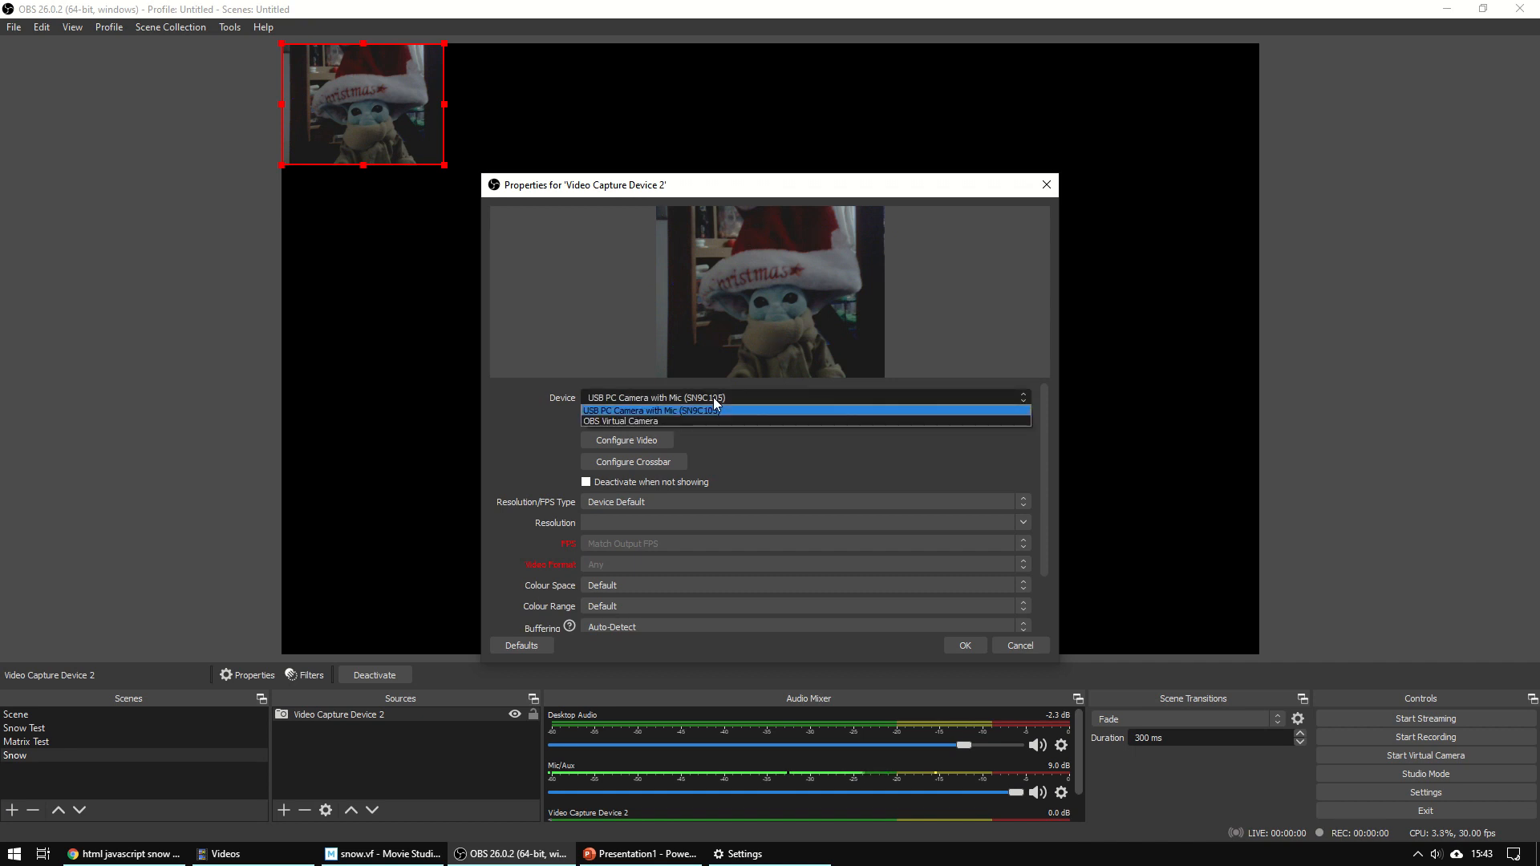
pyautogui.click(652, 410)
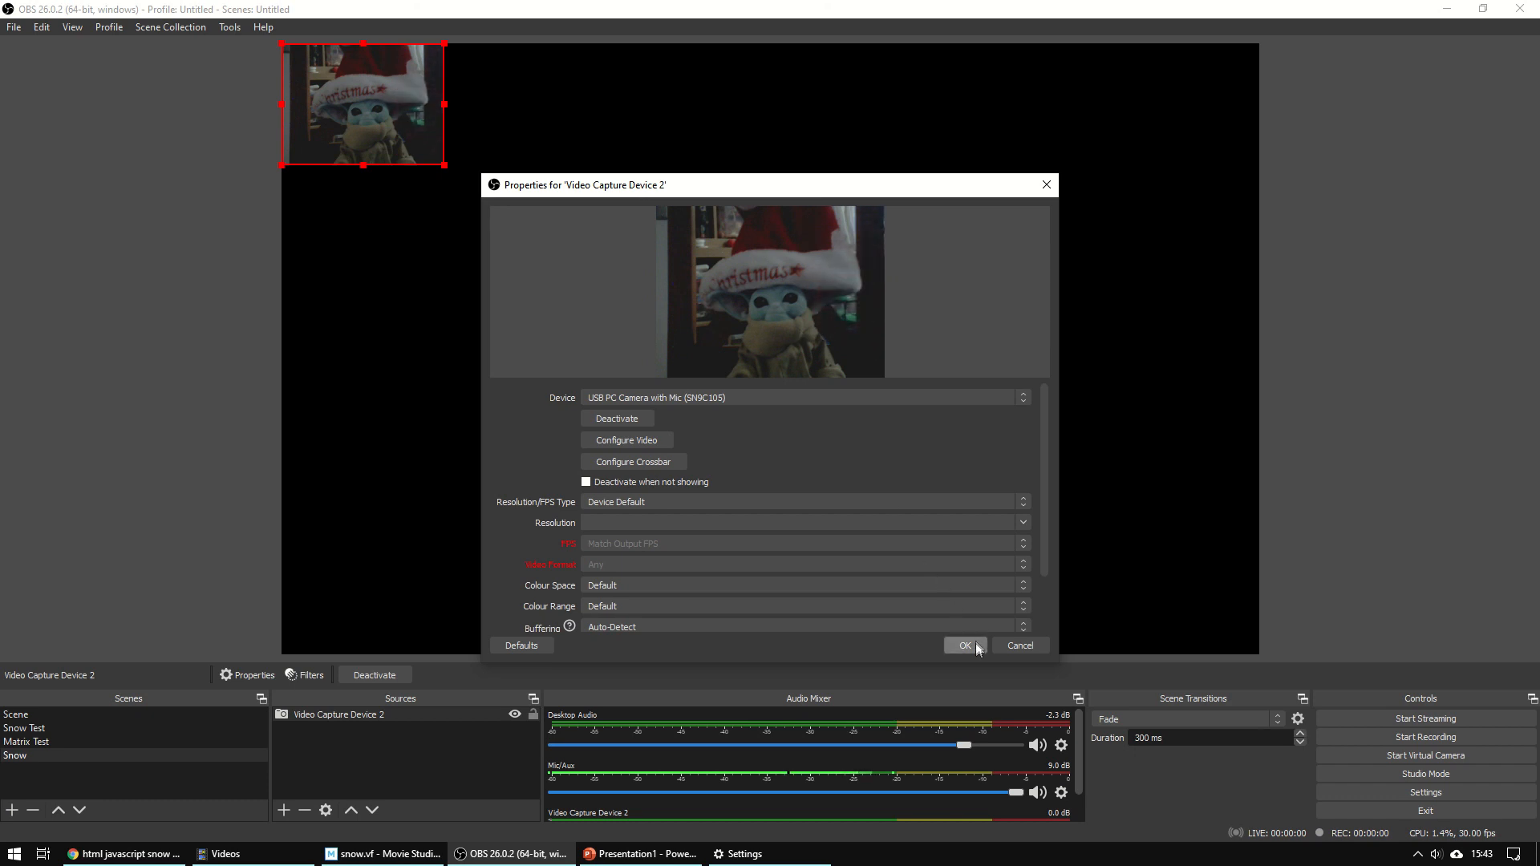
pyautogui.click(963, 645)
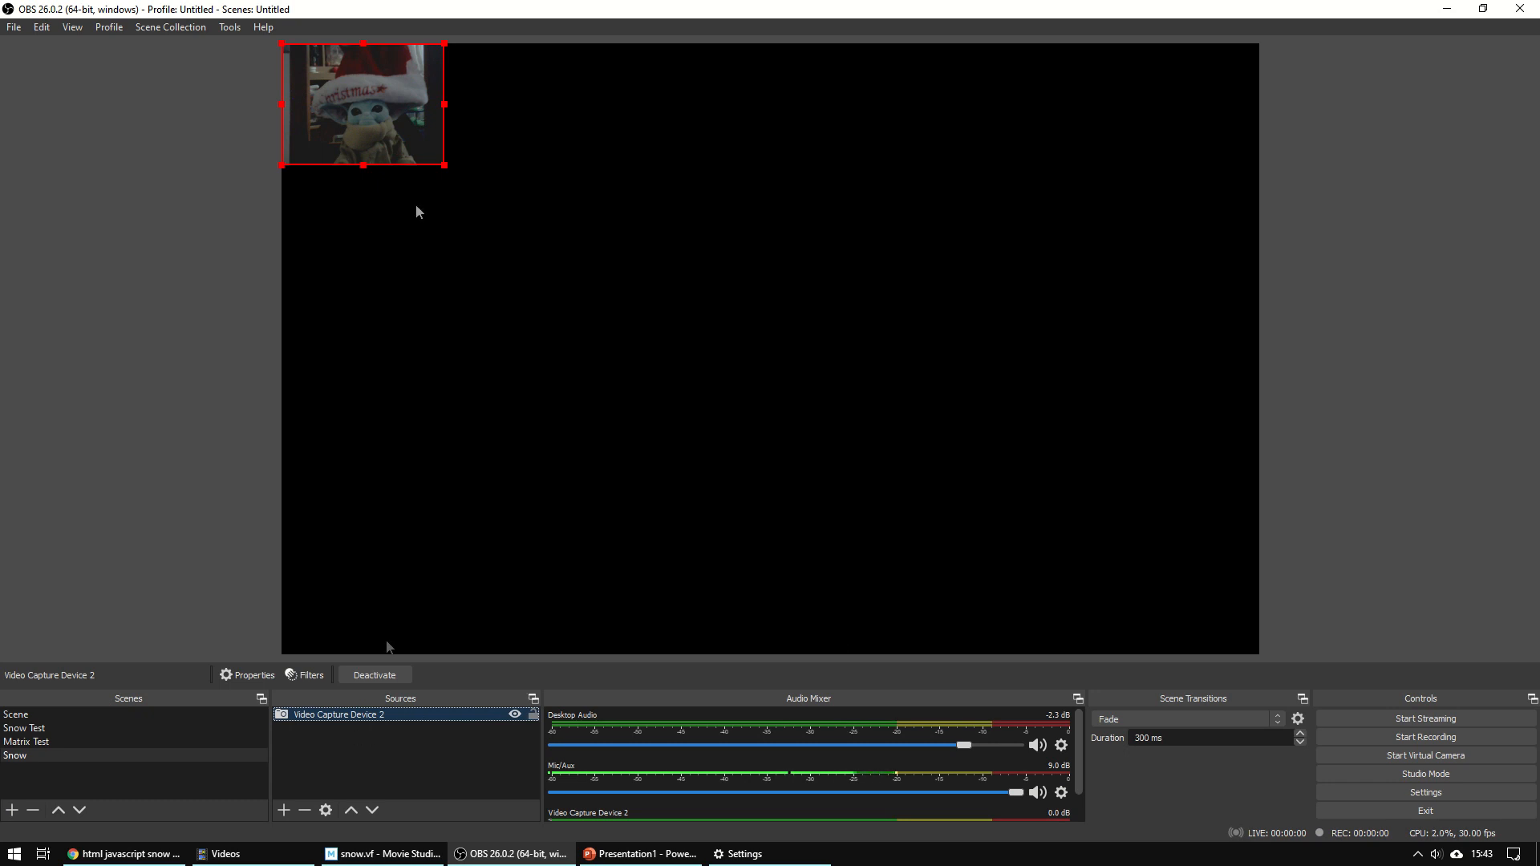
# - Move the webcam feed toward the centre and enlarge it to fill most of the canvas
pyautogui.moveTo(362, 106); pyautogui.dragTo(491, 212)
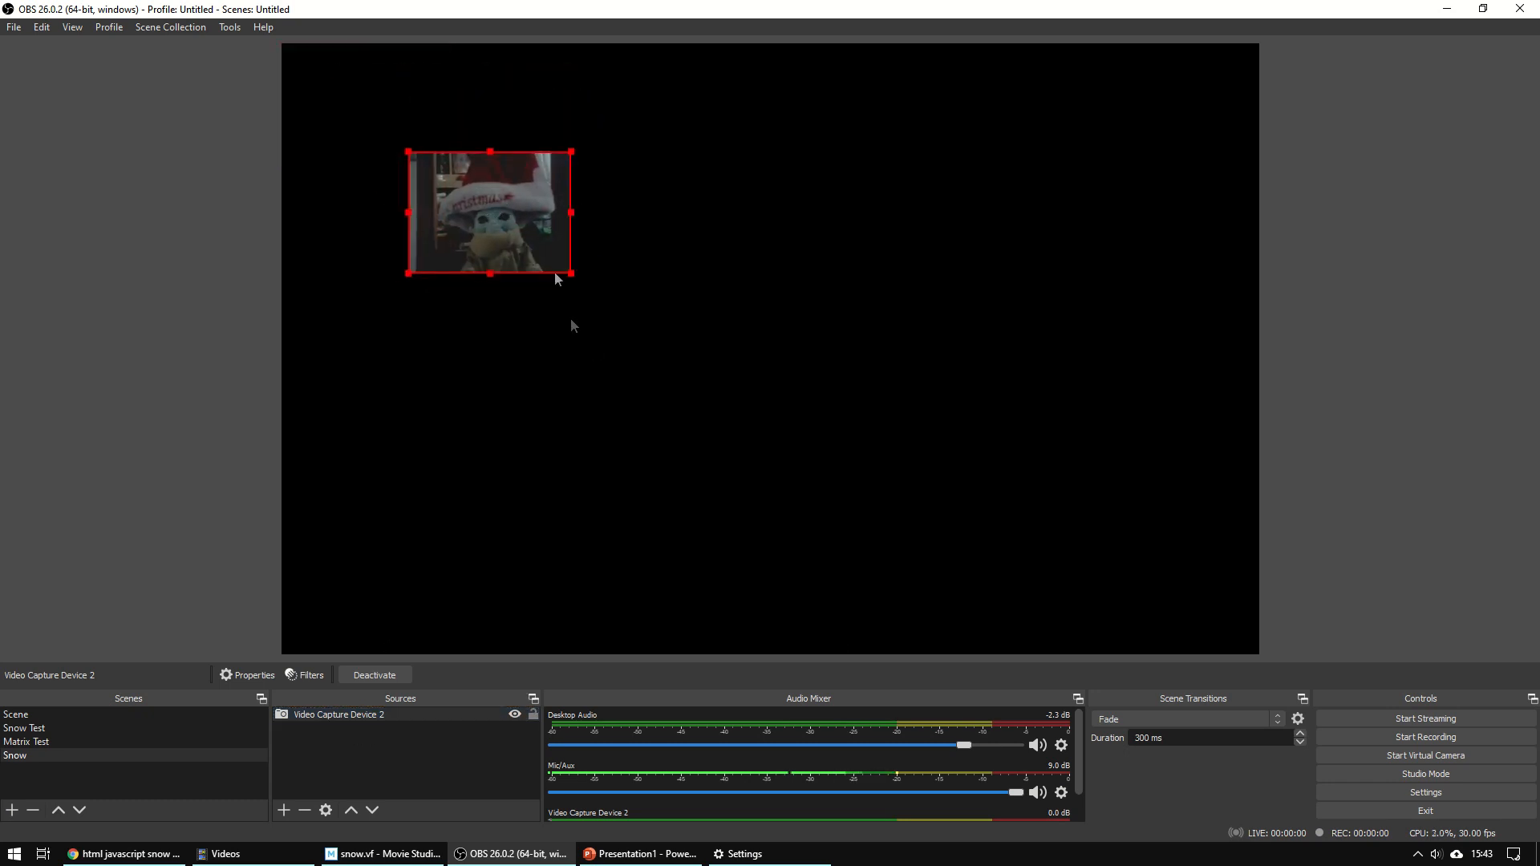
pyautogui.moveTo(571, 273); pyautogui.dragTo(839, 475)
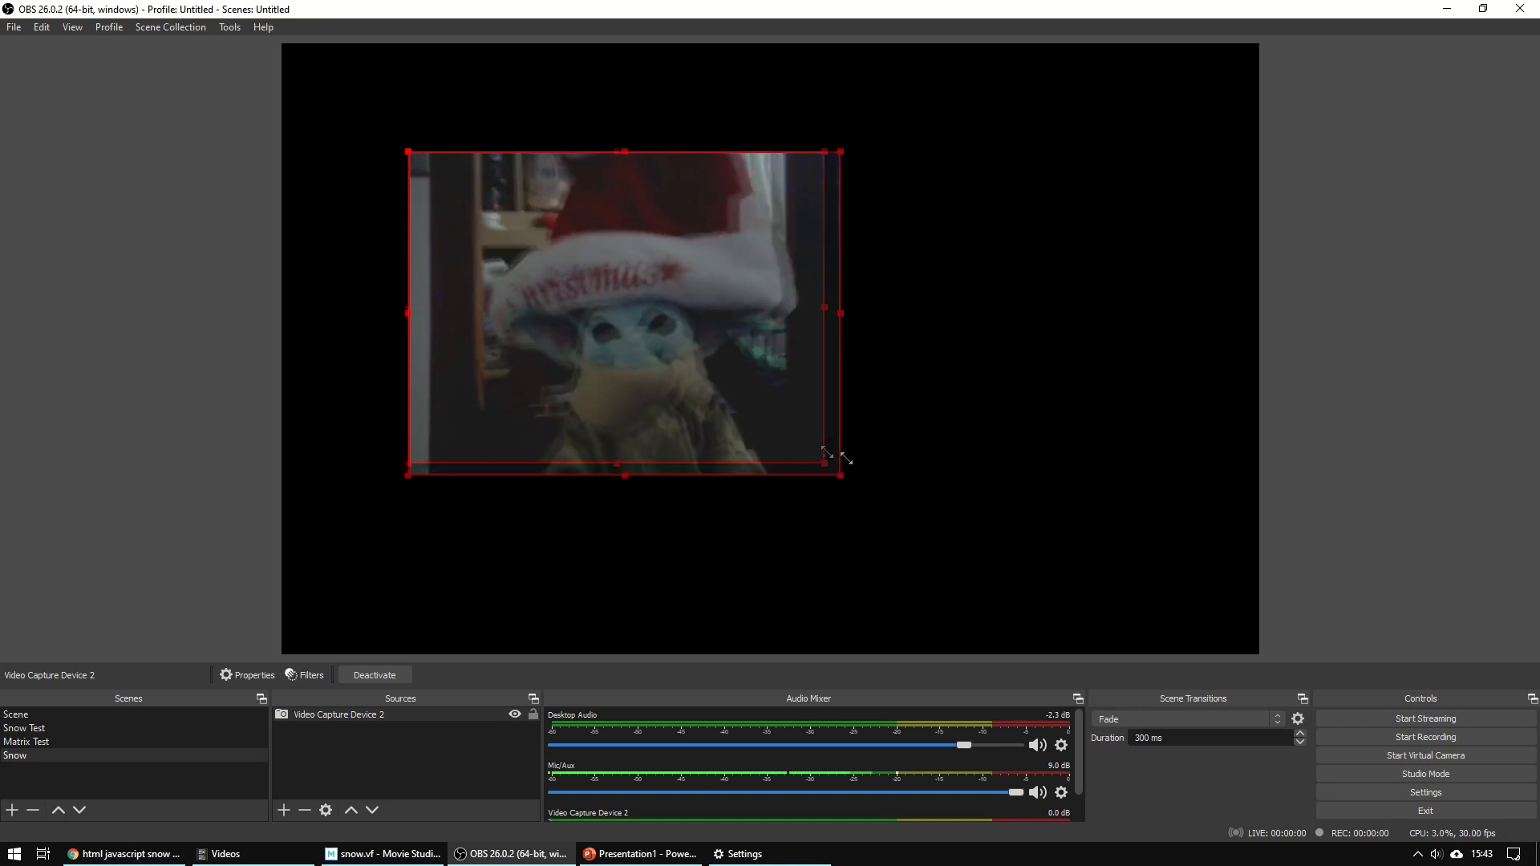
pyautogui.moveTo(839, 475); pyautogui.dragTo(930, 480)
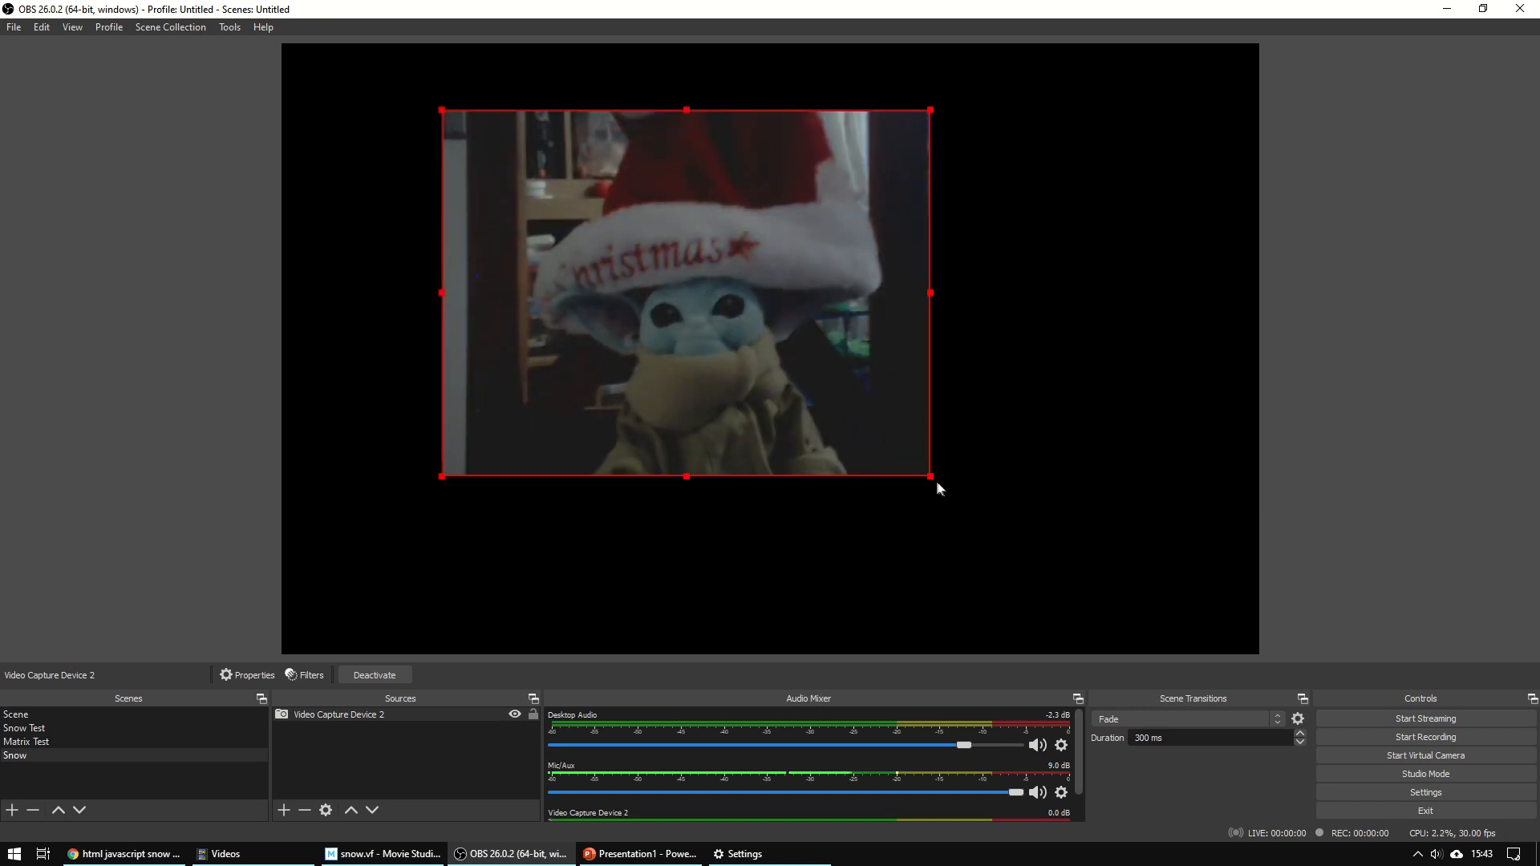
pyautogui.moveTo(930, 478); pyautogui.dragTo(1120, 588)
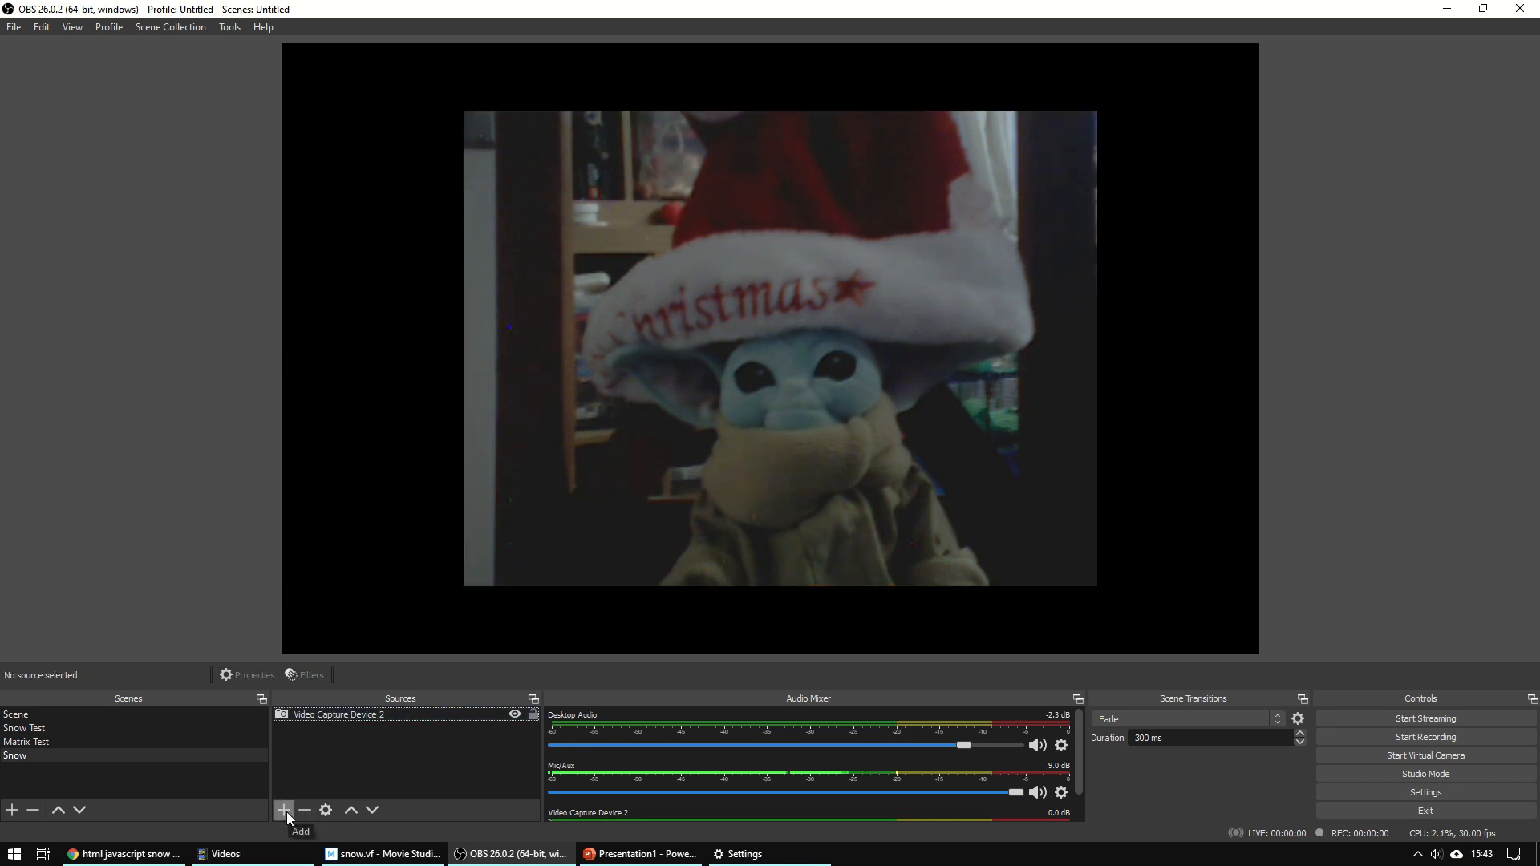
# - Add a Browser source named Snow Effect
pyautogui.click(284, 810)
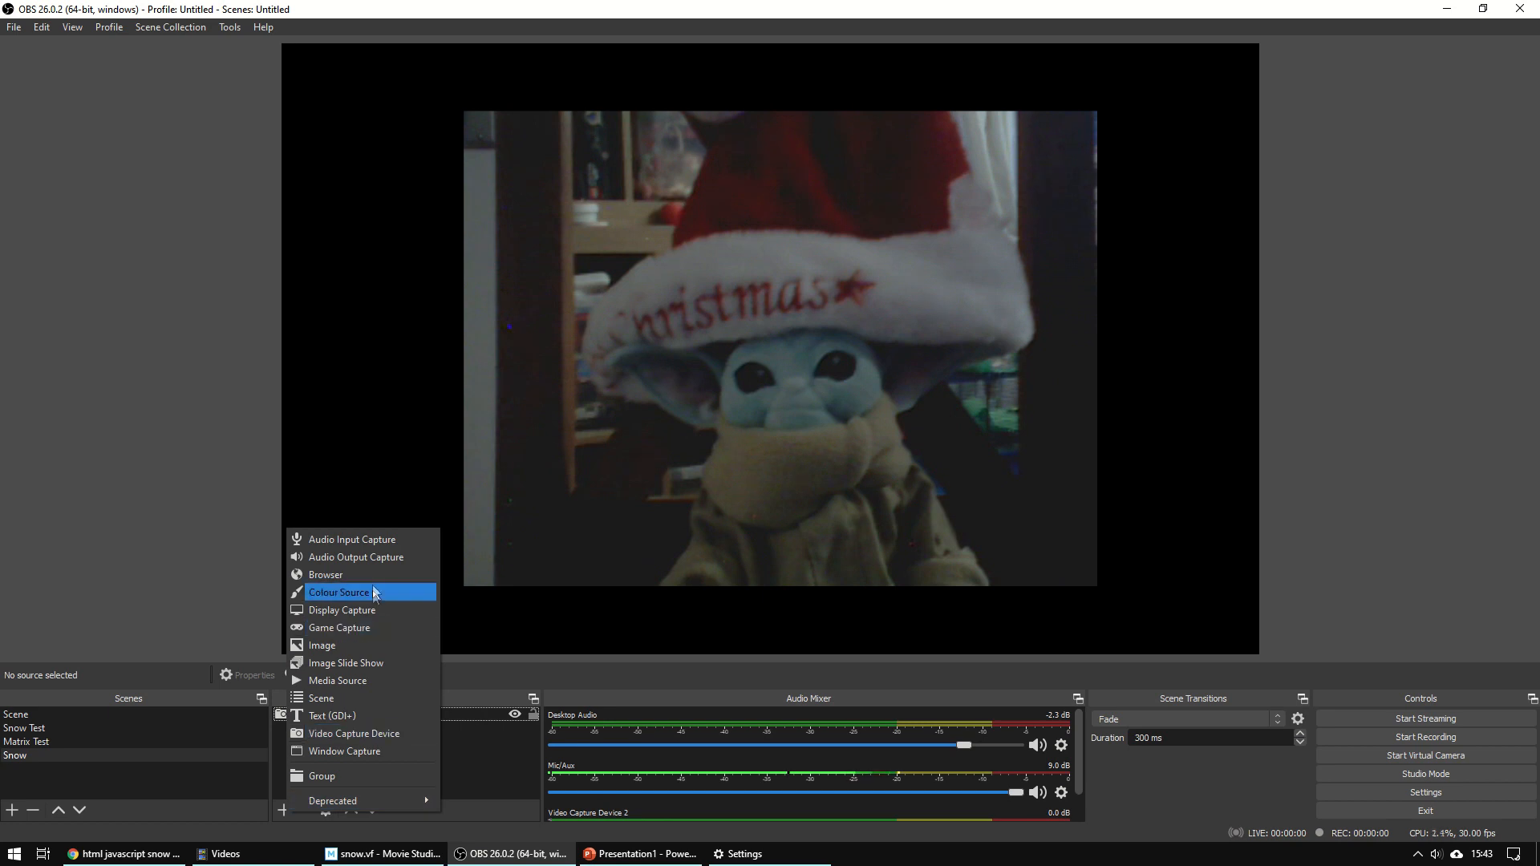
pyautogui.click(355, 734)
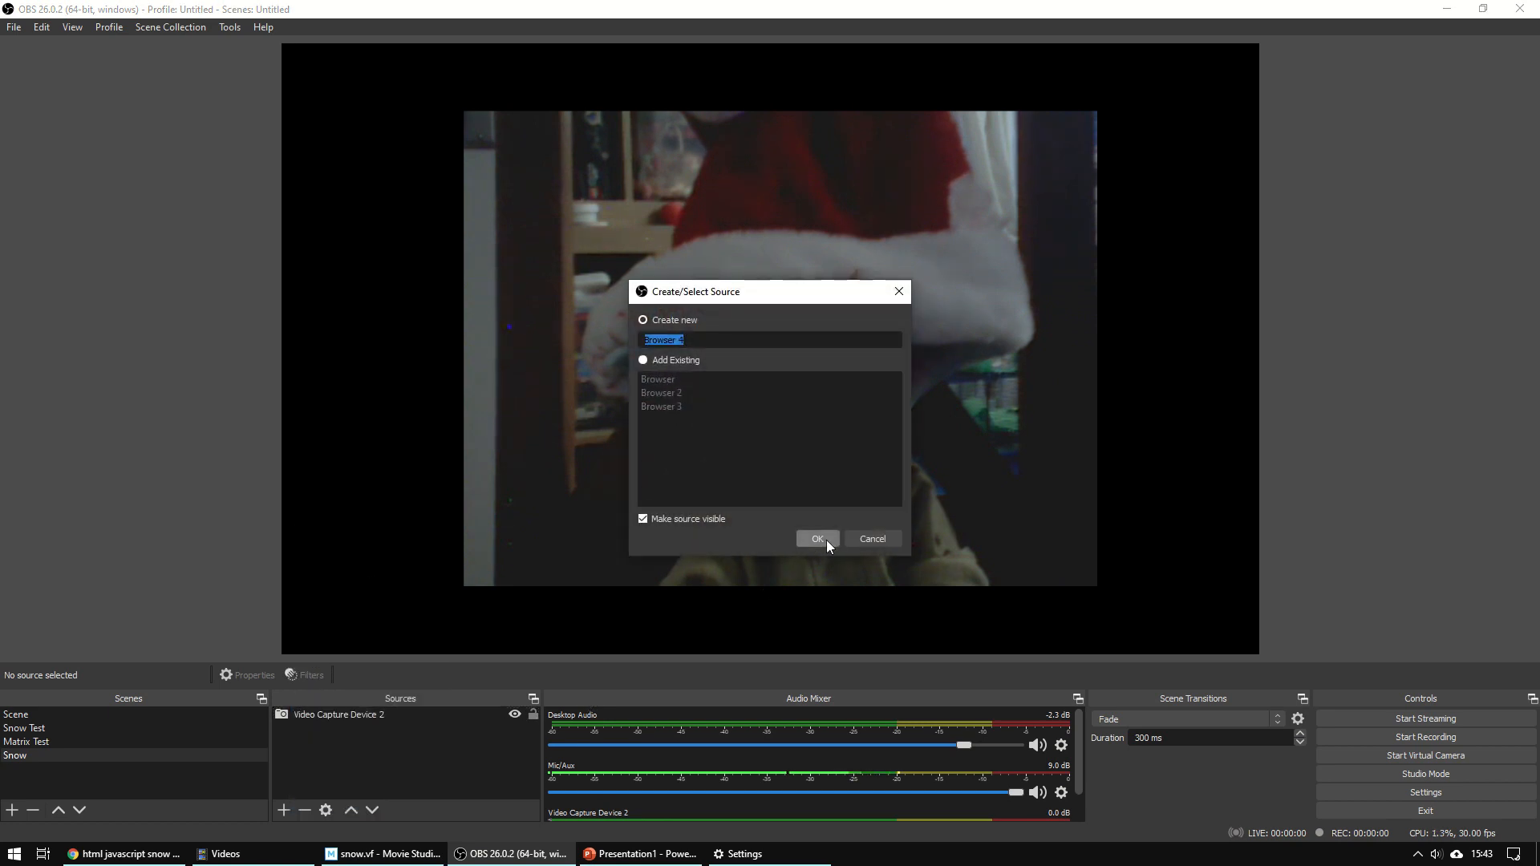
pyautogui.write('Snow Effect')
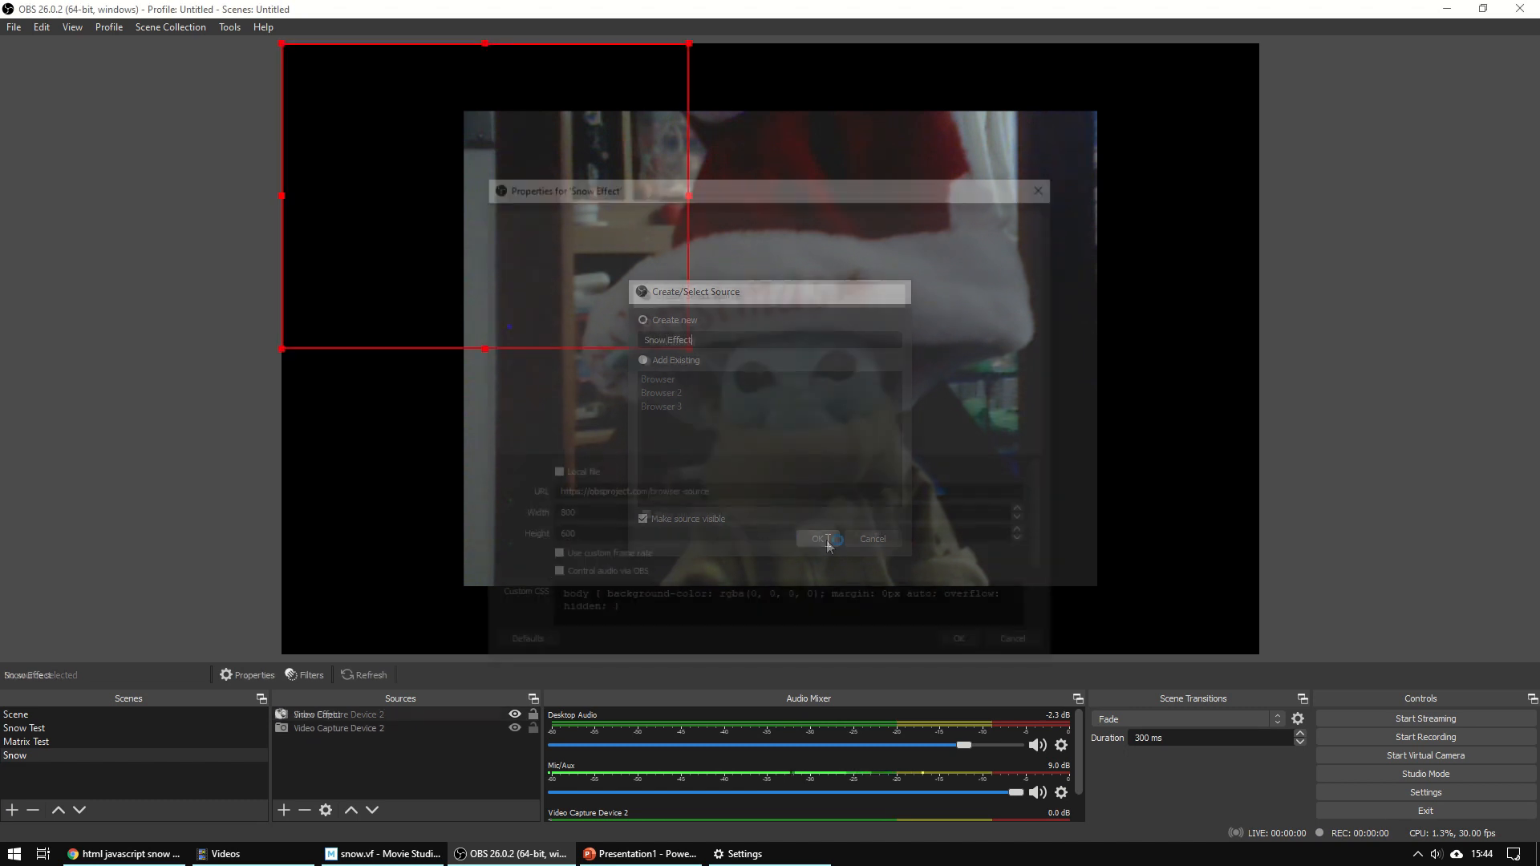
pyautogui.click(822, 540)
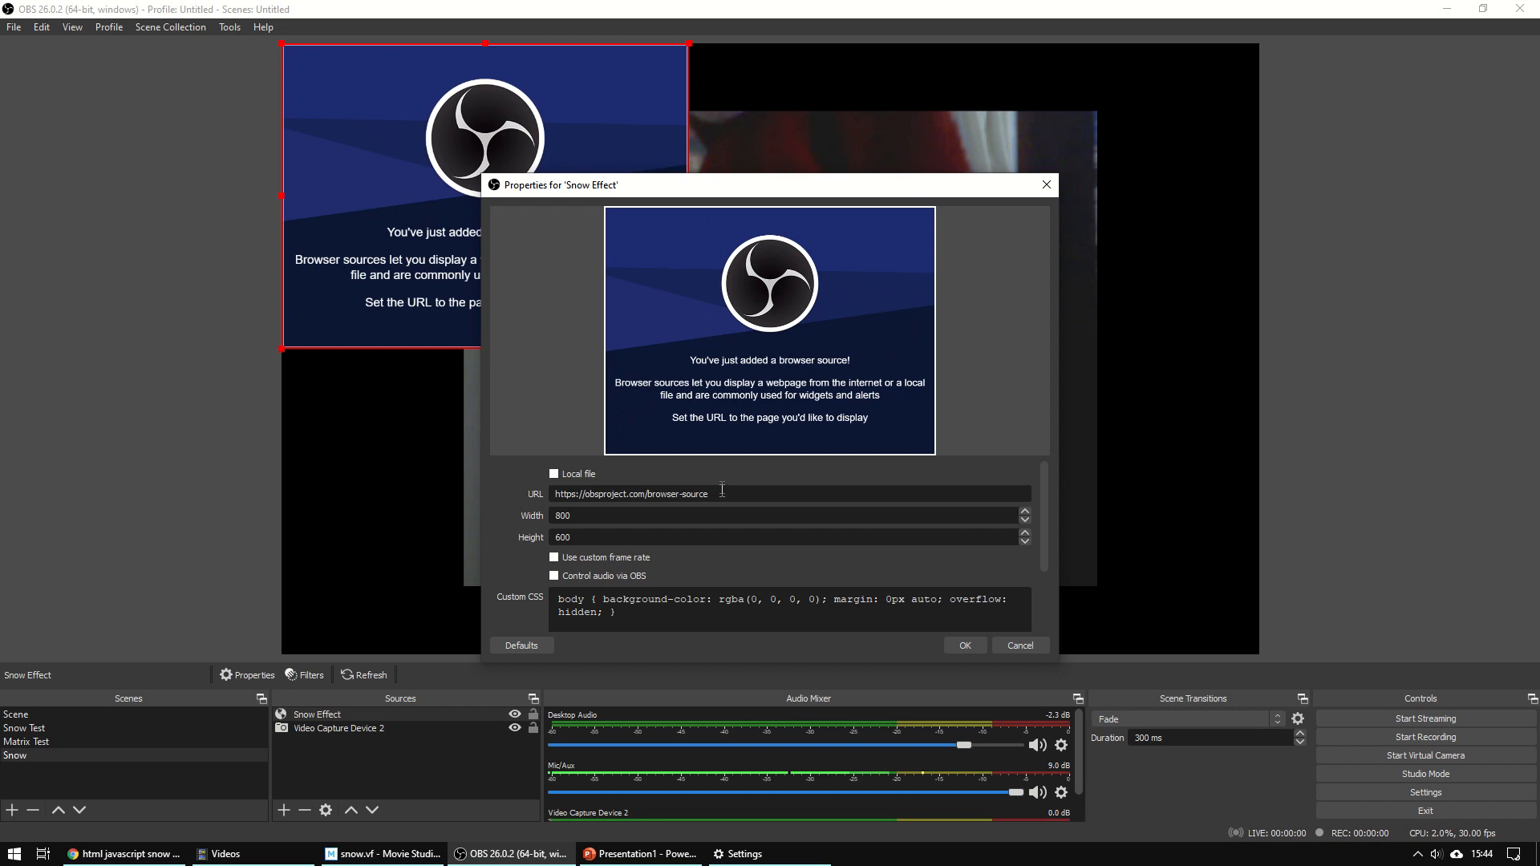
# - Copy the Google snow search address from Chrome into the source's URL field and confirm
pyautogui.tripleClick(632, 493)
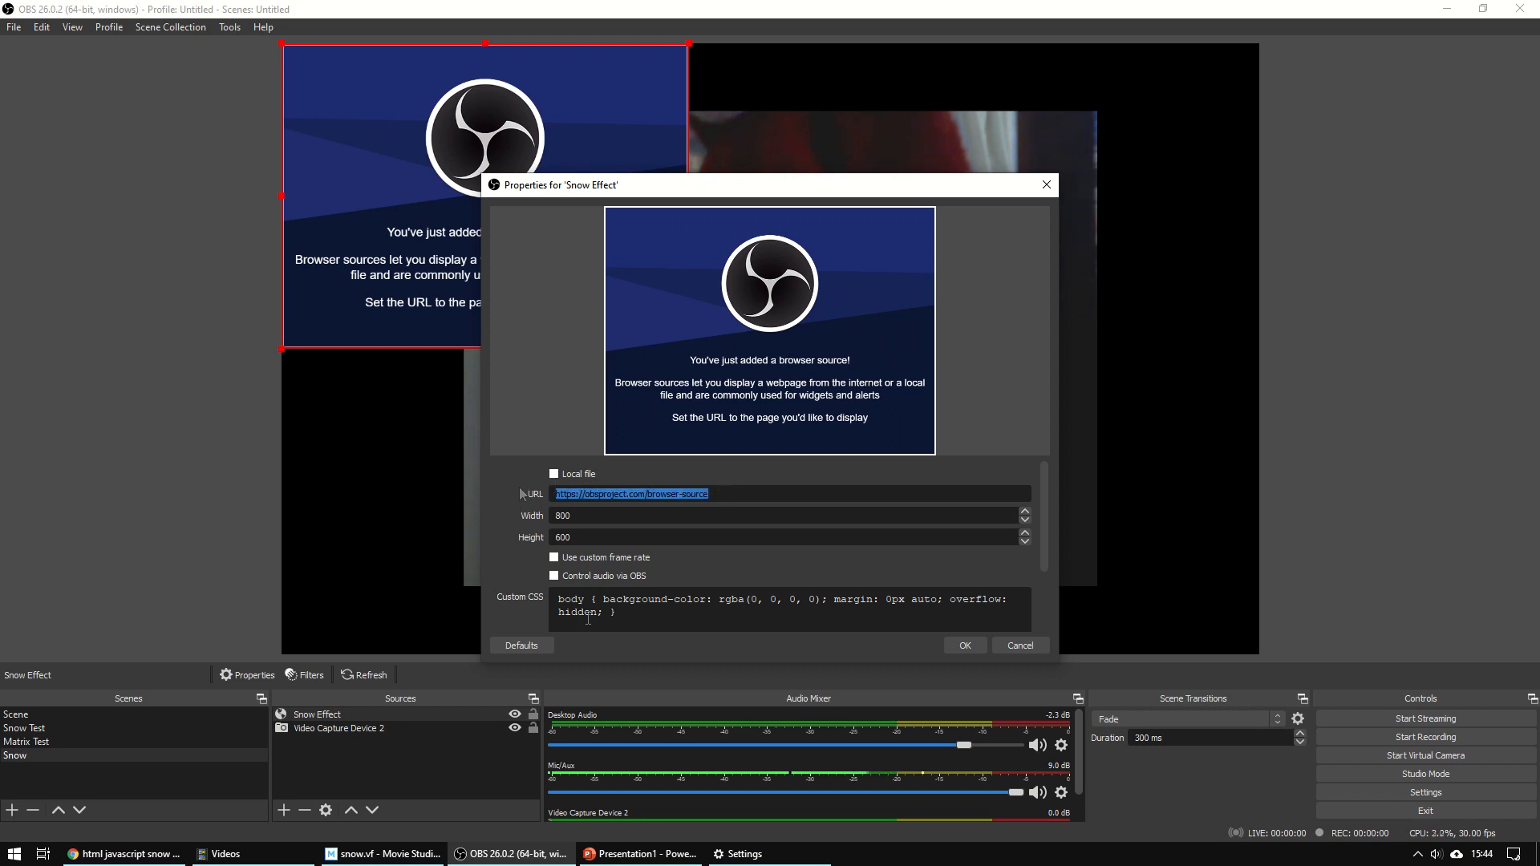
pyautogui.moveTo(345, 783)
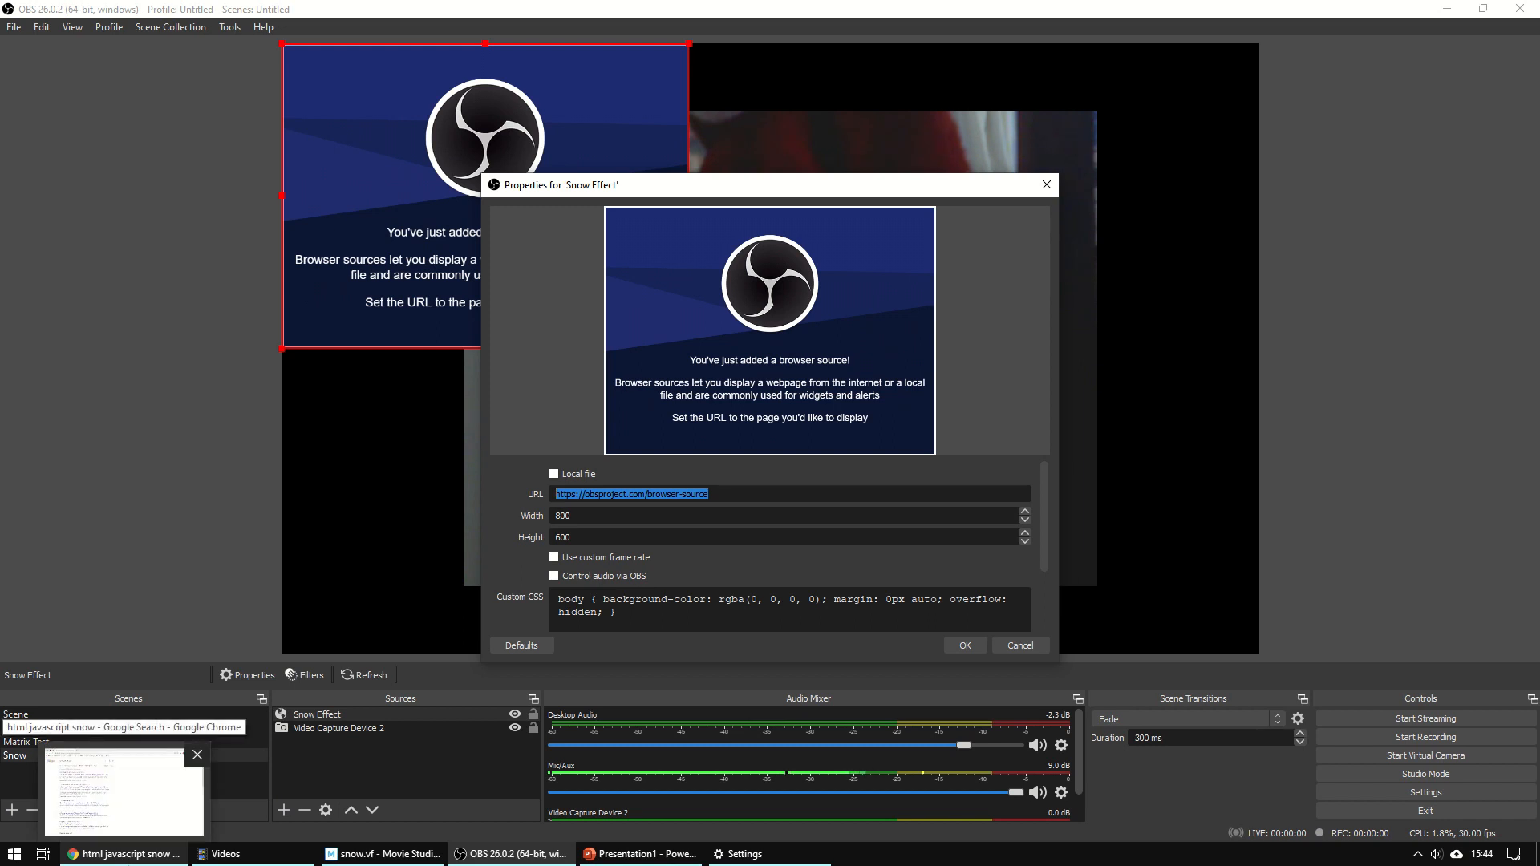
pyautogui.click(124, 852)
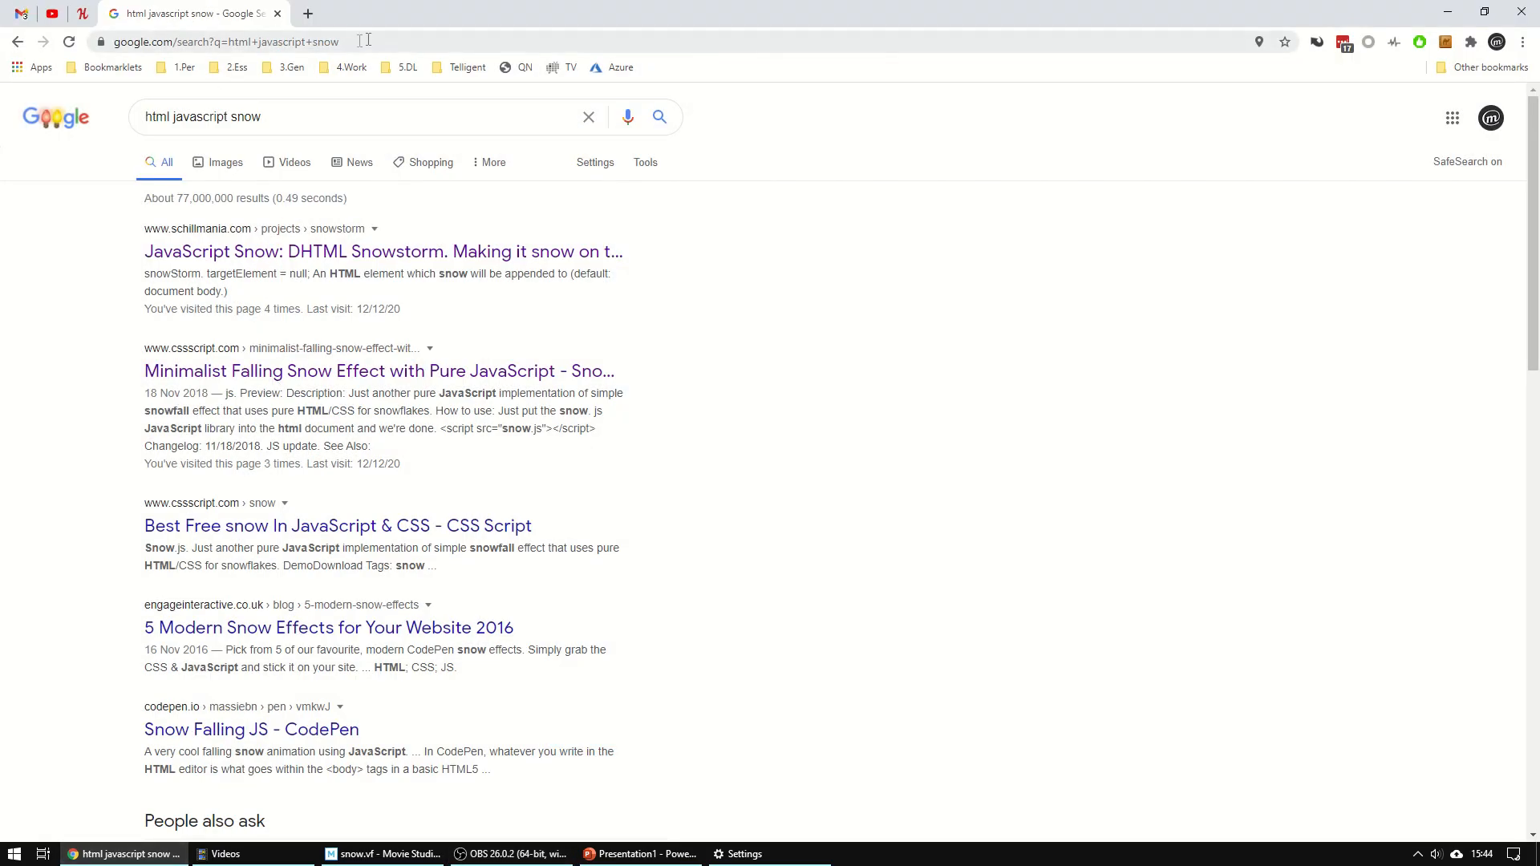
pyautogui.click(226, 42)
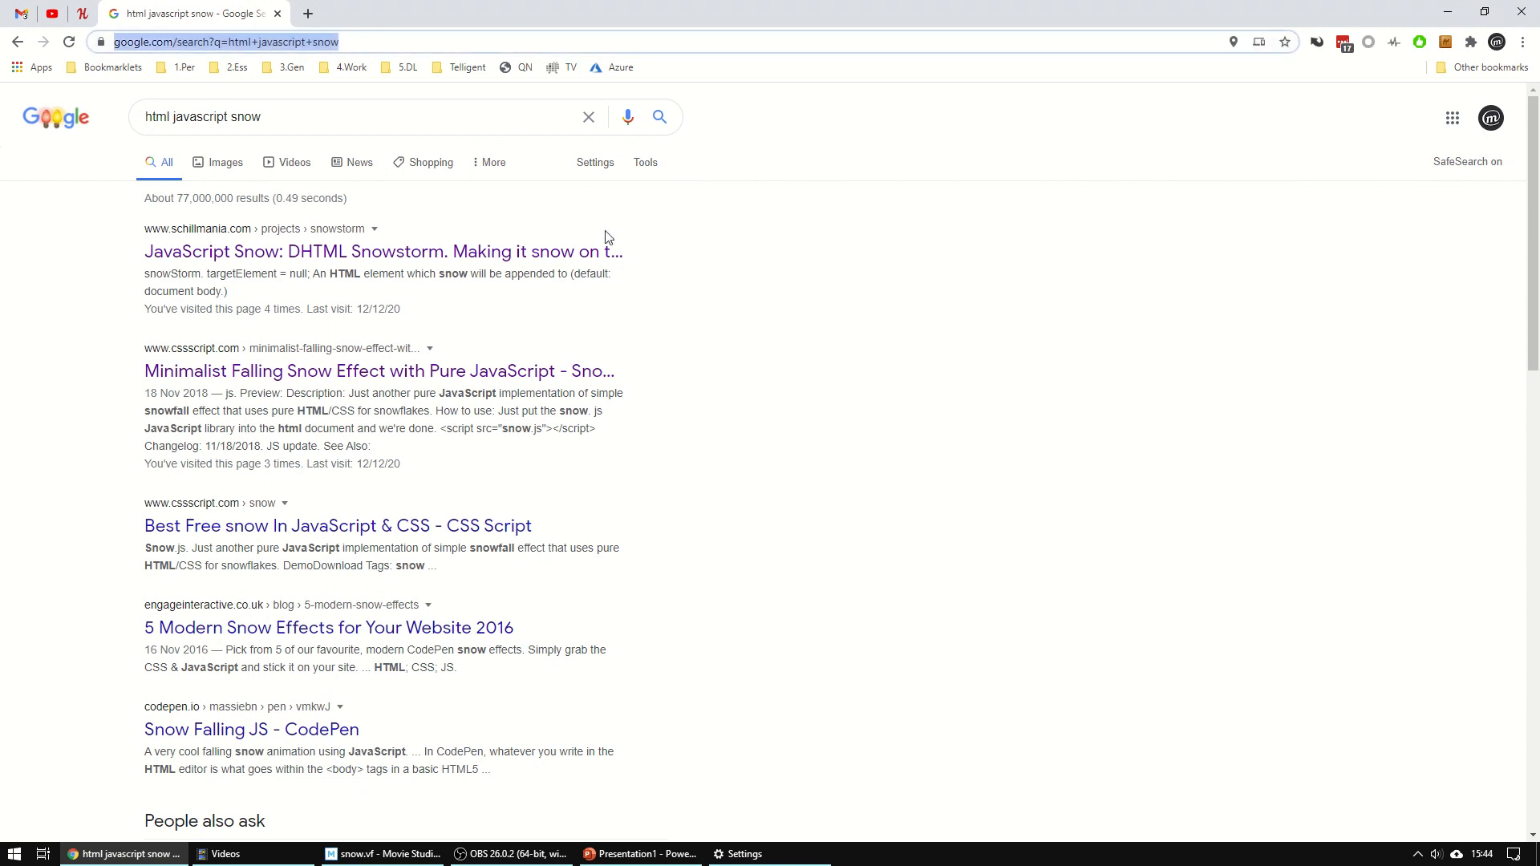
pyautogui.click(510, 853)
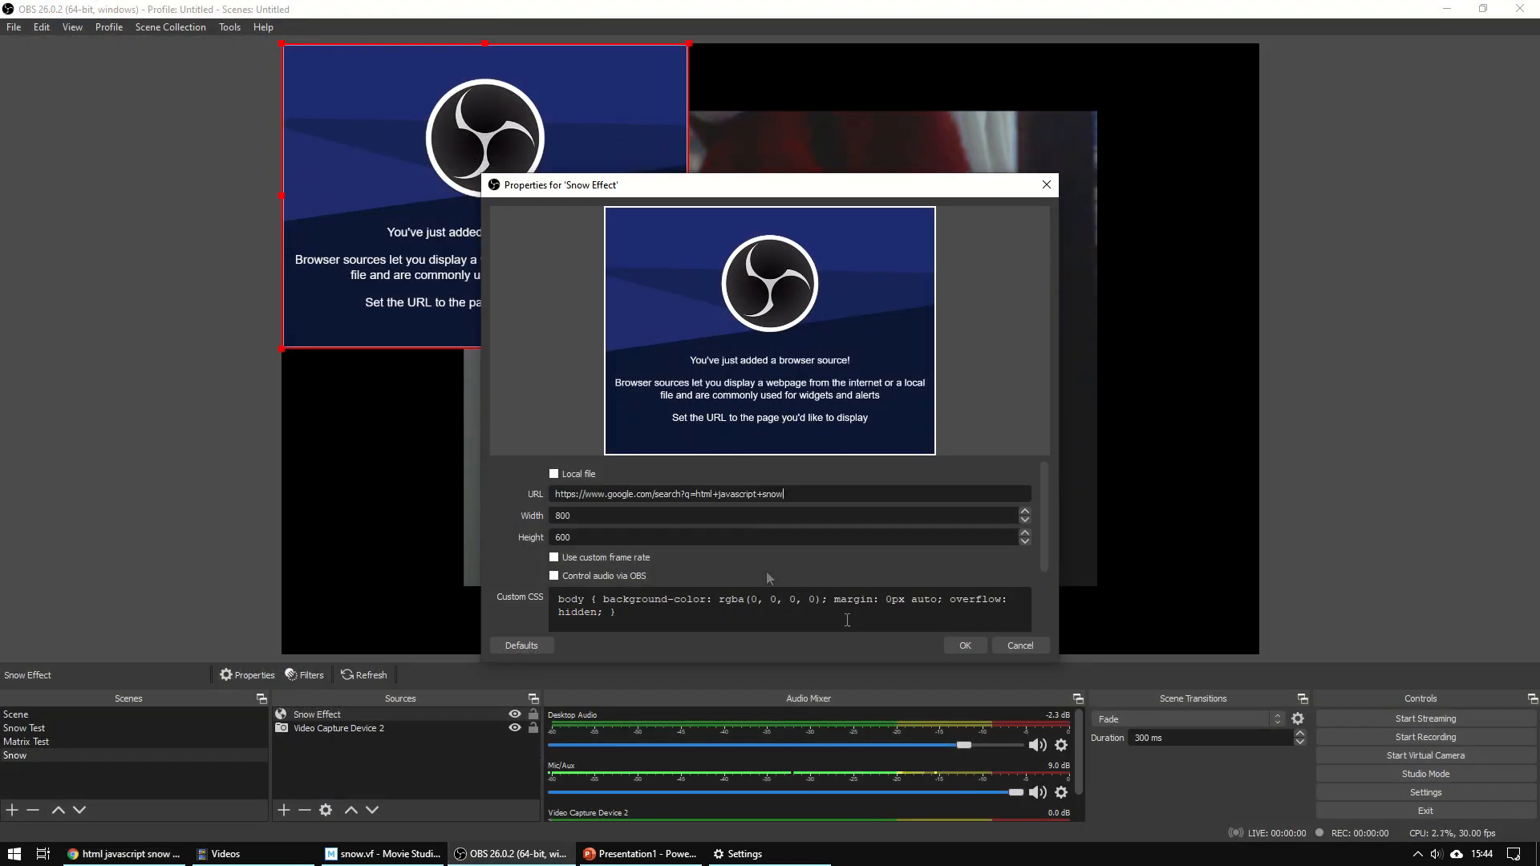
pyautogui.click(964, 645)
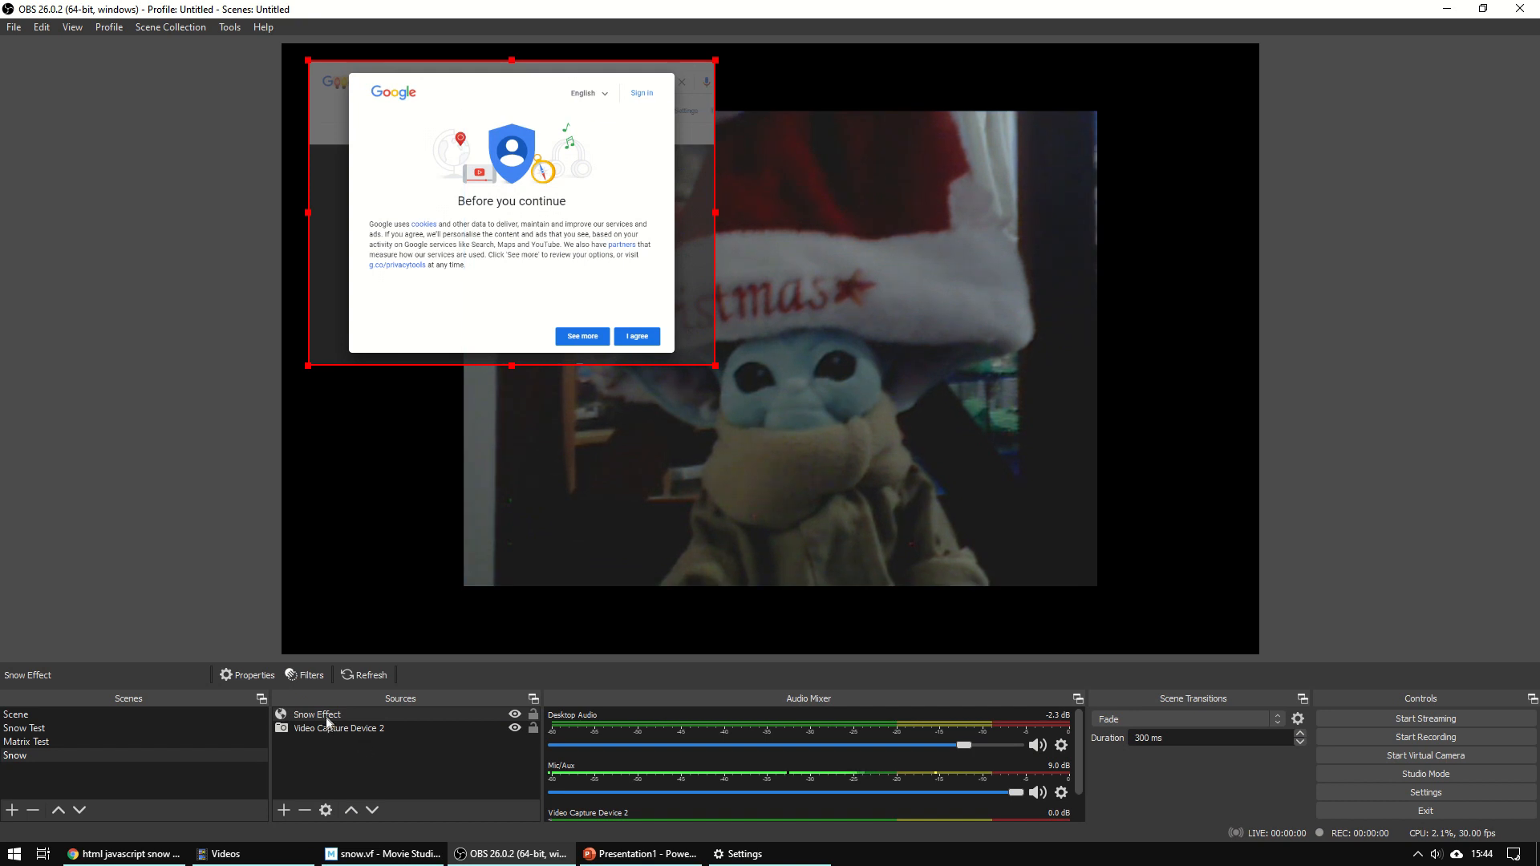
# - Open the CSS Script Minimalist Falling Snow Effect result, view its demo, then return to the article
pyautogui.click(252, 676)
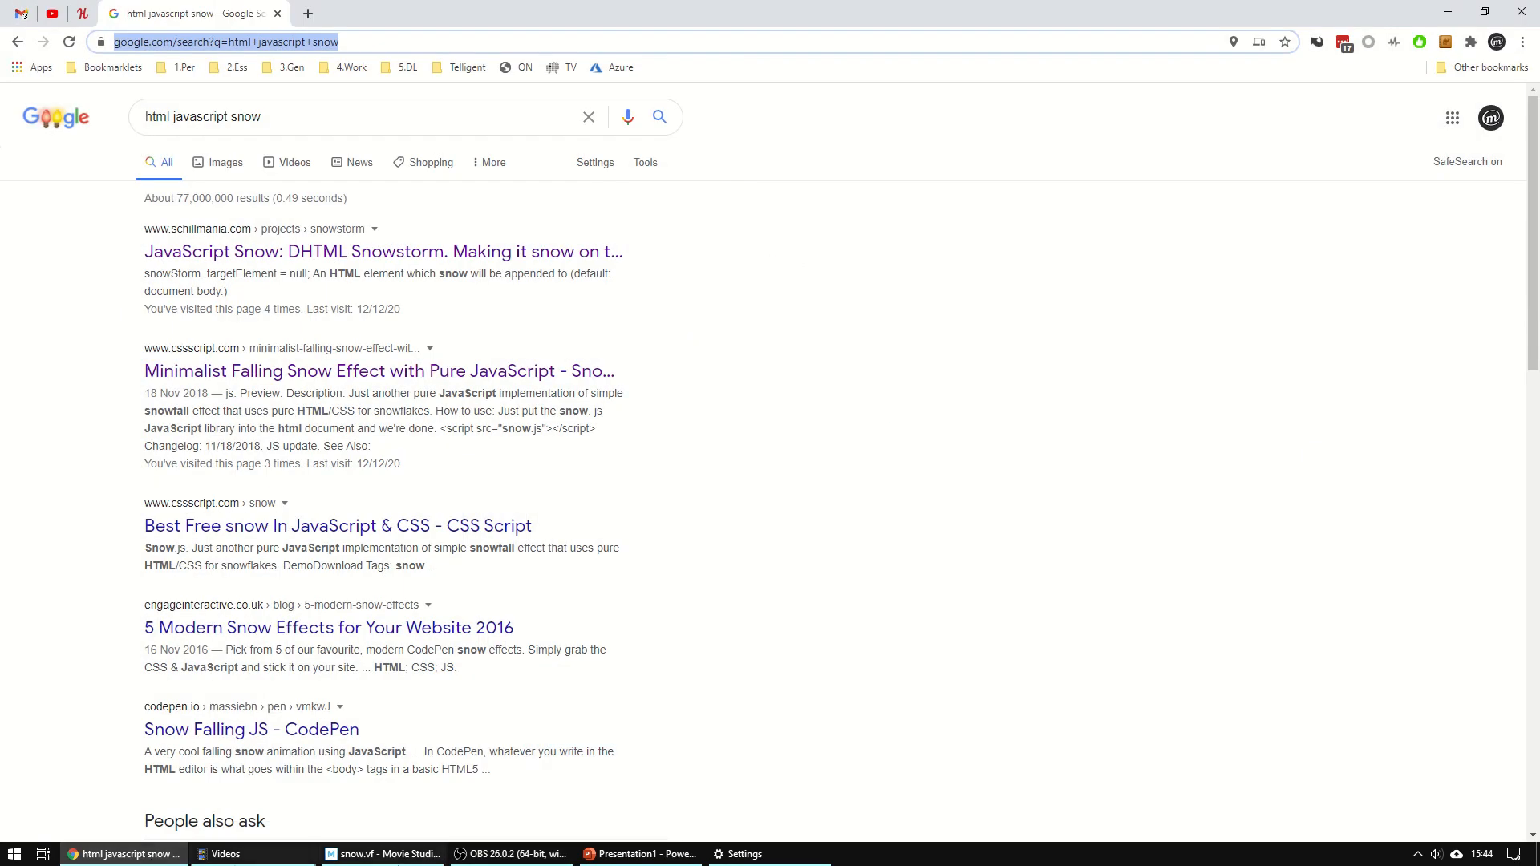
pyautogui.moveTo(510, 854)
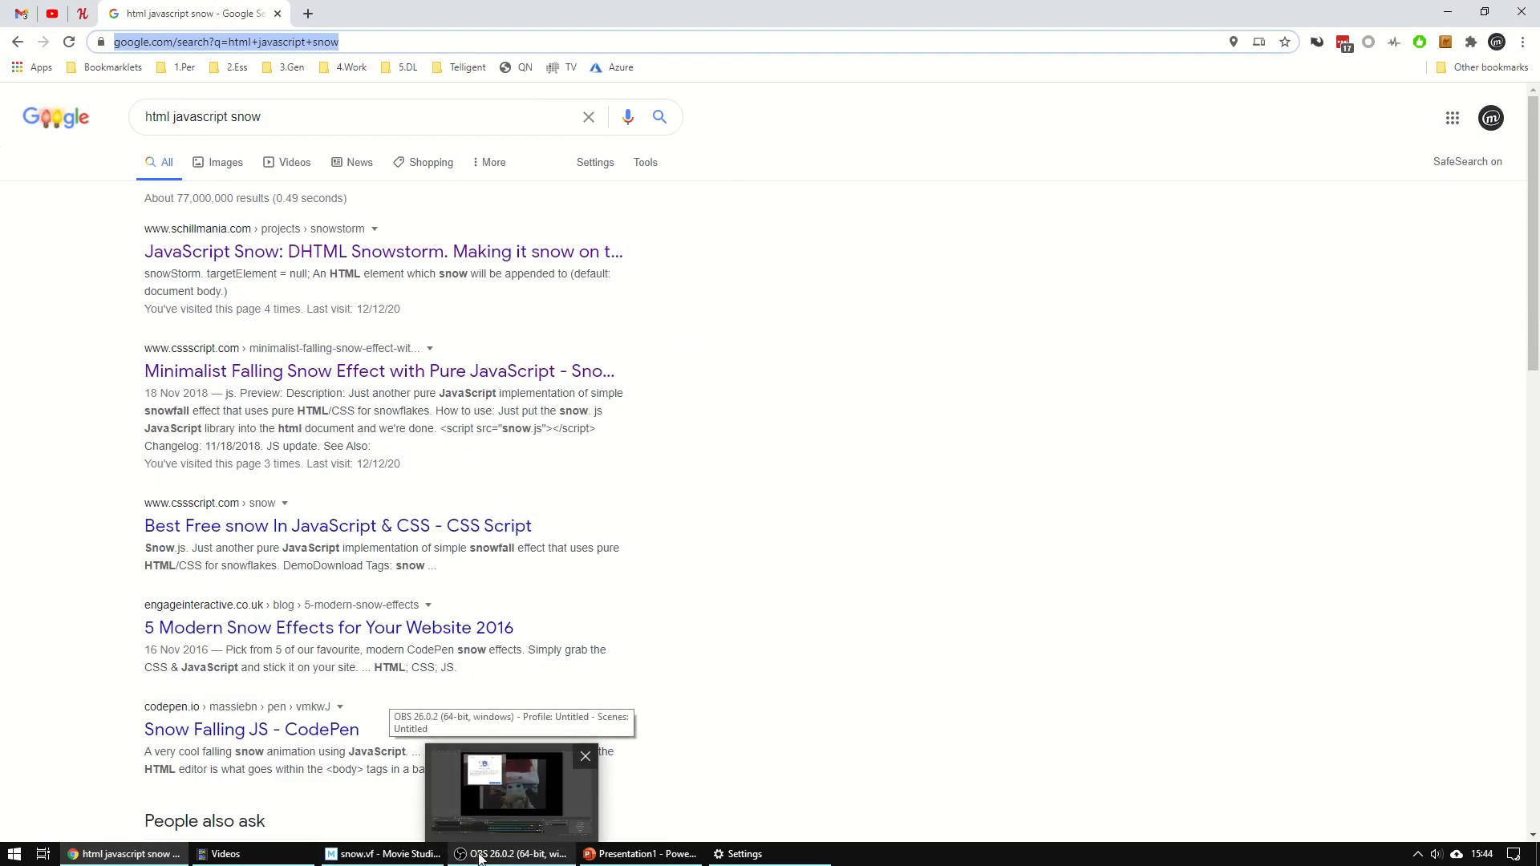
pyautogui.moveTo(34, 432)
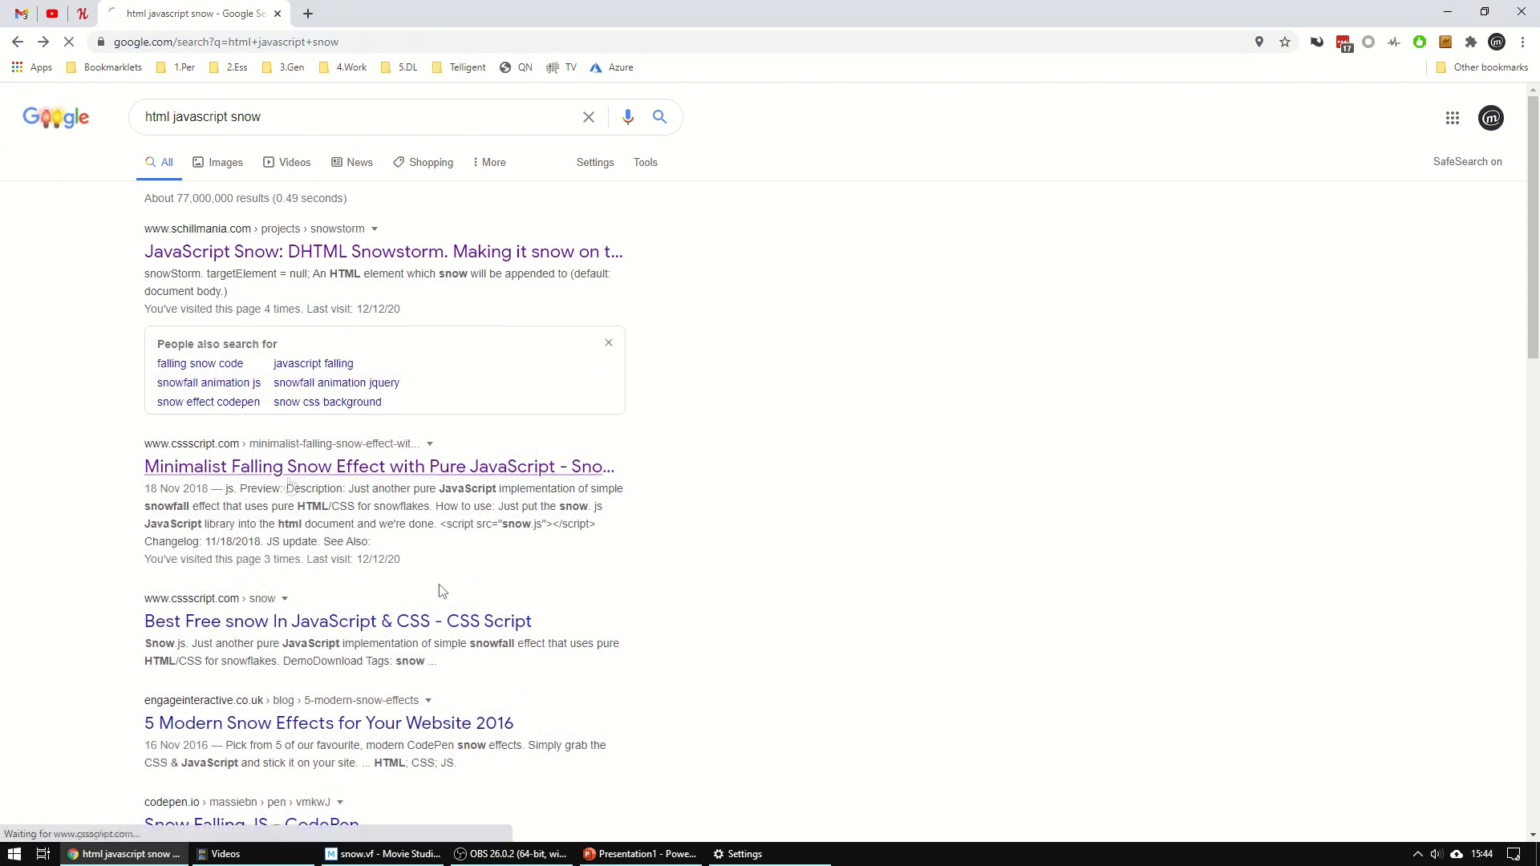
pyautogui.click(375, 465)
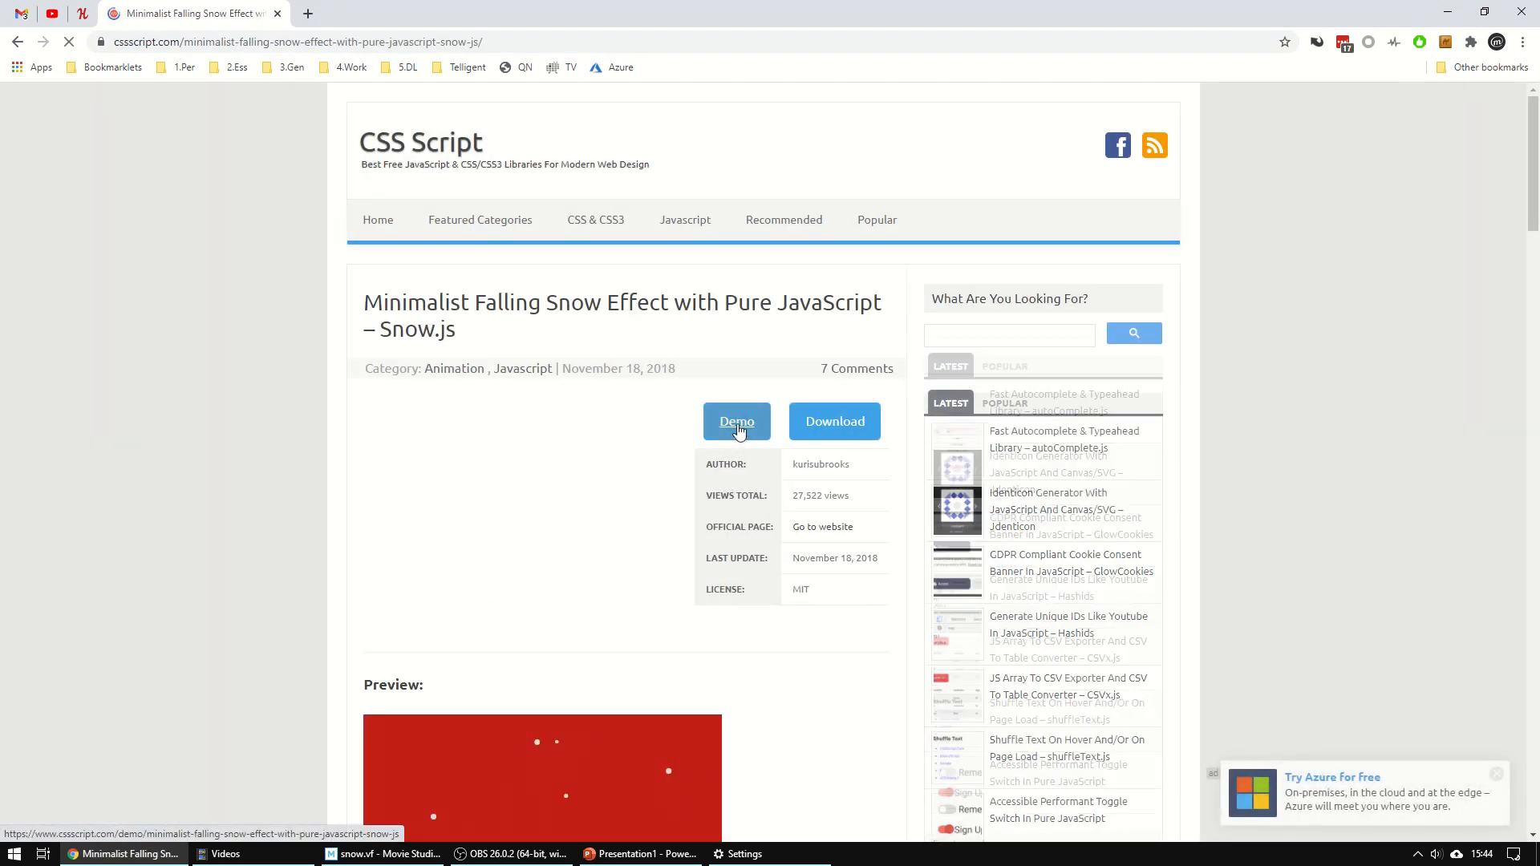
pyautogui.click(737, 422)
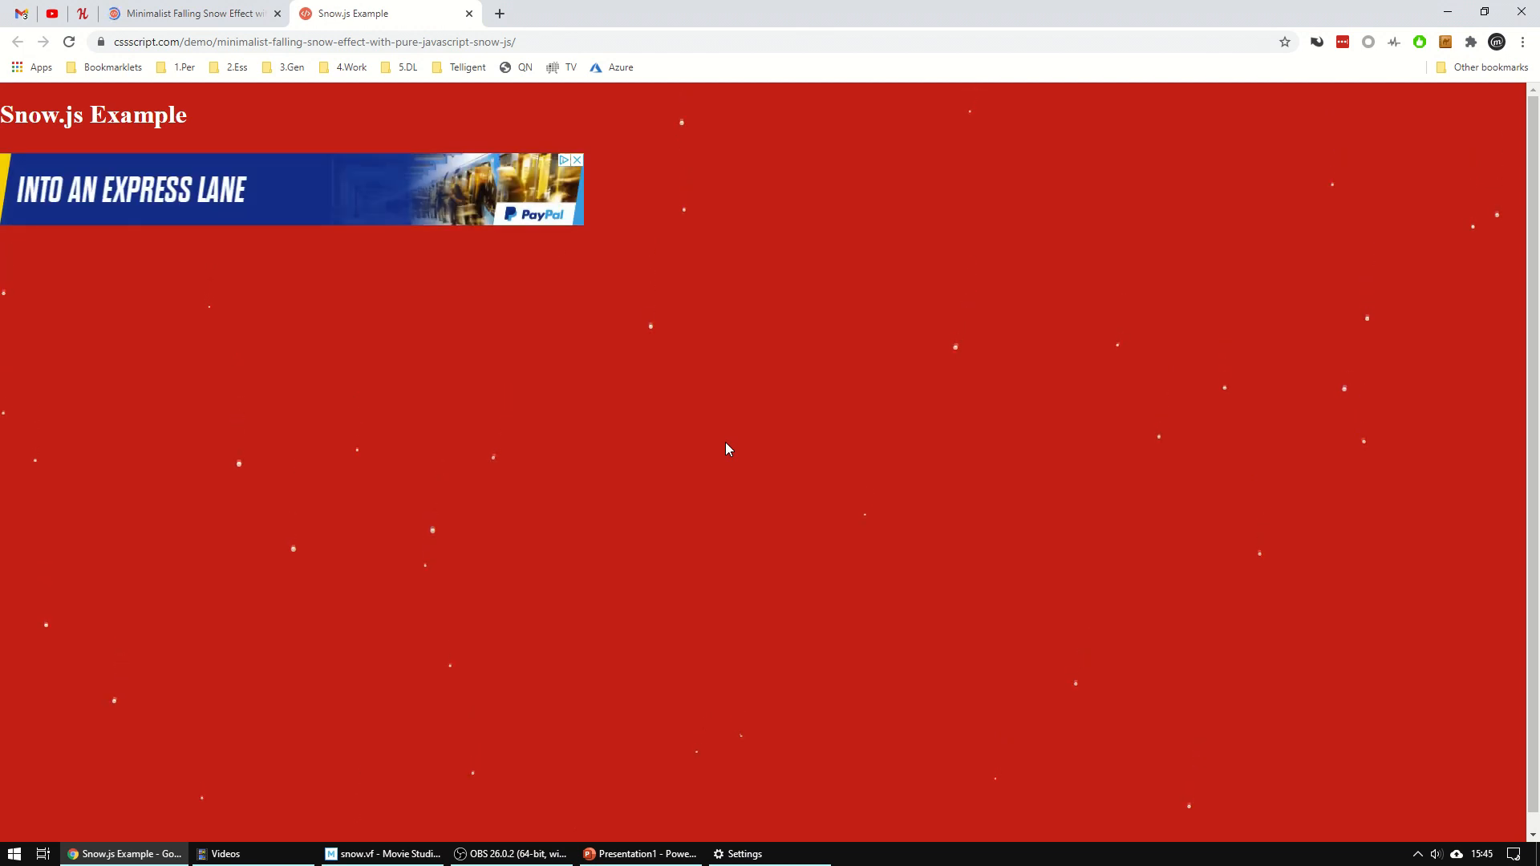
pyautogui.click(191, 13)
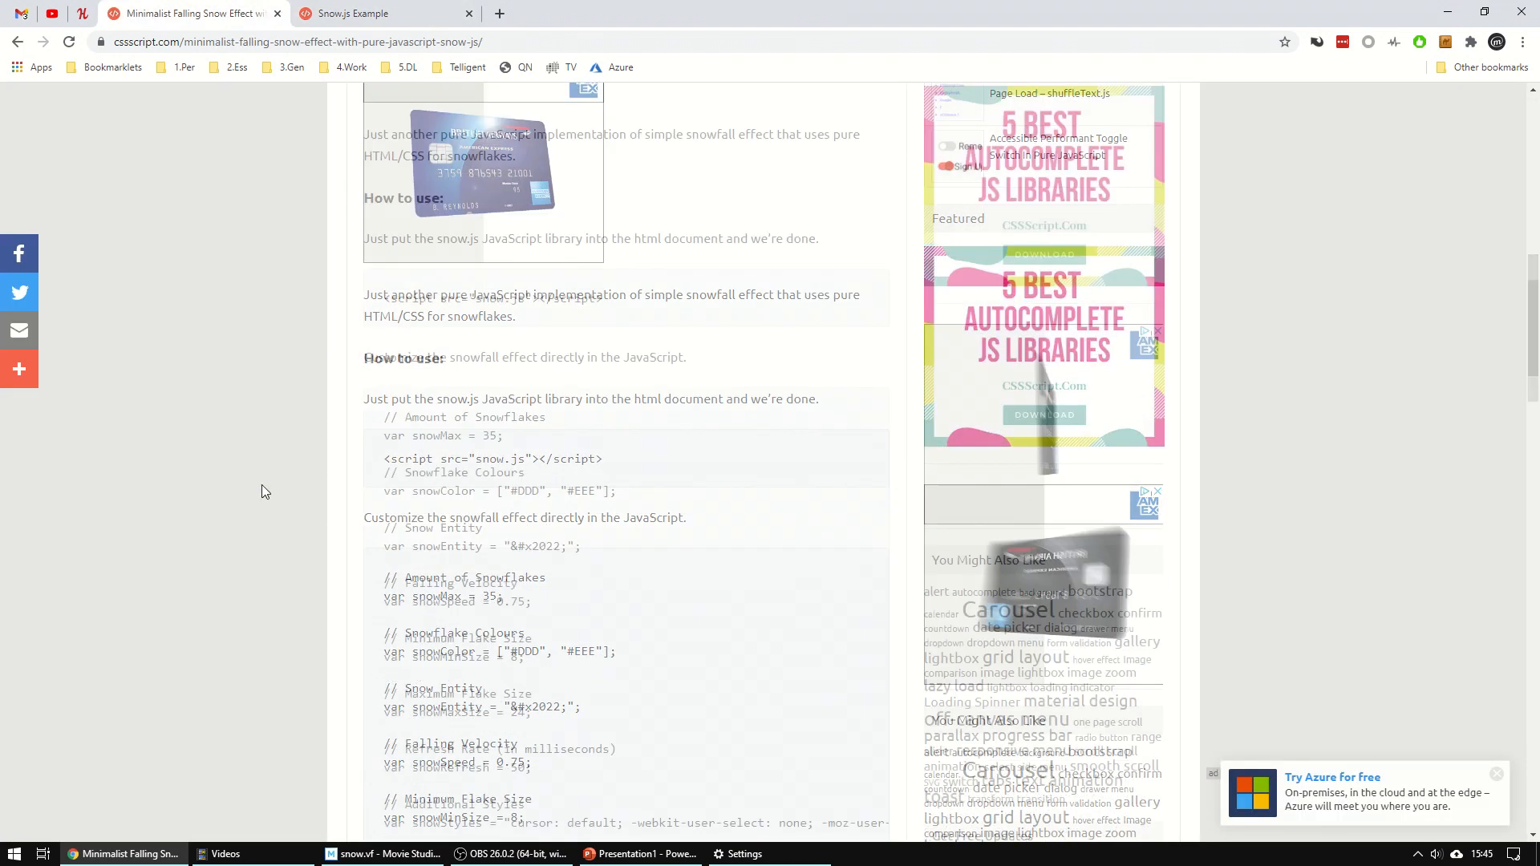
pyautogui.scroll(-3)
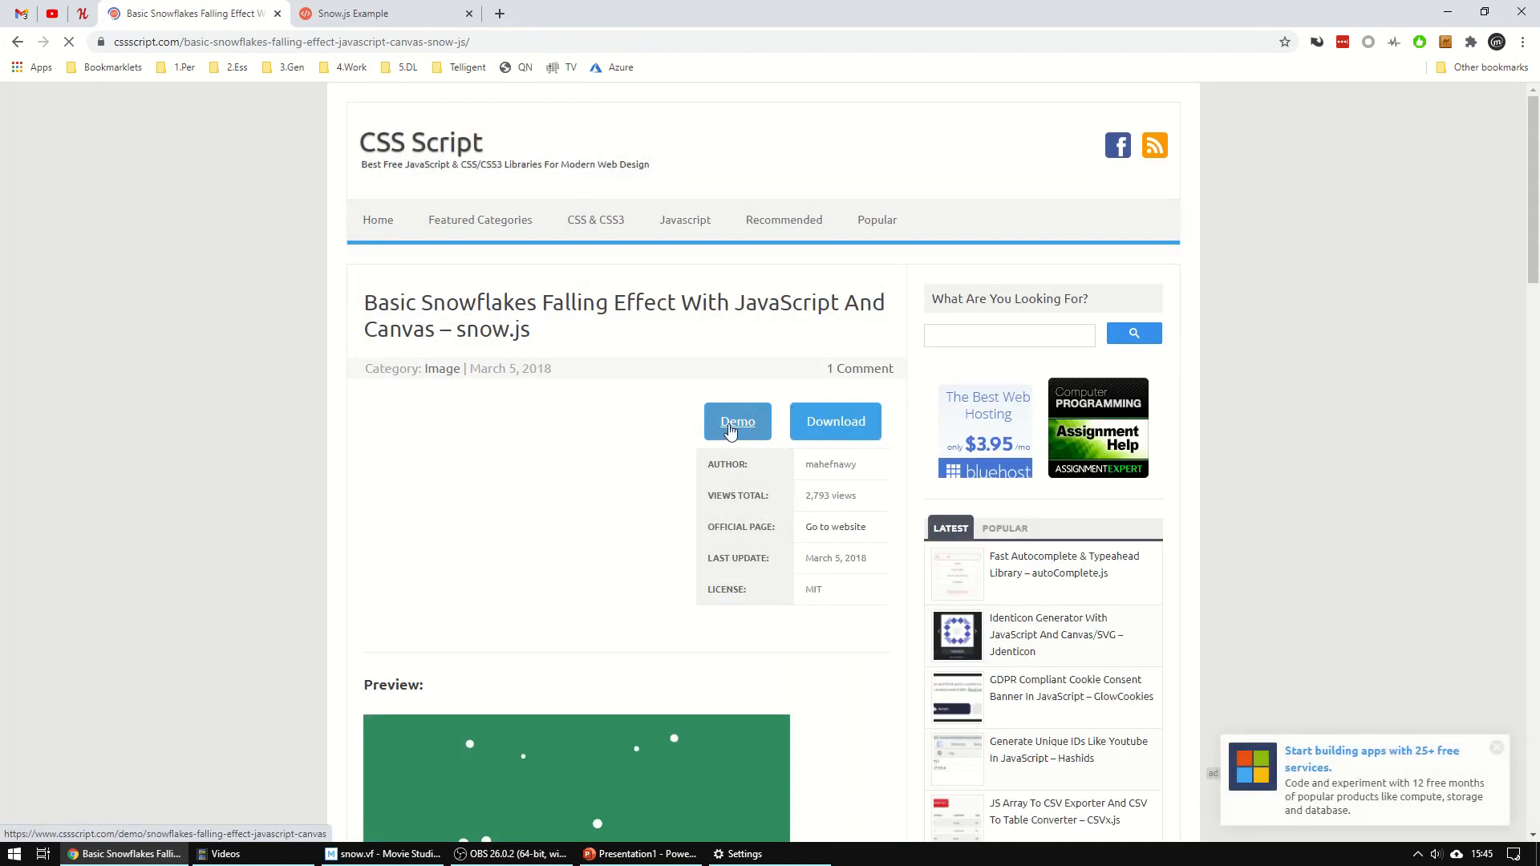
# - Open the Snowflakes Falling Effect live demo and close the DevTools window
pyautogui.click(736, 422)
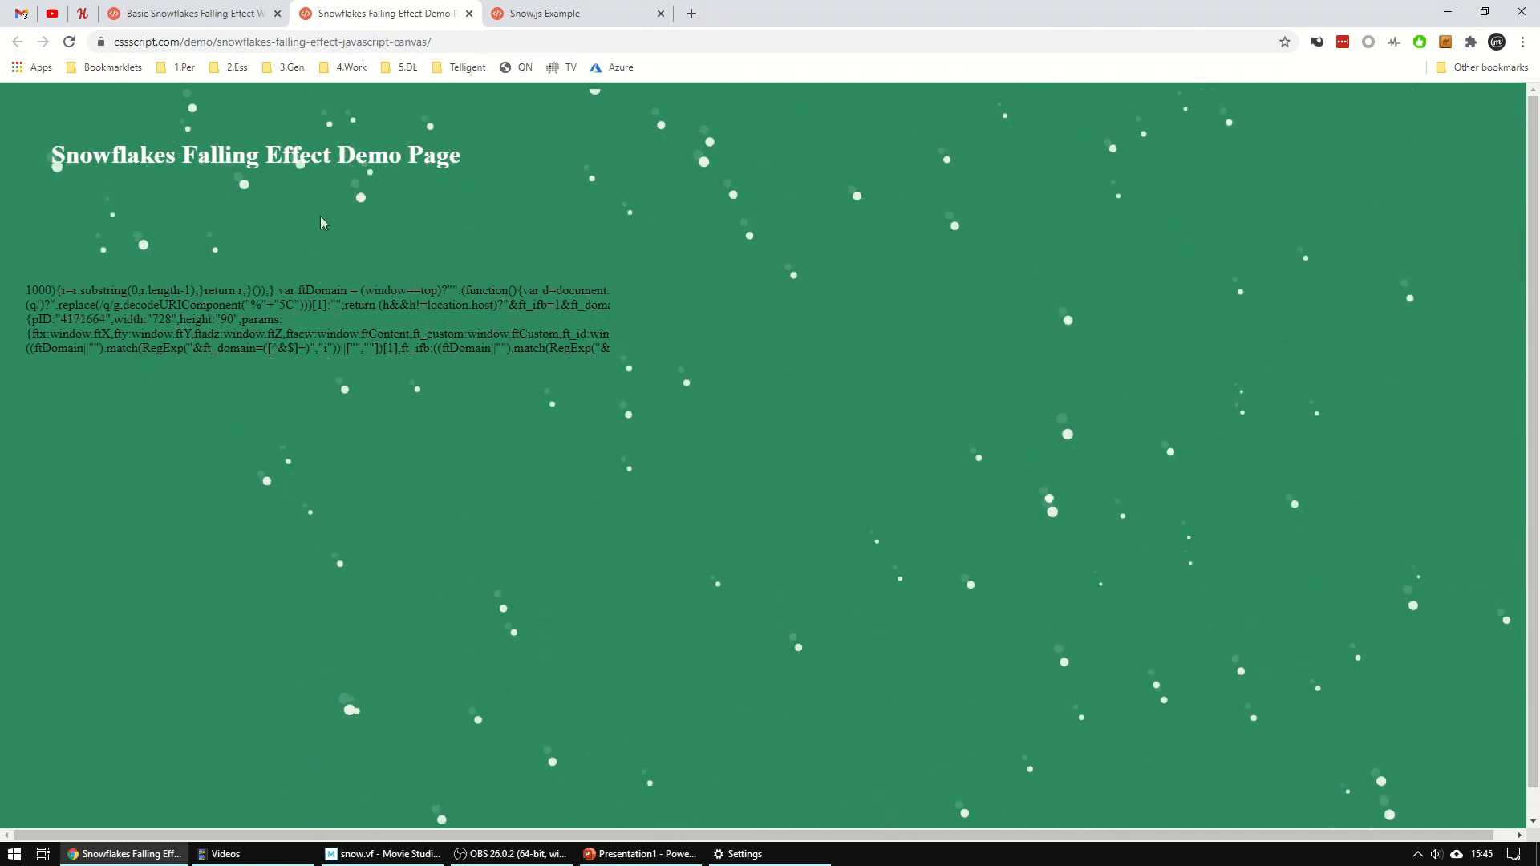
pyautogui.moveTo(701, 490)
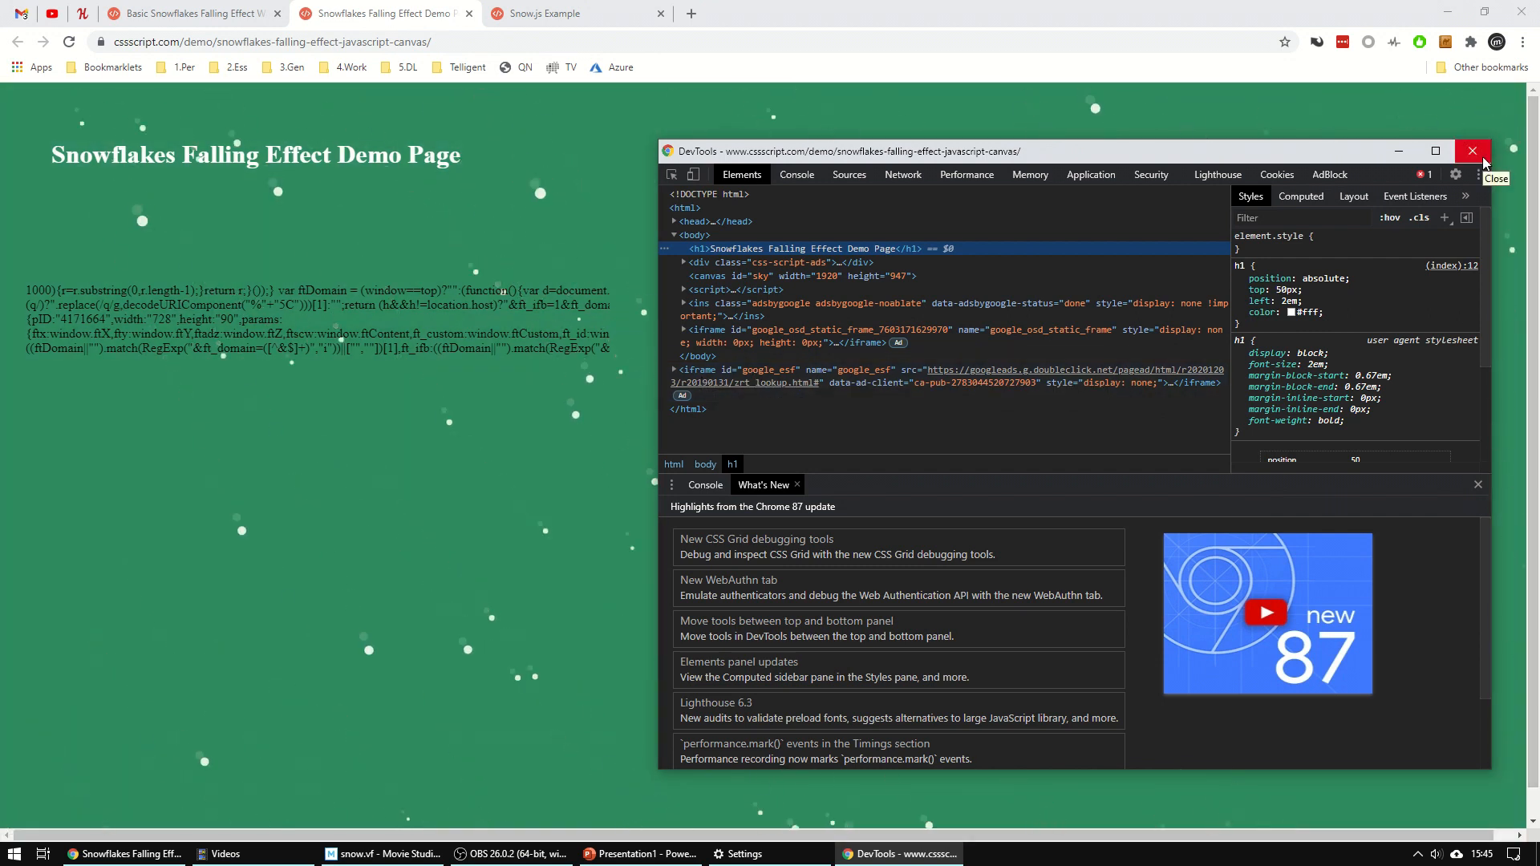
pyautogui.click(1472, 150)
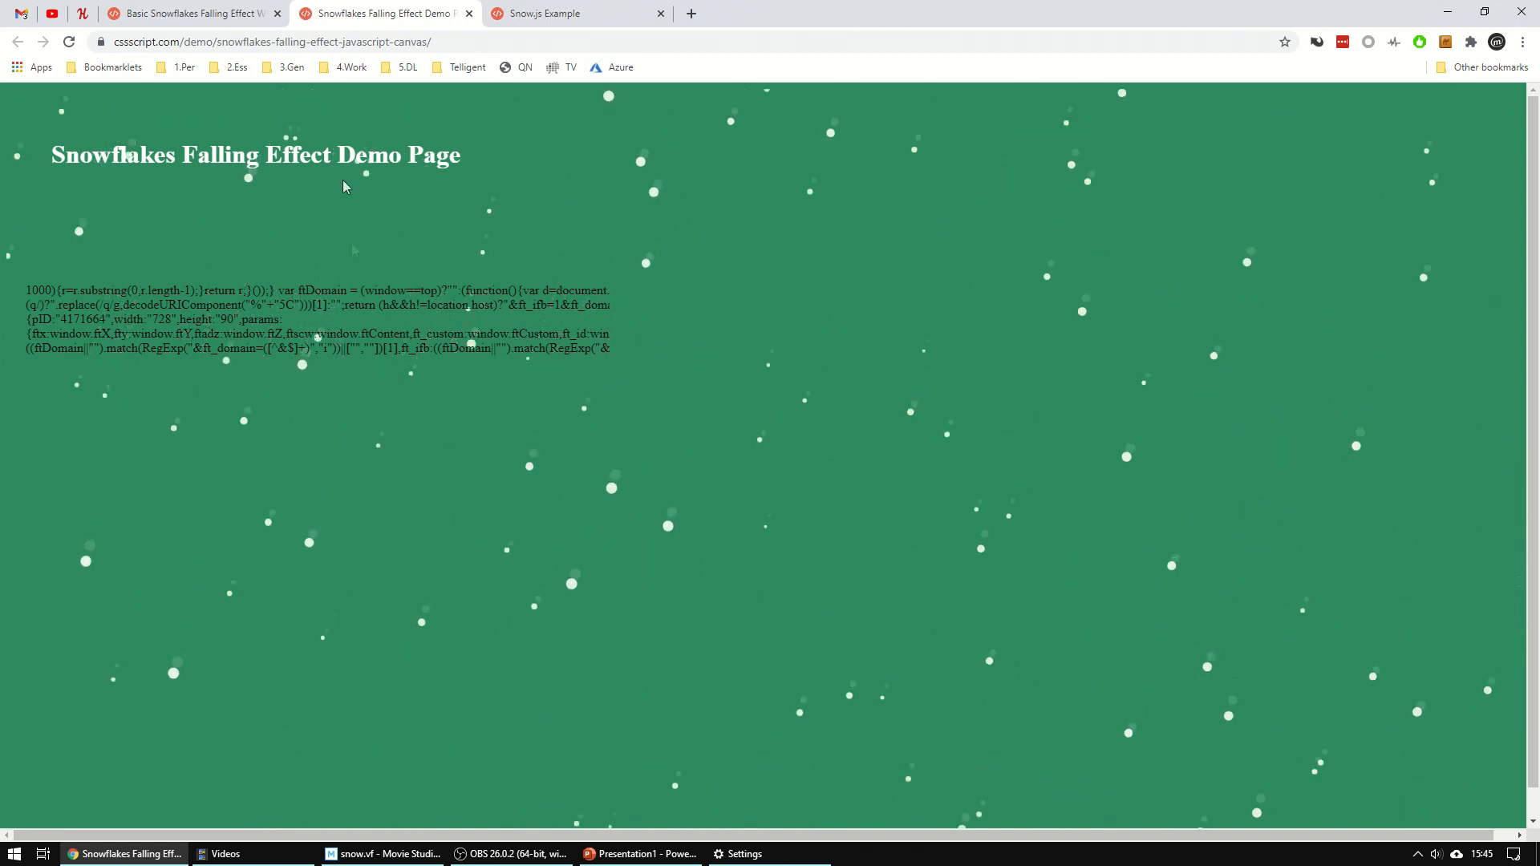
# - Set the Snow Effect URL to the cssscript snowflakes demo with width 1280 and height 720
pyautogui.click(274, 42)
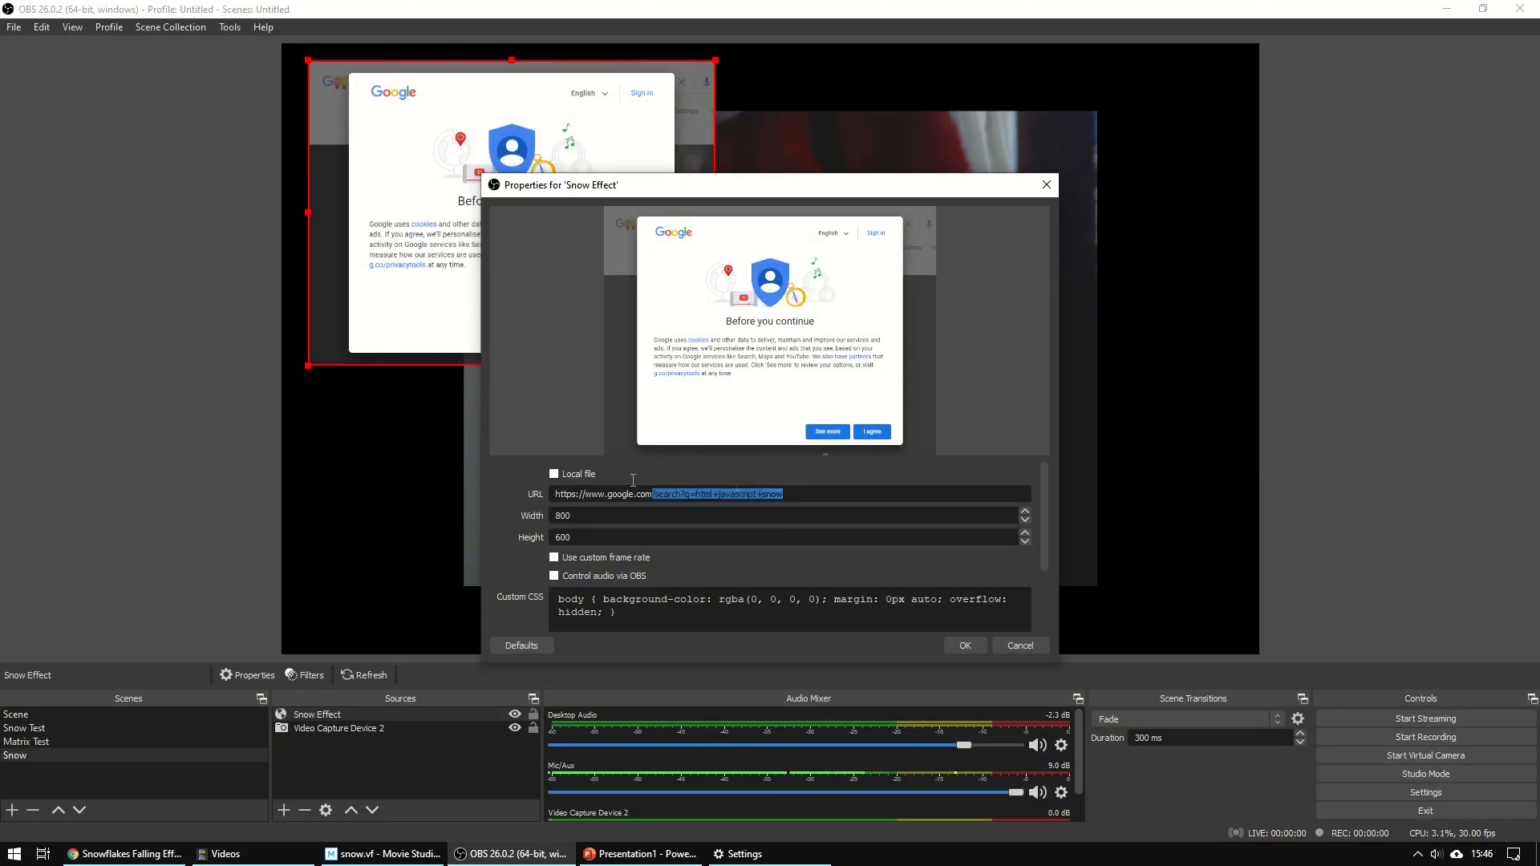
pyautogui.write('https://www.cssscript.com/demo/snowflakes-falling-effect-javascript-canvas/')
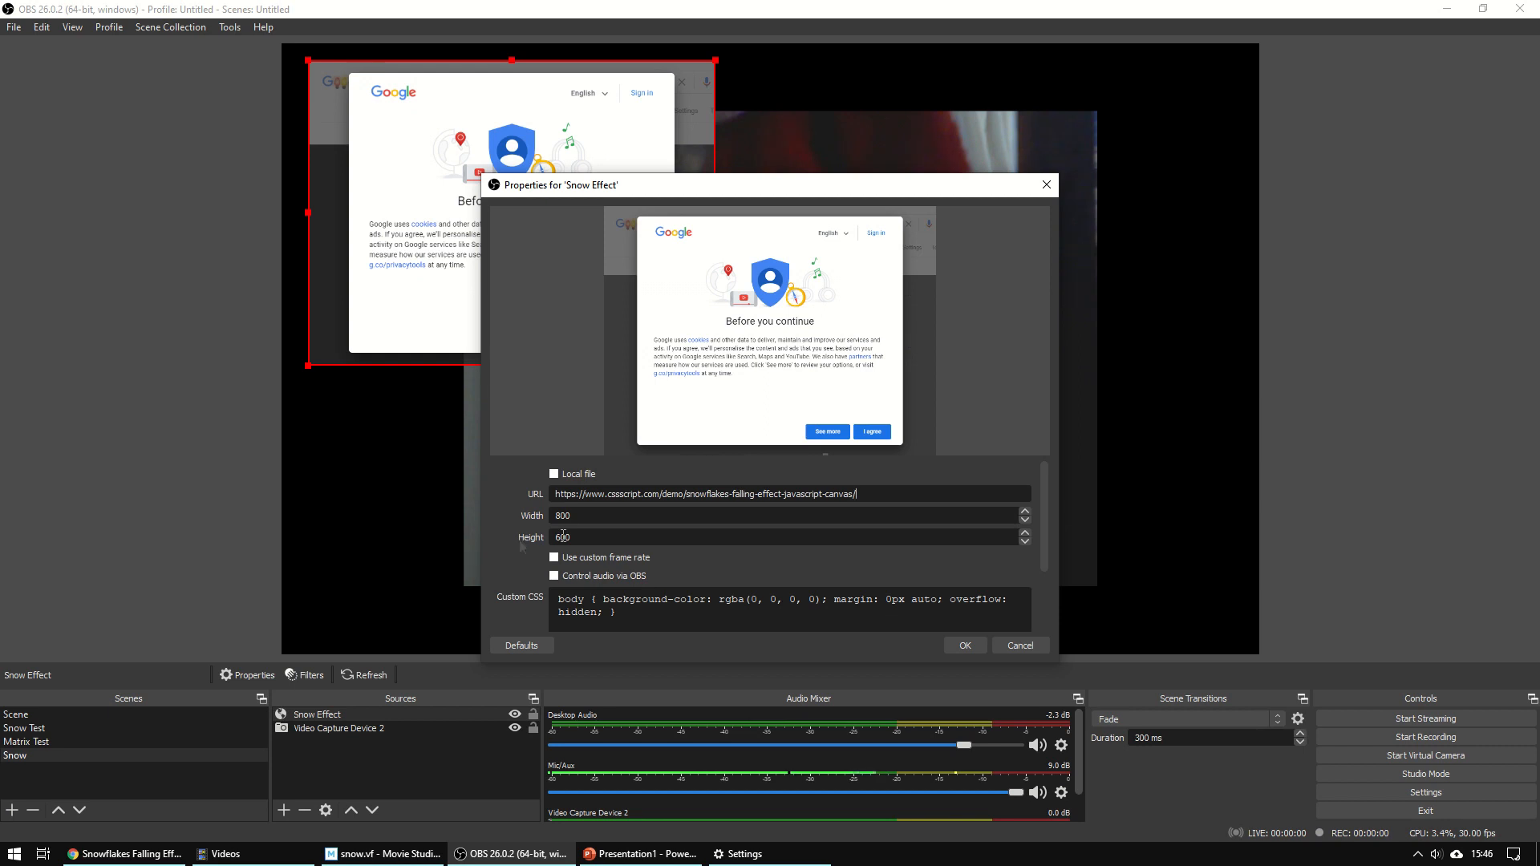
pyautogui.write('1')
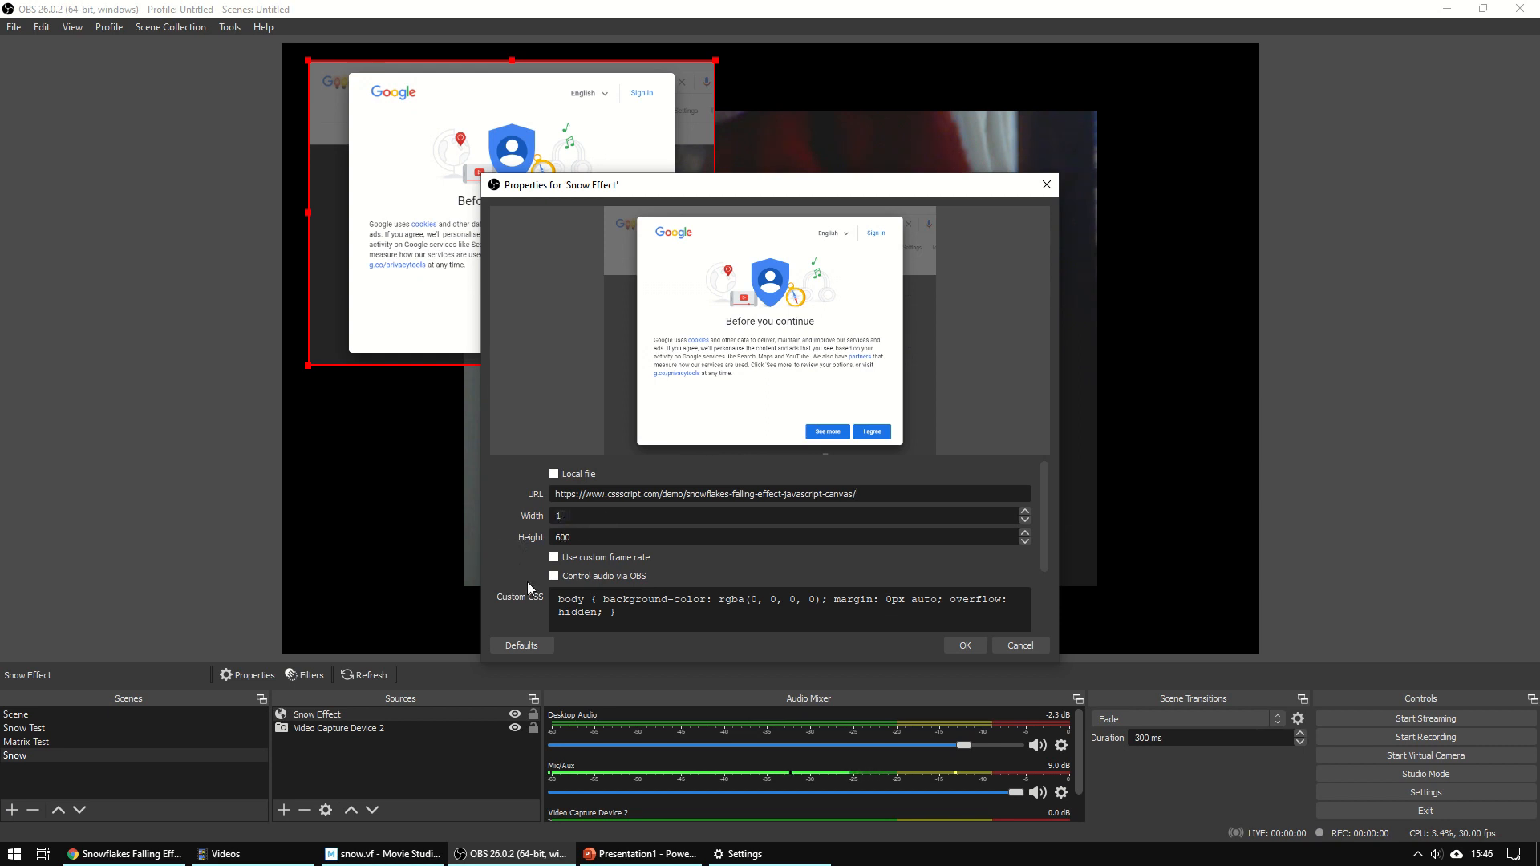
pyautogui.write('1280')
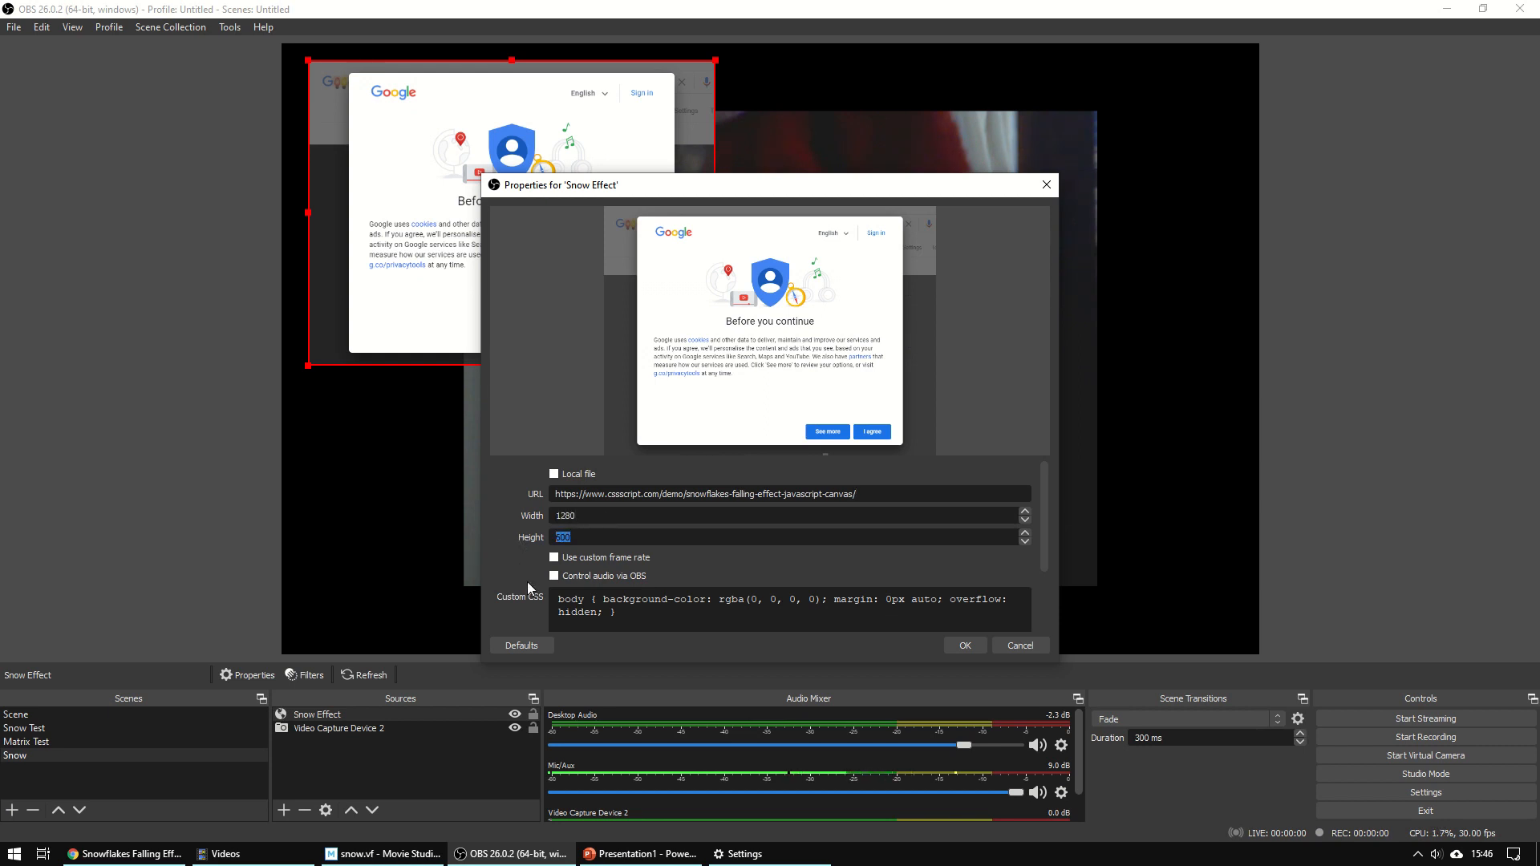
pyautogui.write('720')
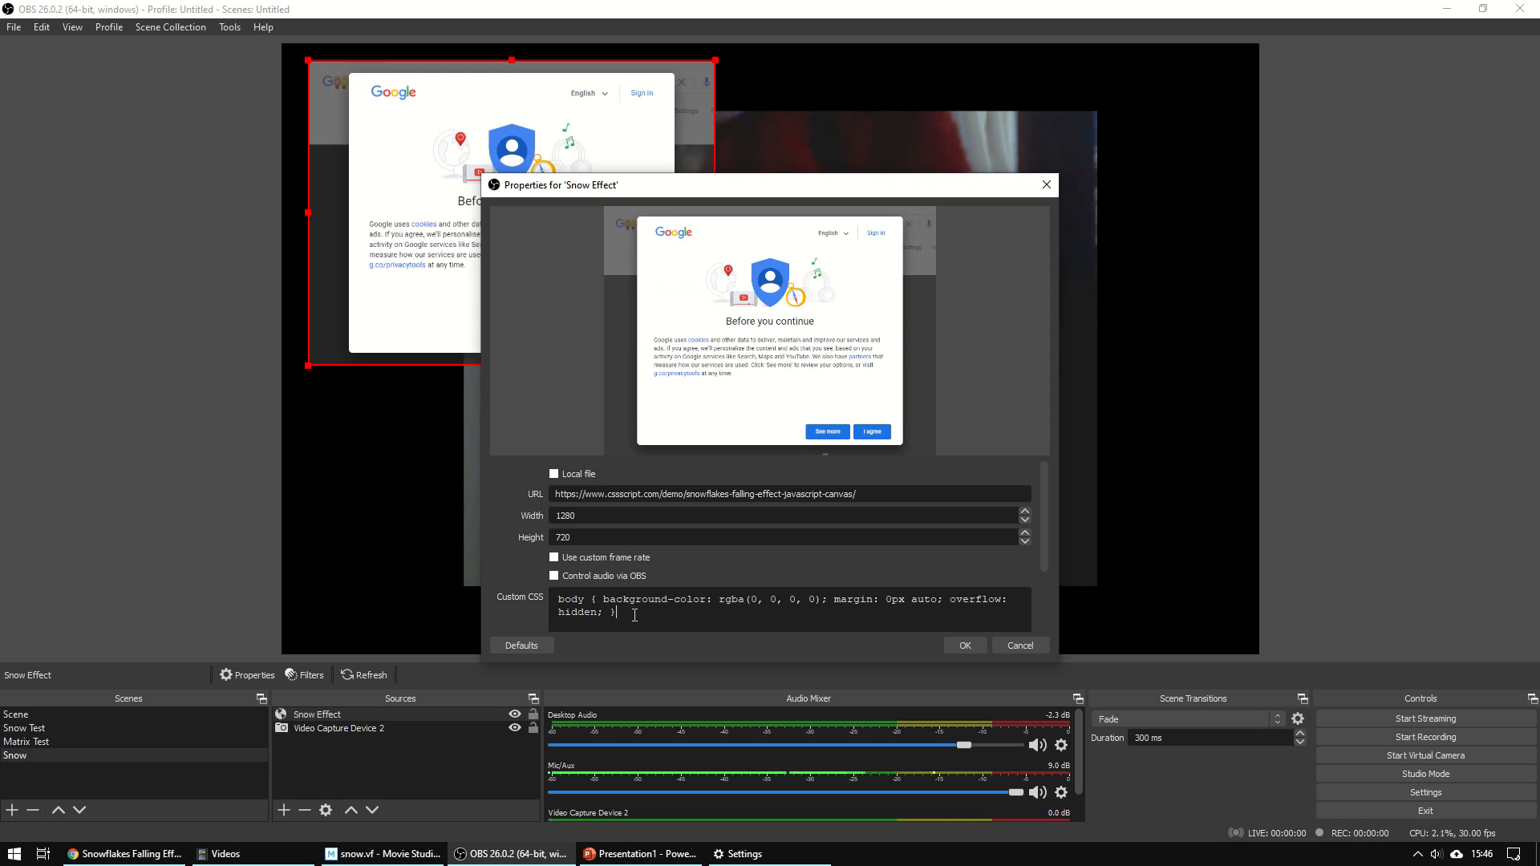
# - Add Custom CSS 'h1 { display: none }' to hide the demo heading and apply it
pyautogui.write('h1')
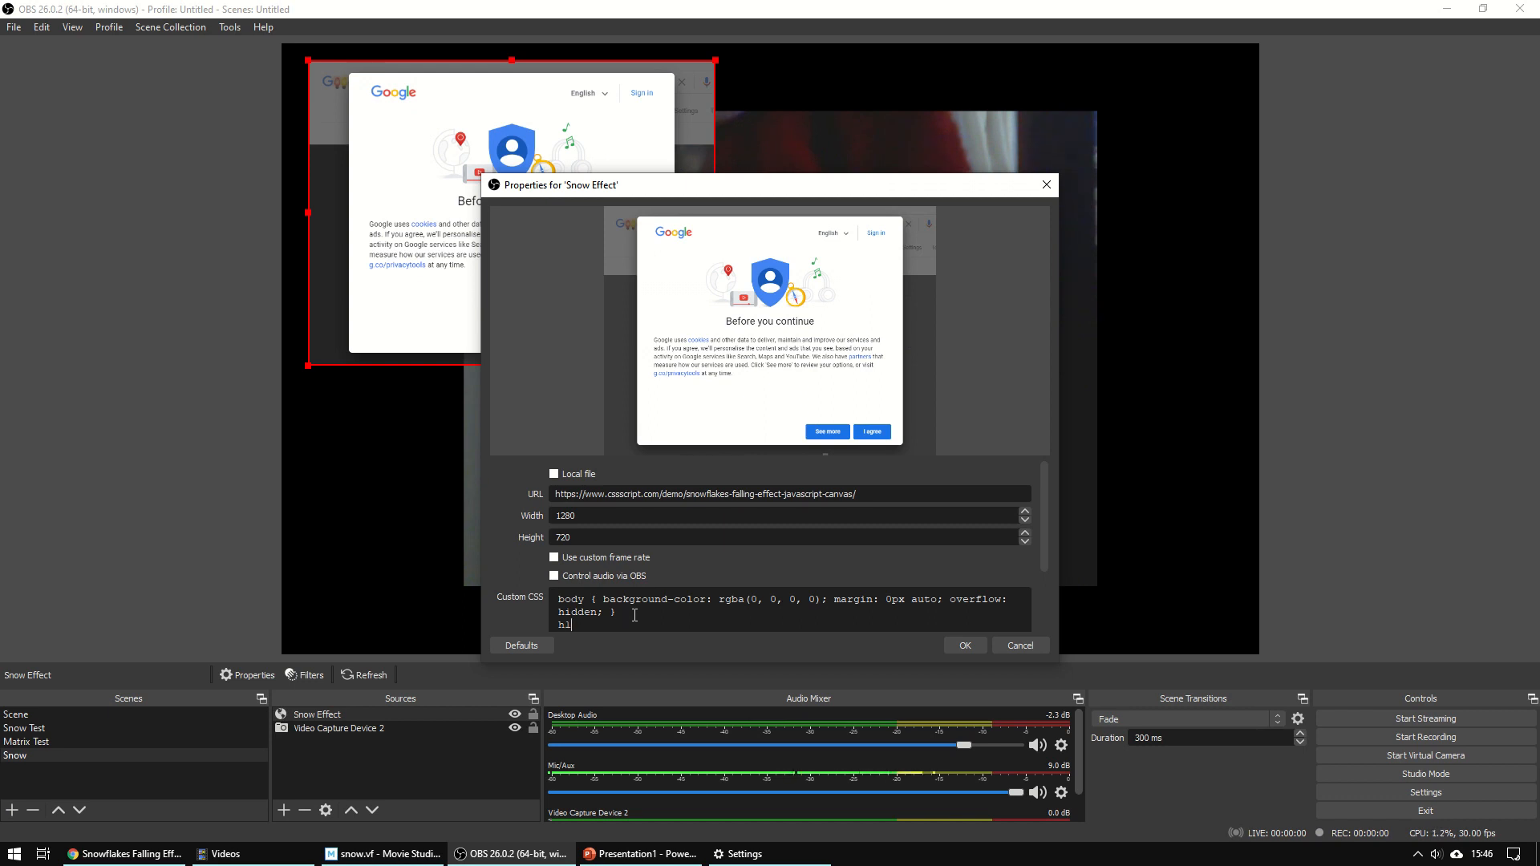
pyautogui.write('{')
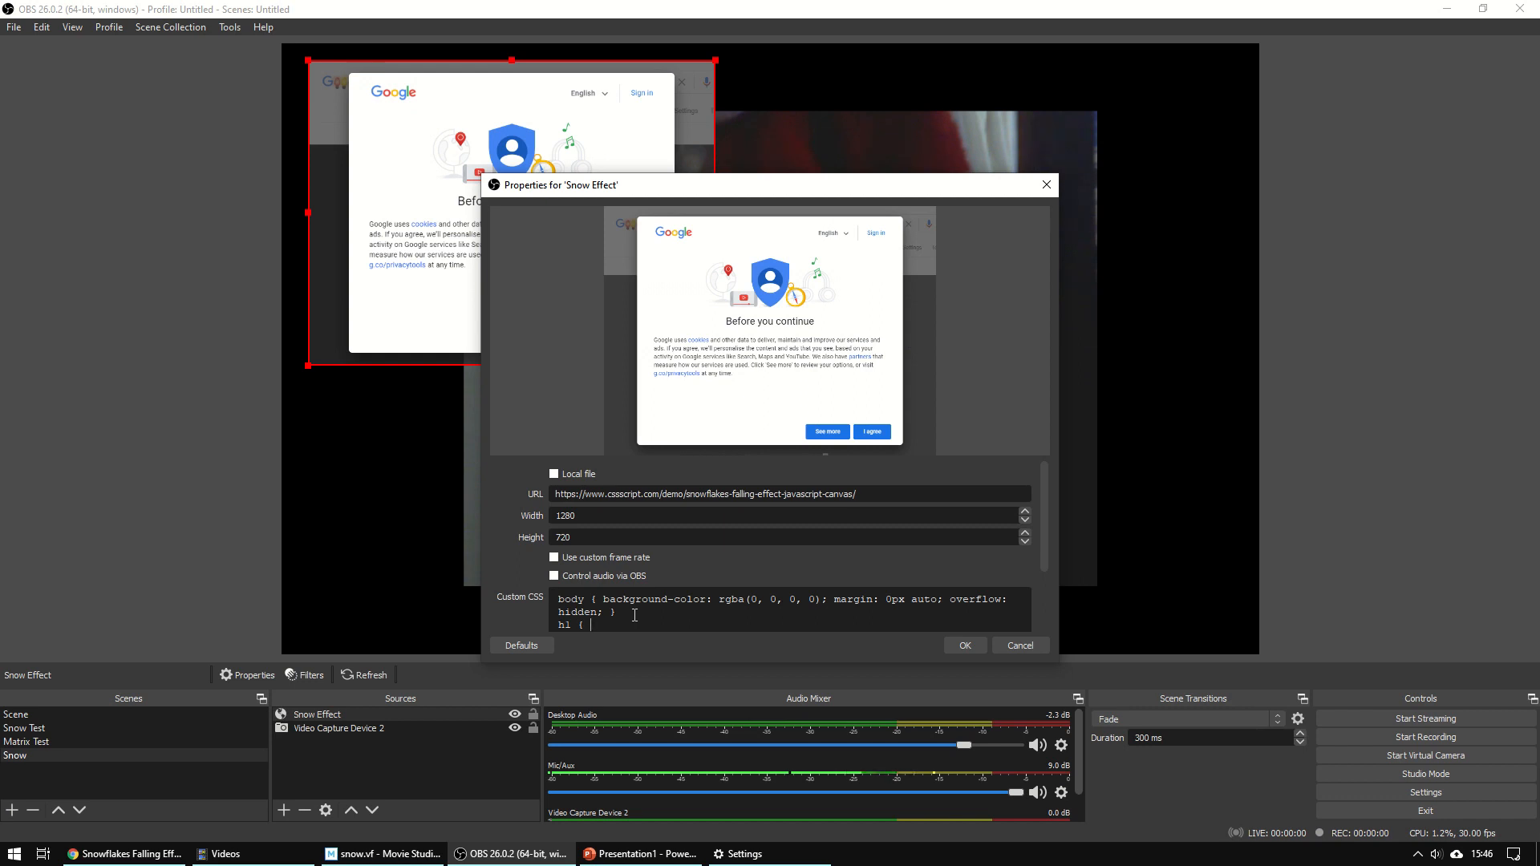
pyautogui.write('display: on')
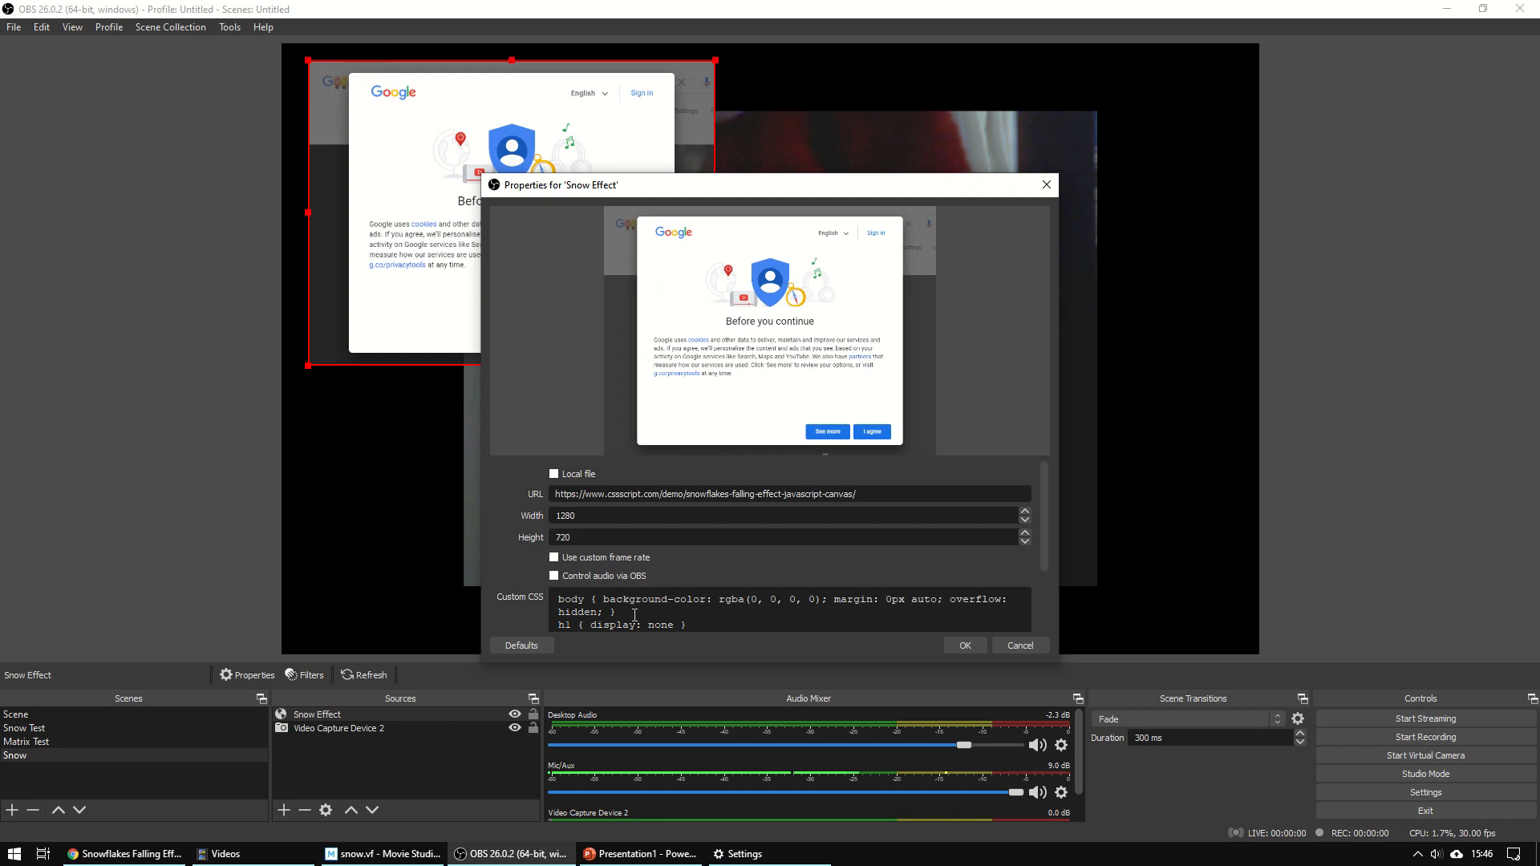
pyautogui.click(962, 646)
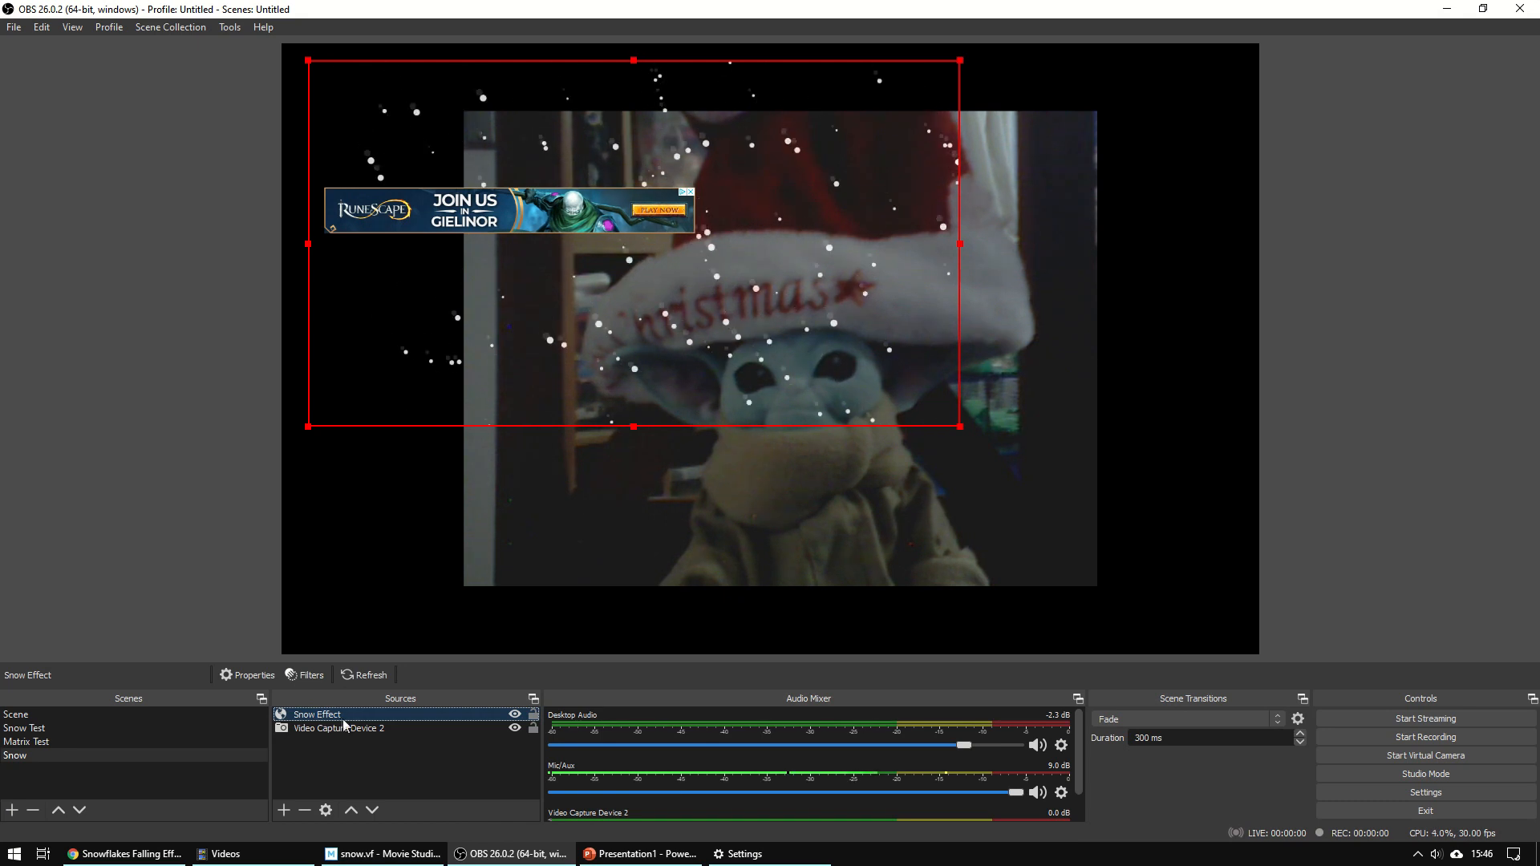
# - Extend the Custom CSS selector to 'h1, iframe' so the advert is hidden too
pyautogui.click(252, 675)
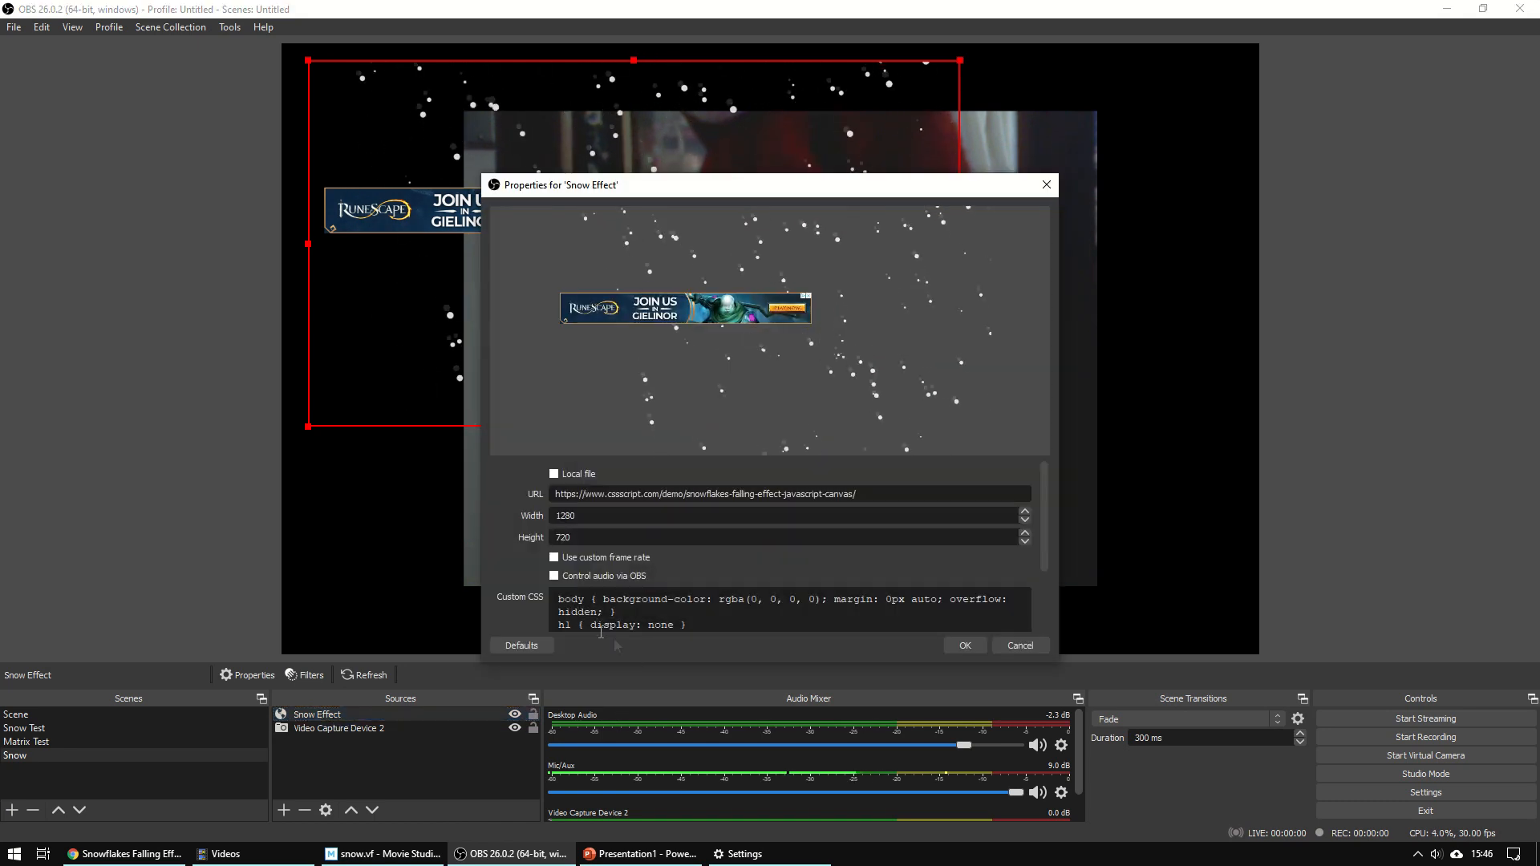
pyautogui.write(',')
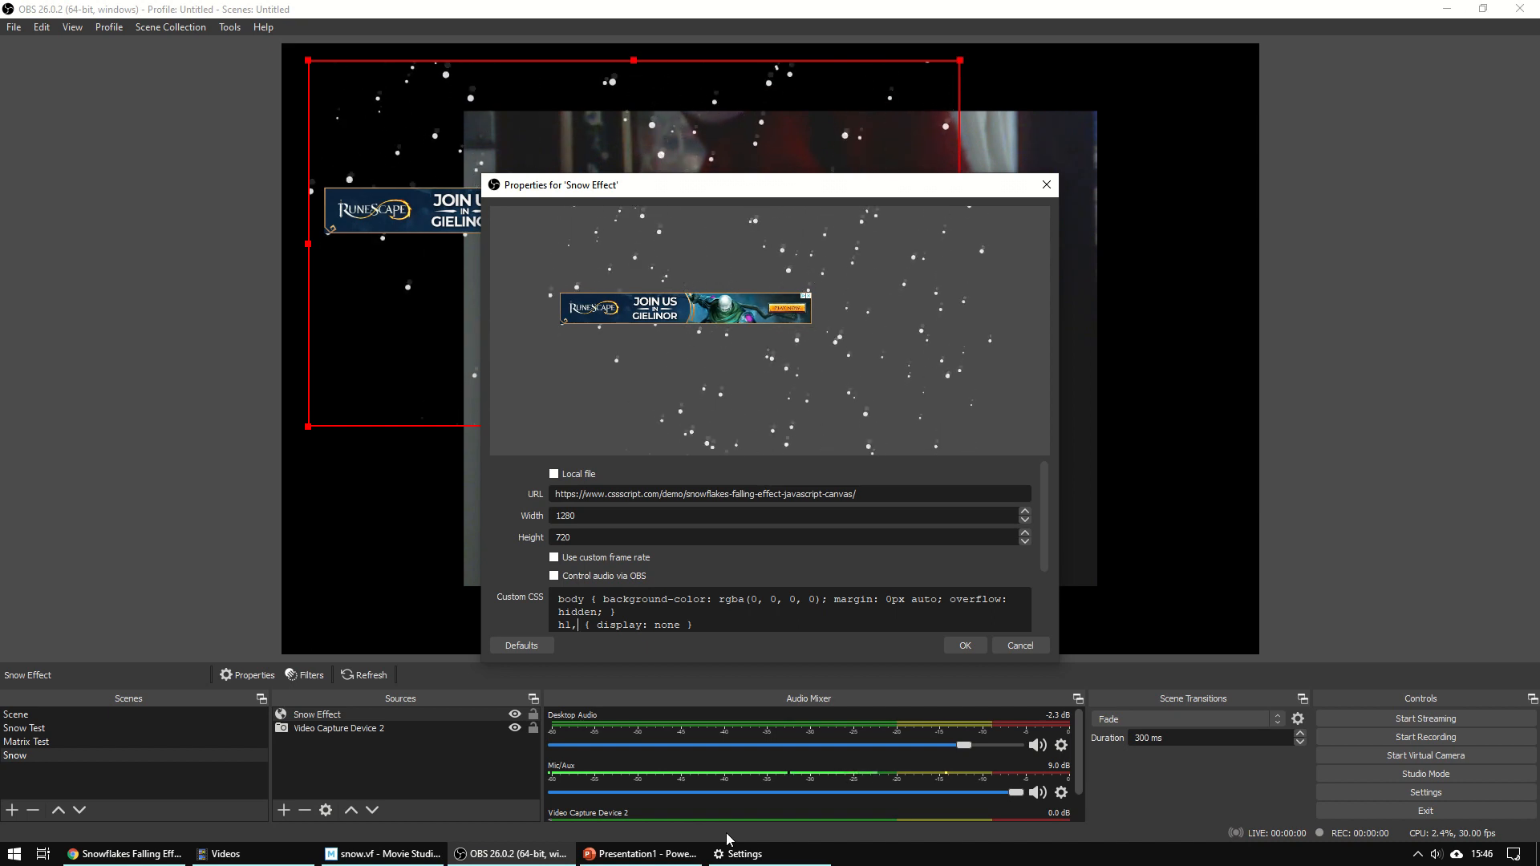
pyautogui.write('iframe')
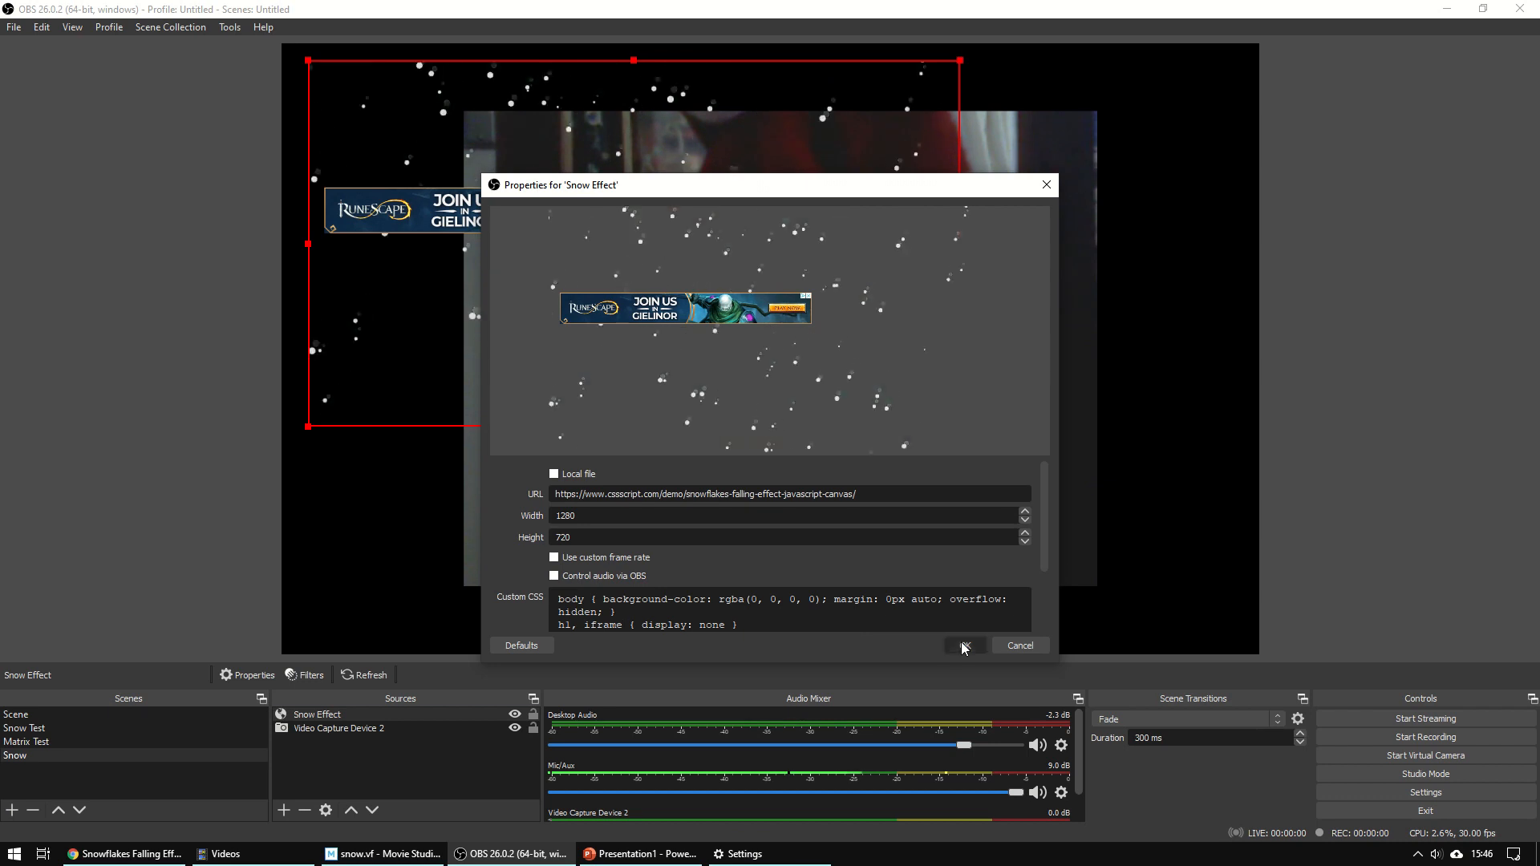
pyautogui.click(963, 645)
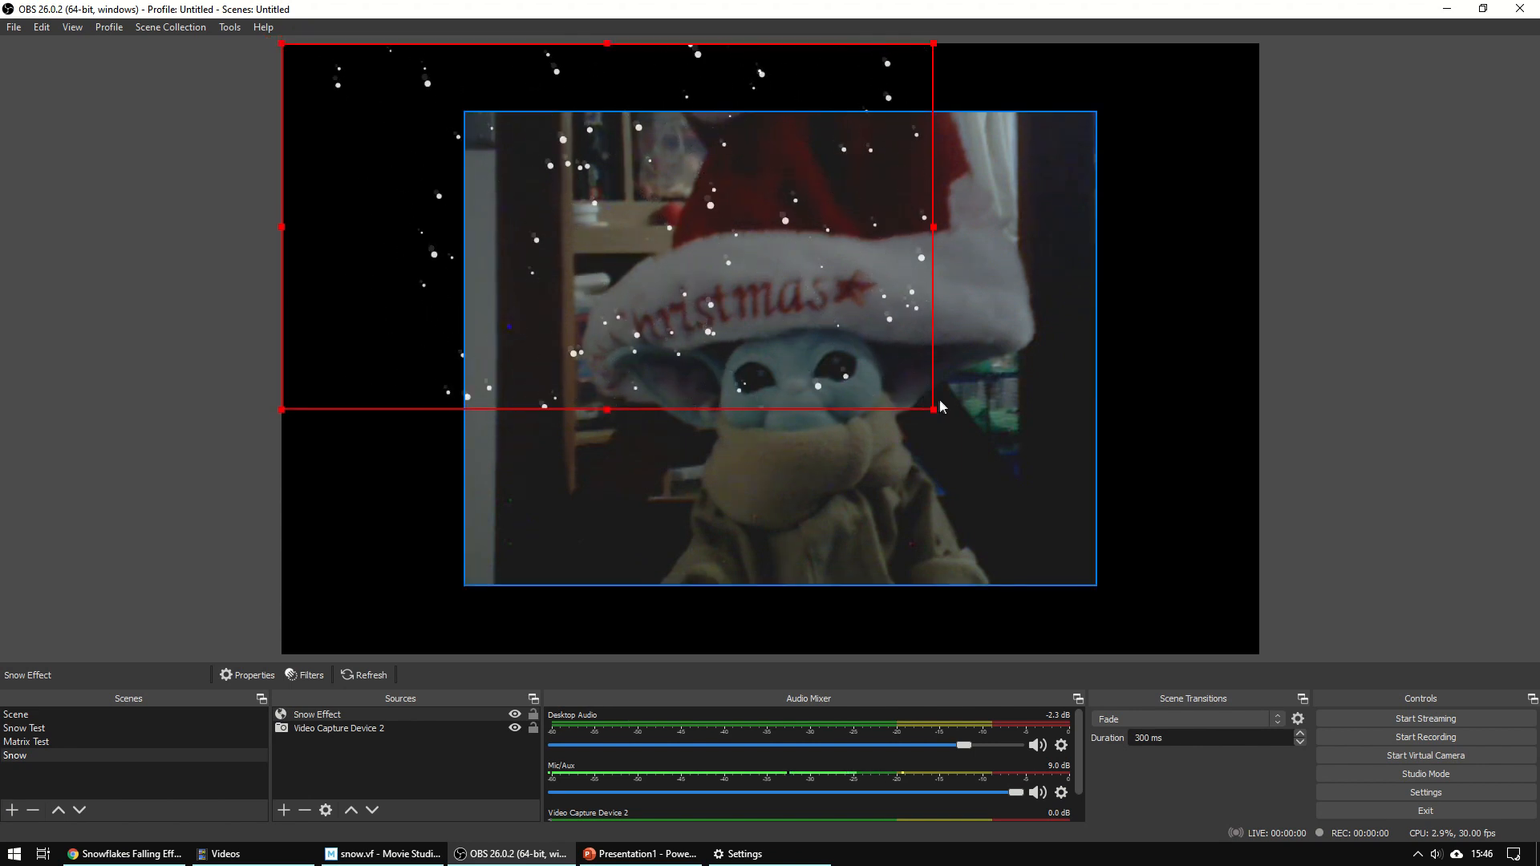
# - Stretch the Snow Effect layer across the whole canvas and deselect to view the overlay
pyautogui.moveTo(934, 409); pyautogui.dragTo(1088, 499)
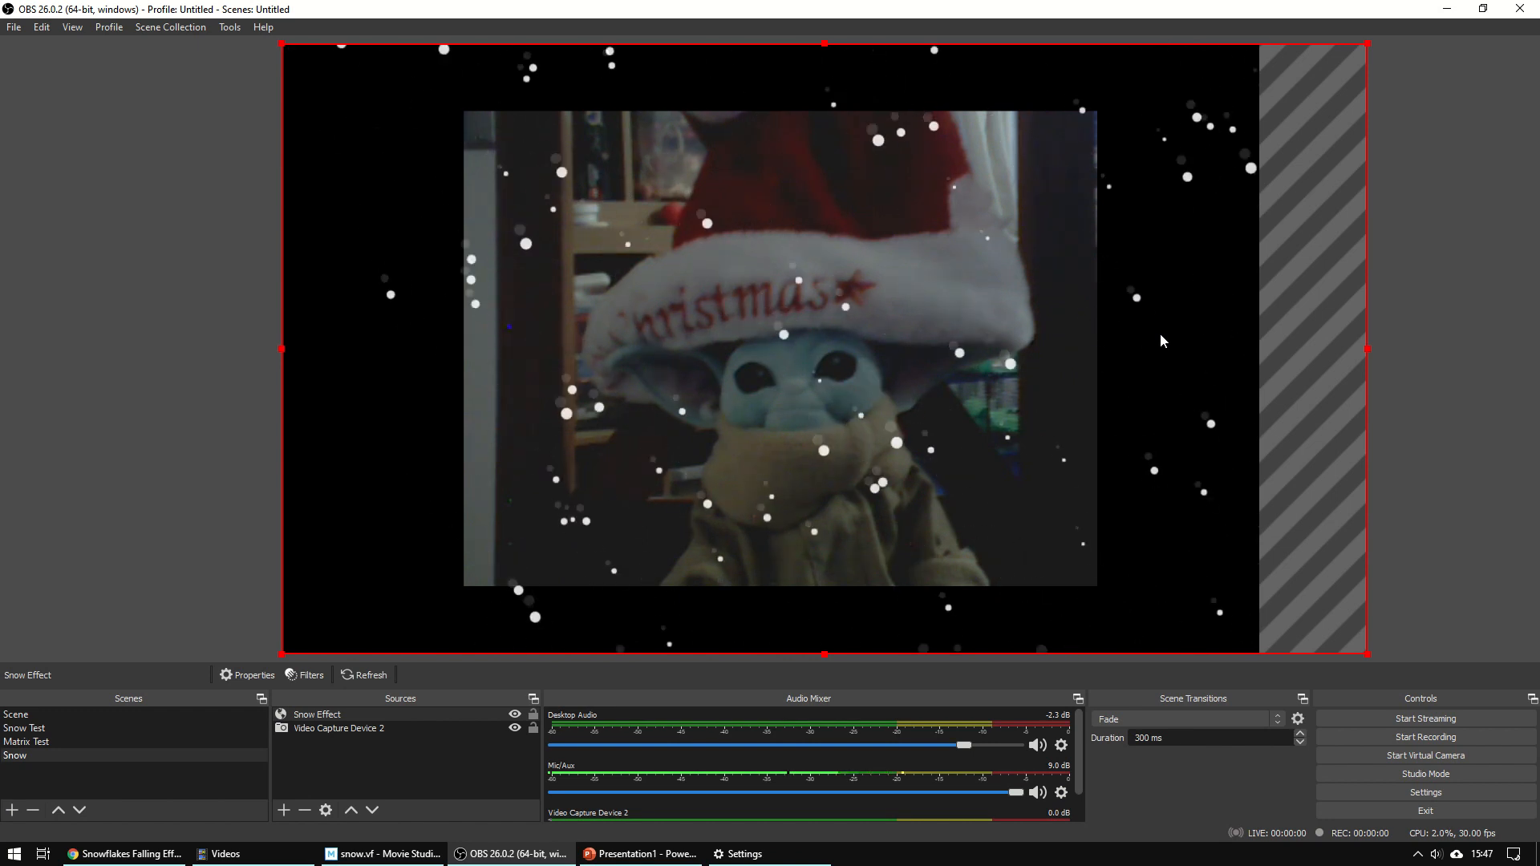
pyautogui.click(339, 728)
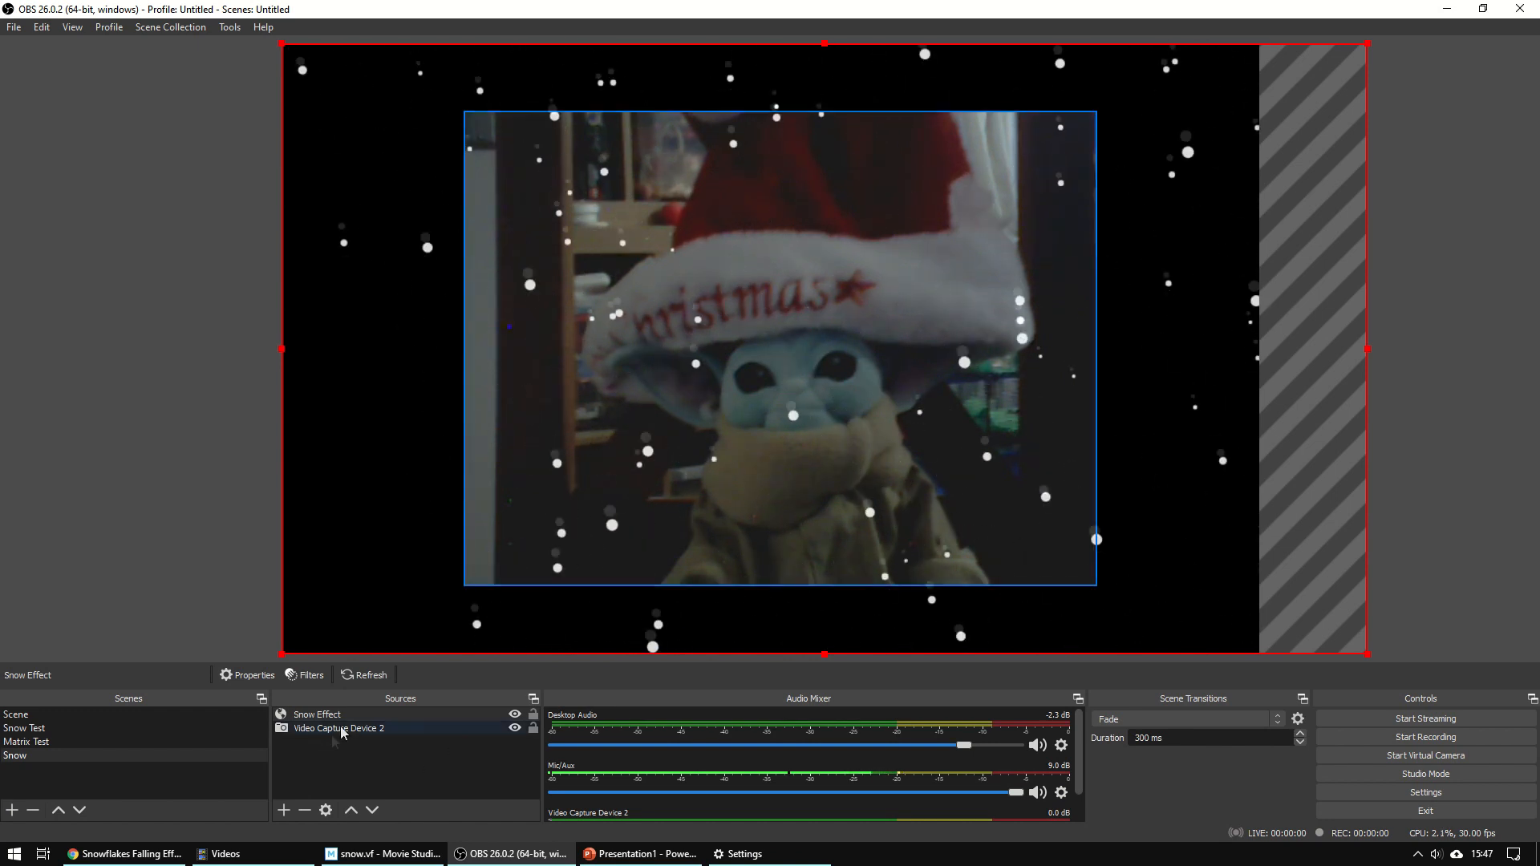
pyautogui.click(338, 714)
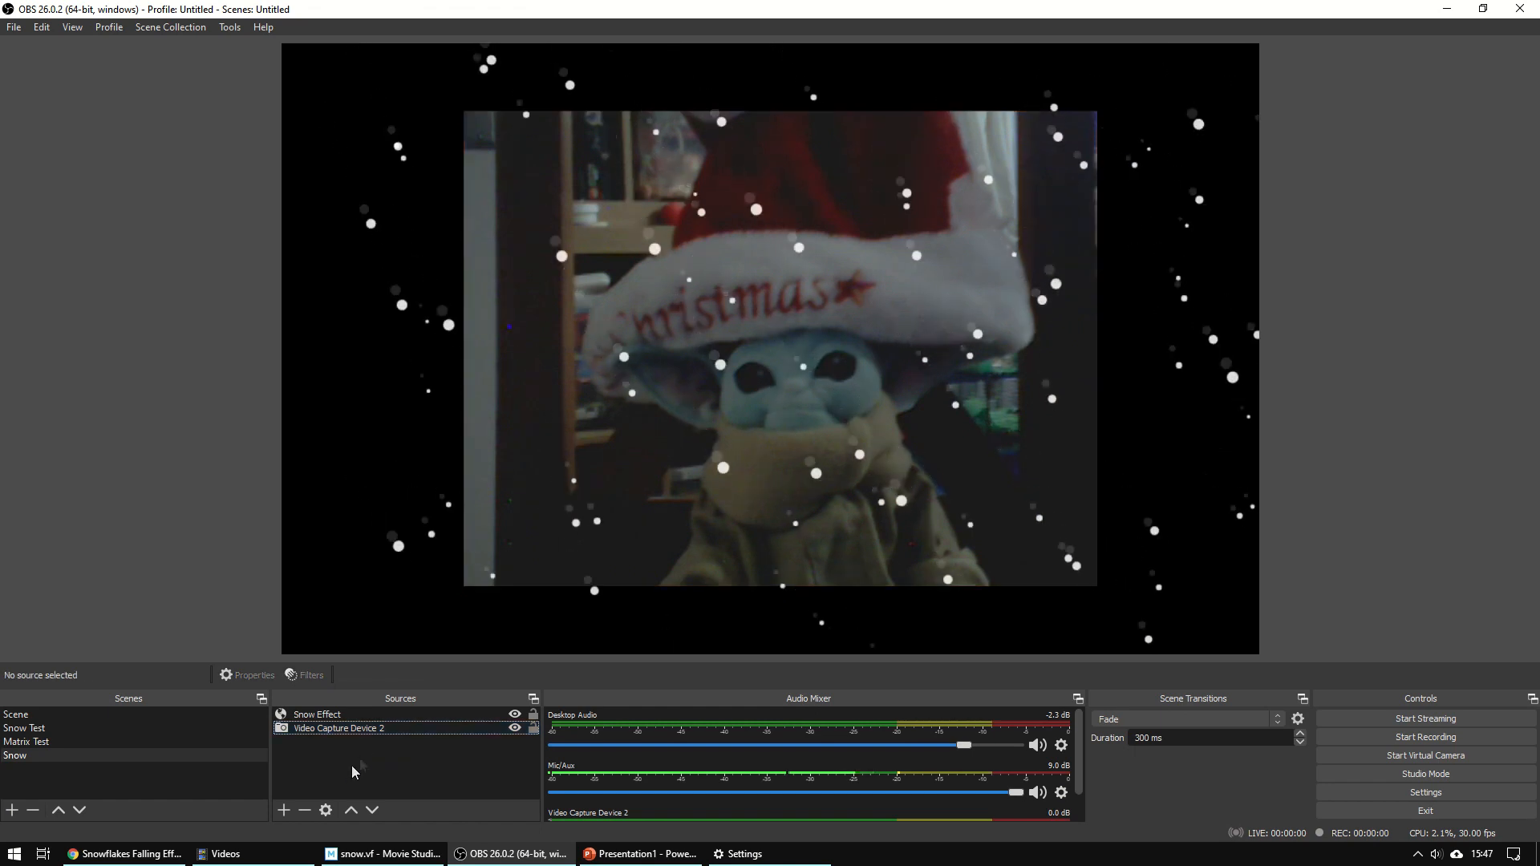
pyautogui.click(316, 714)
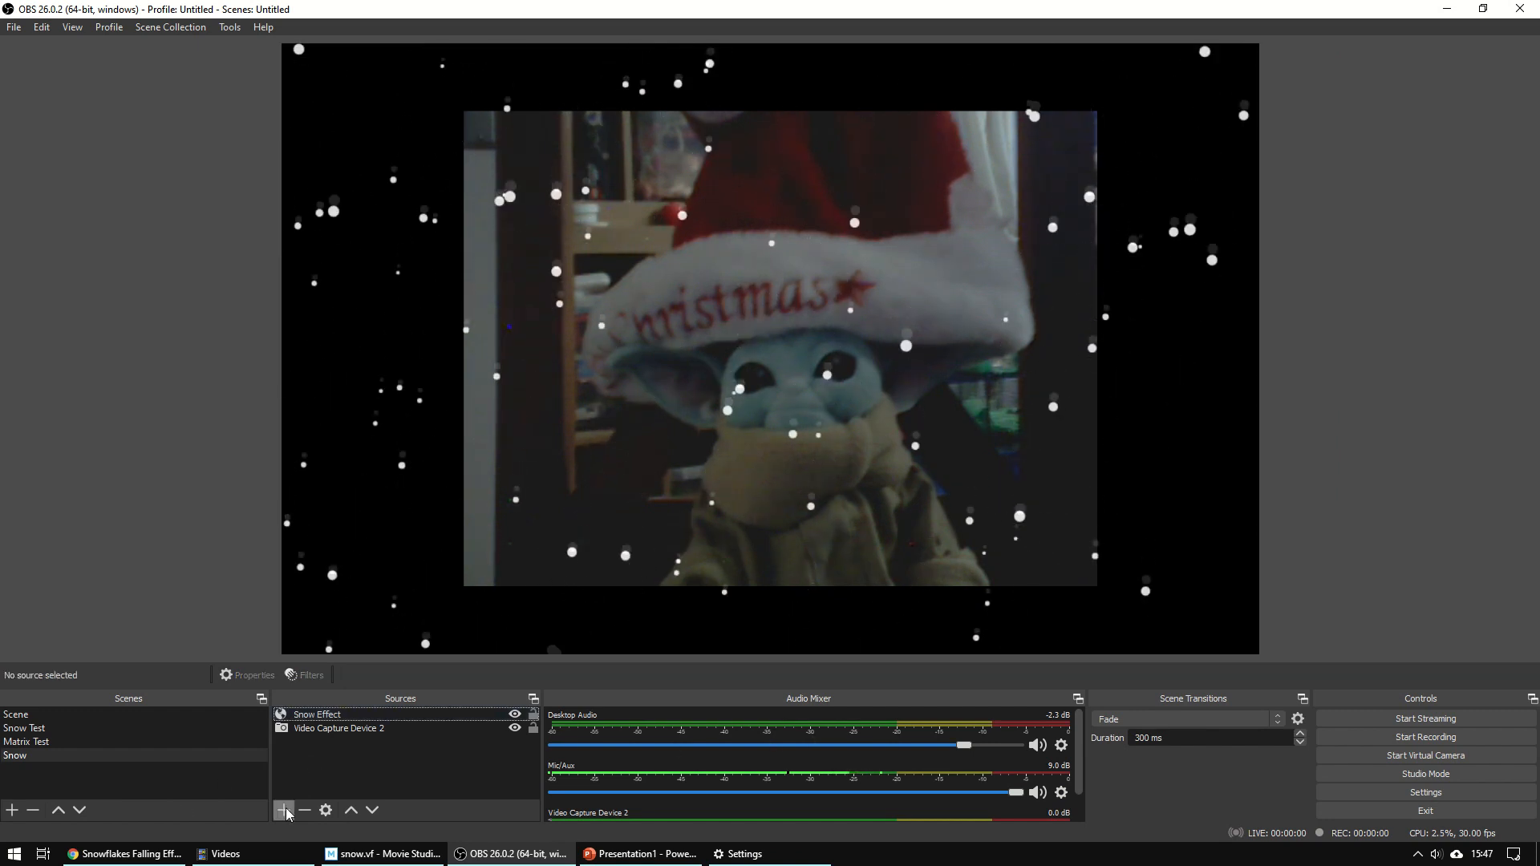
# - In Chrome, return to the schillmania Snowstorm page and follow its Smash Christmas Lights link
pyautogui.click(284, 810)
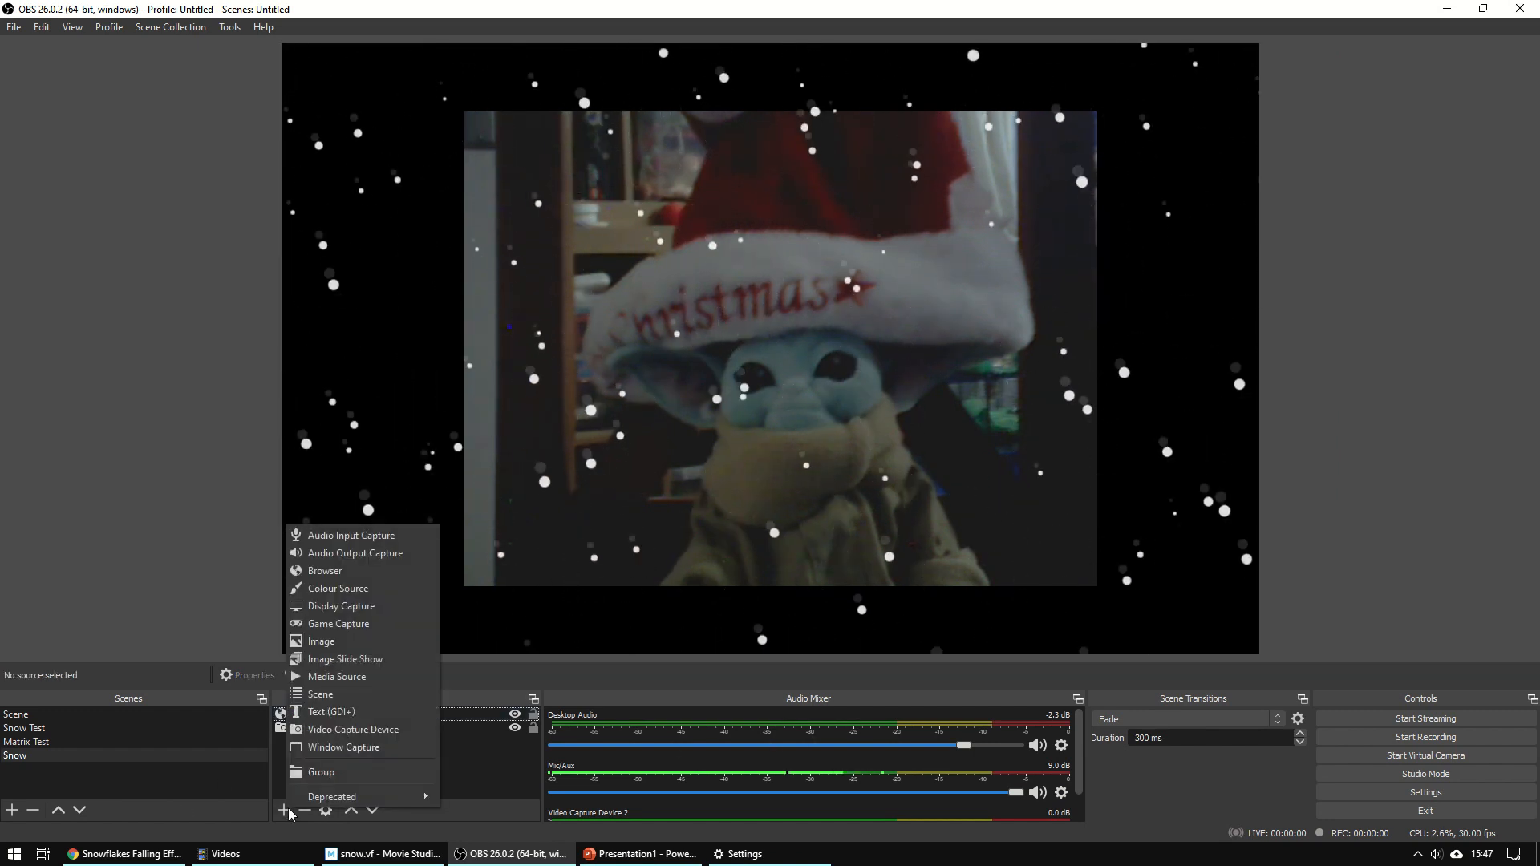
pyautogui.click(120, 854)
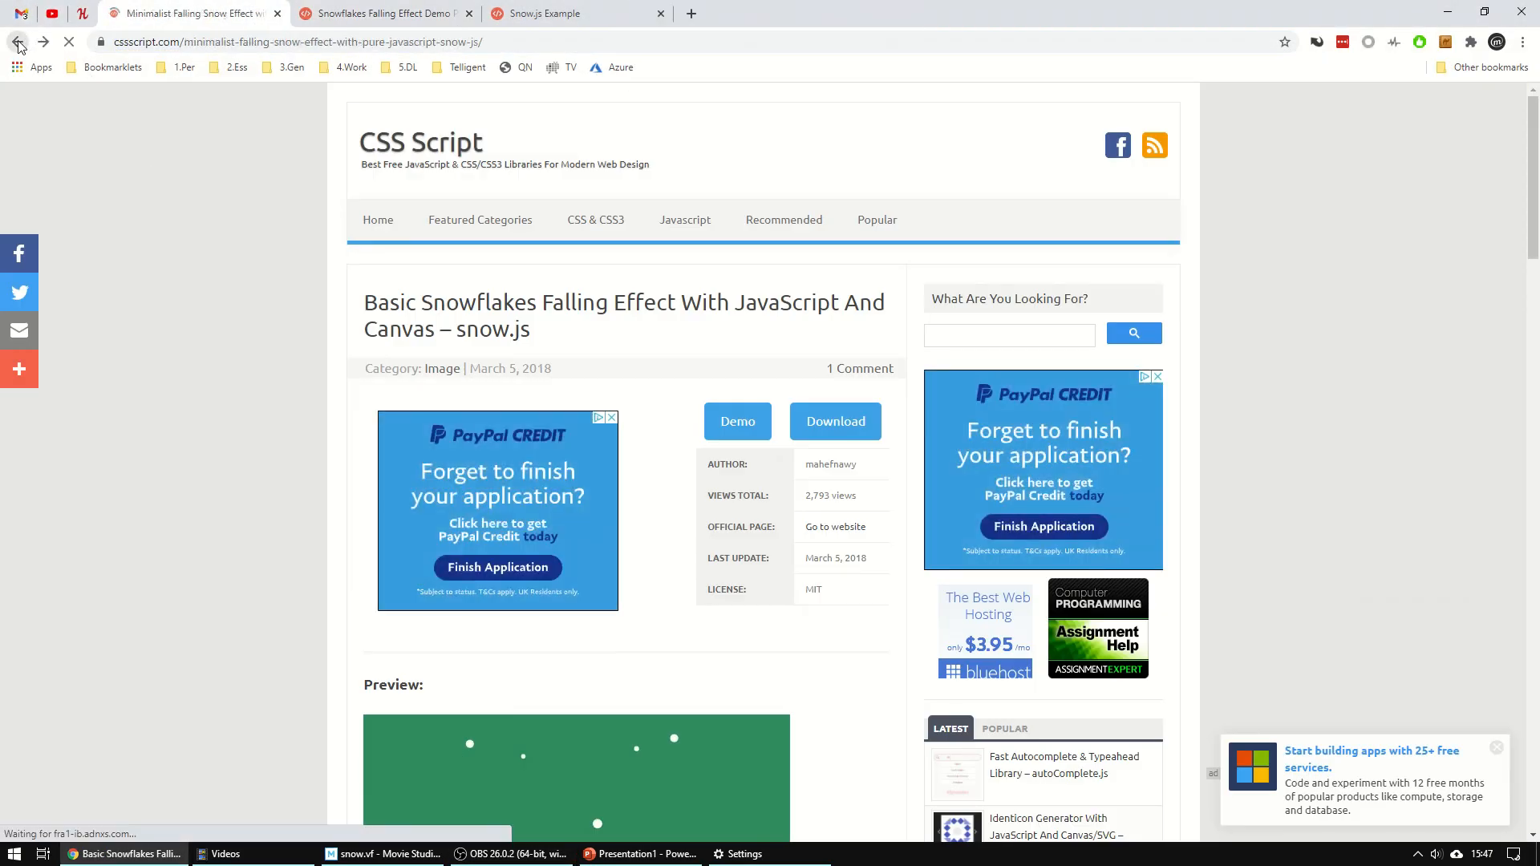
pyautogui.click(18, 41)
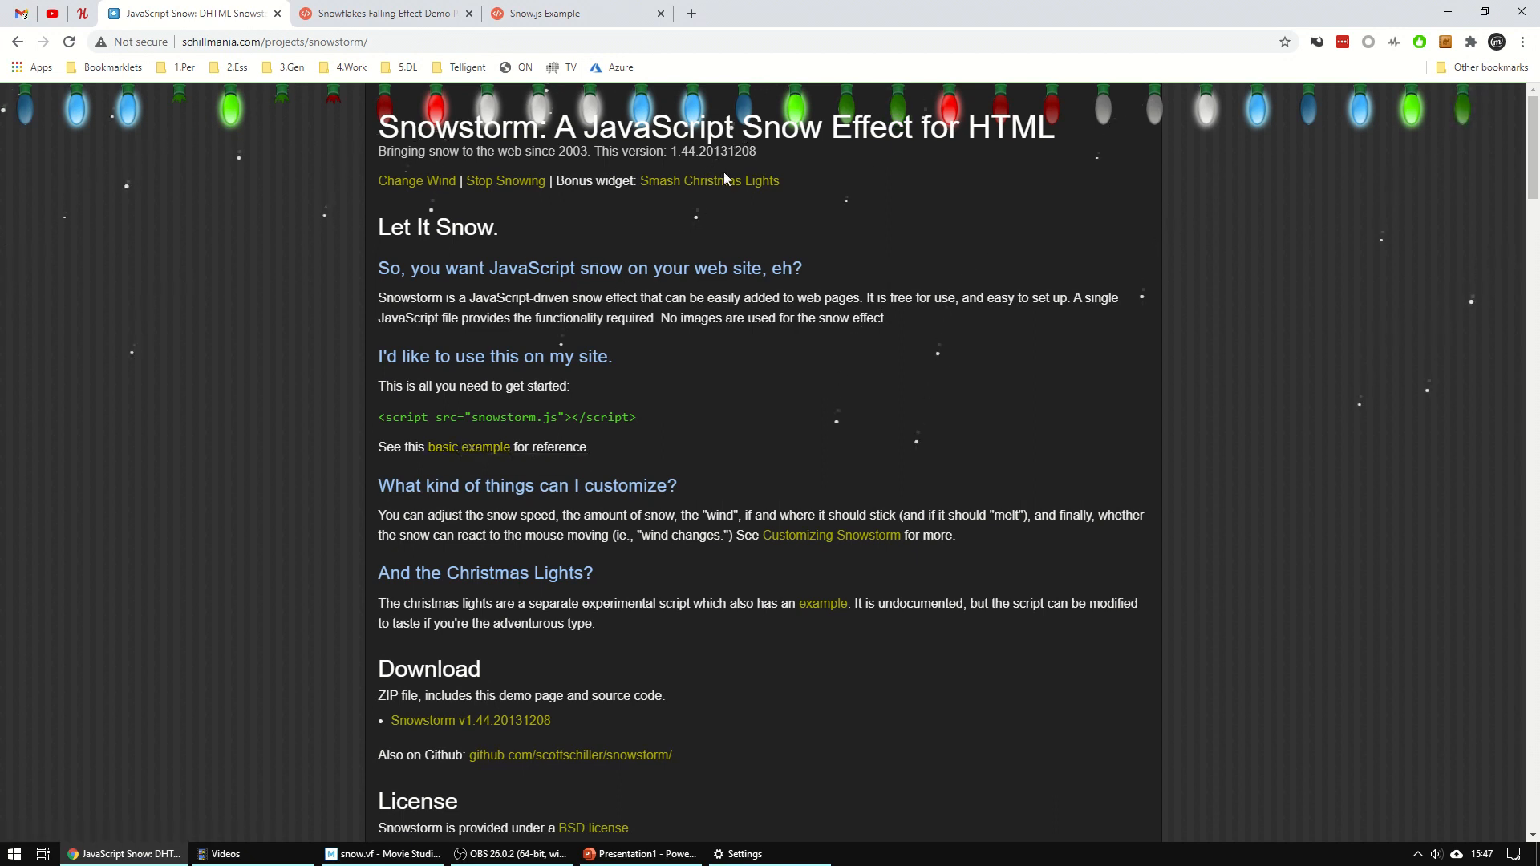
pyautogui.click(710, 182)
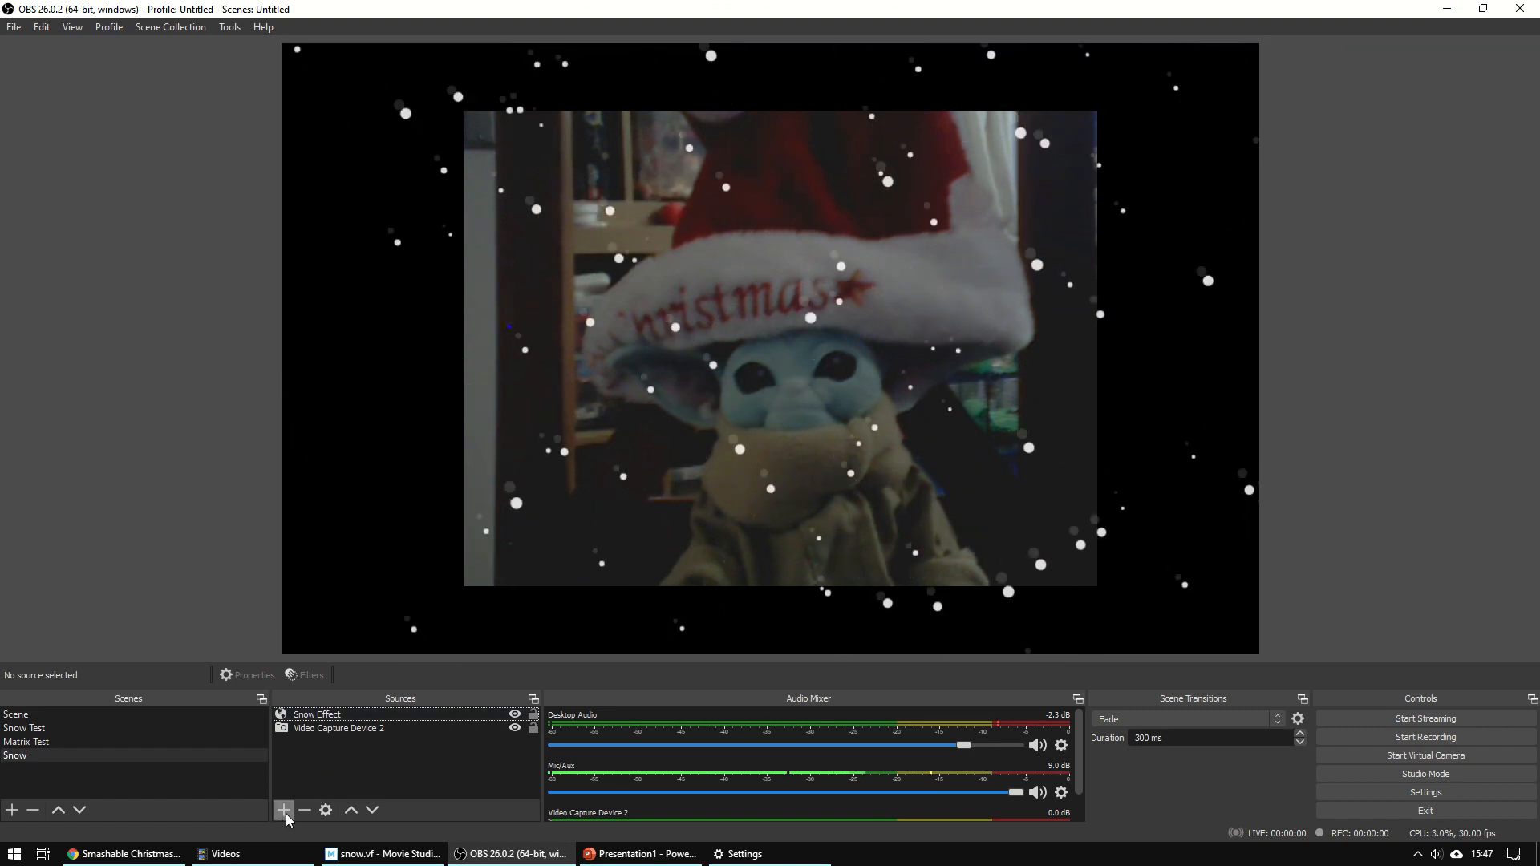
# - Create a Lights browser source at the Snowstorm lights URL, 1280 by 720, with 'background:none;' custom CSS
pyautogui.click(282, 809)
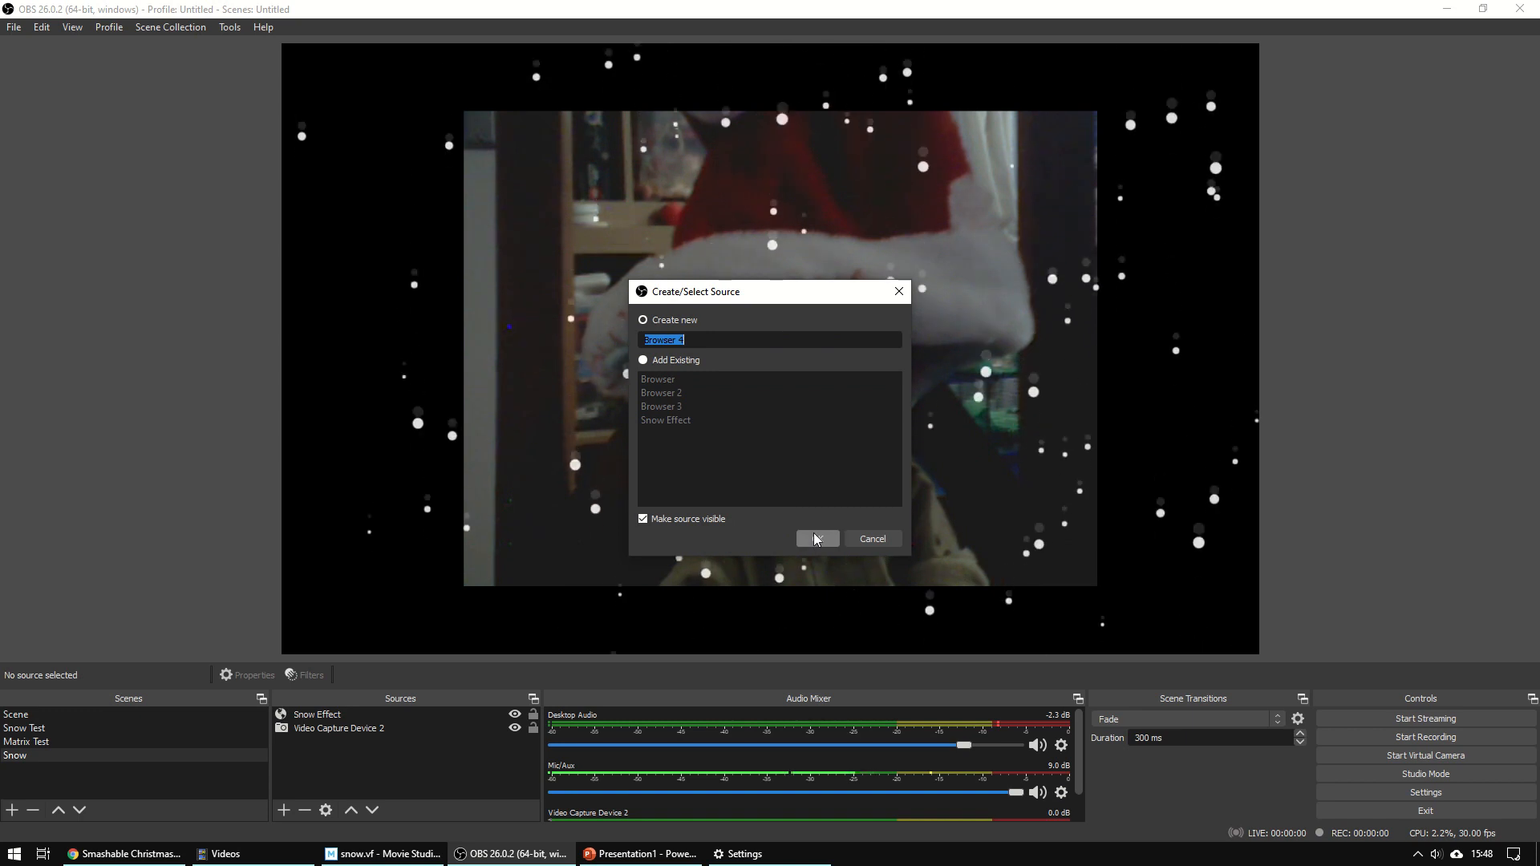
pyautogui.click(817, 539)
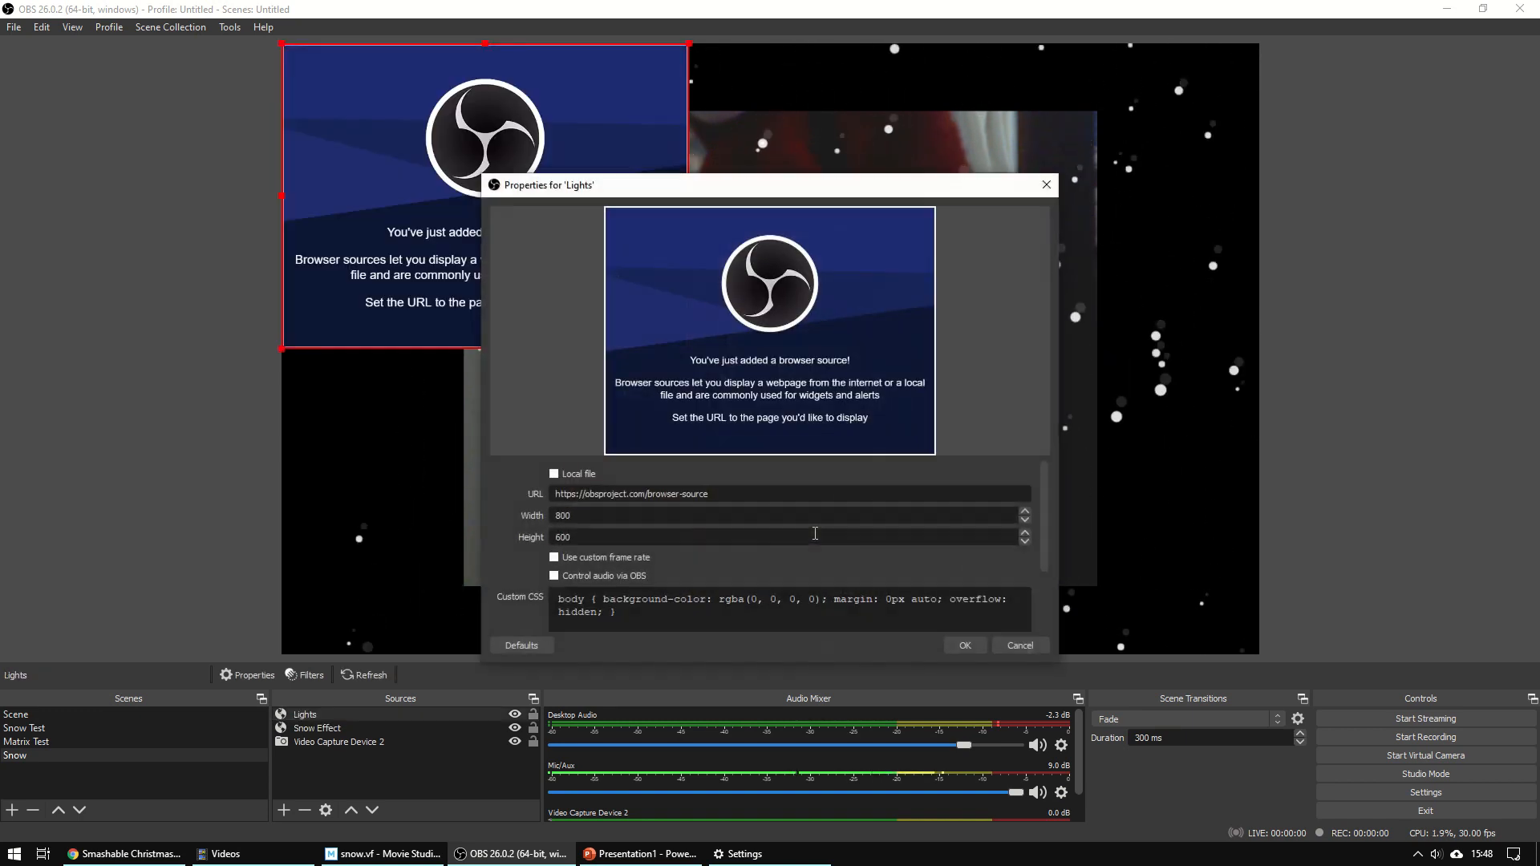
pyautogui.write('http://www.schillmania.com/projects/snowstorm/lights/index.html')
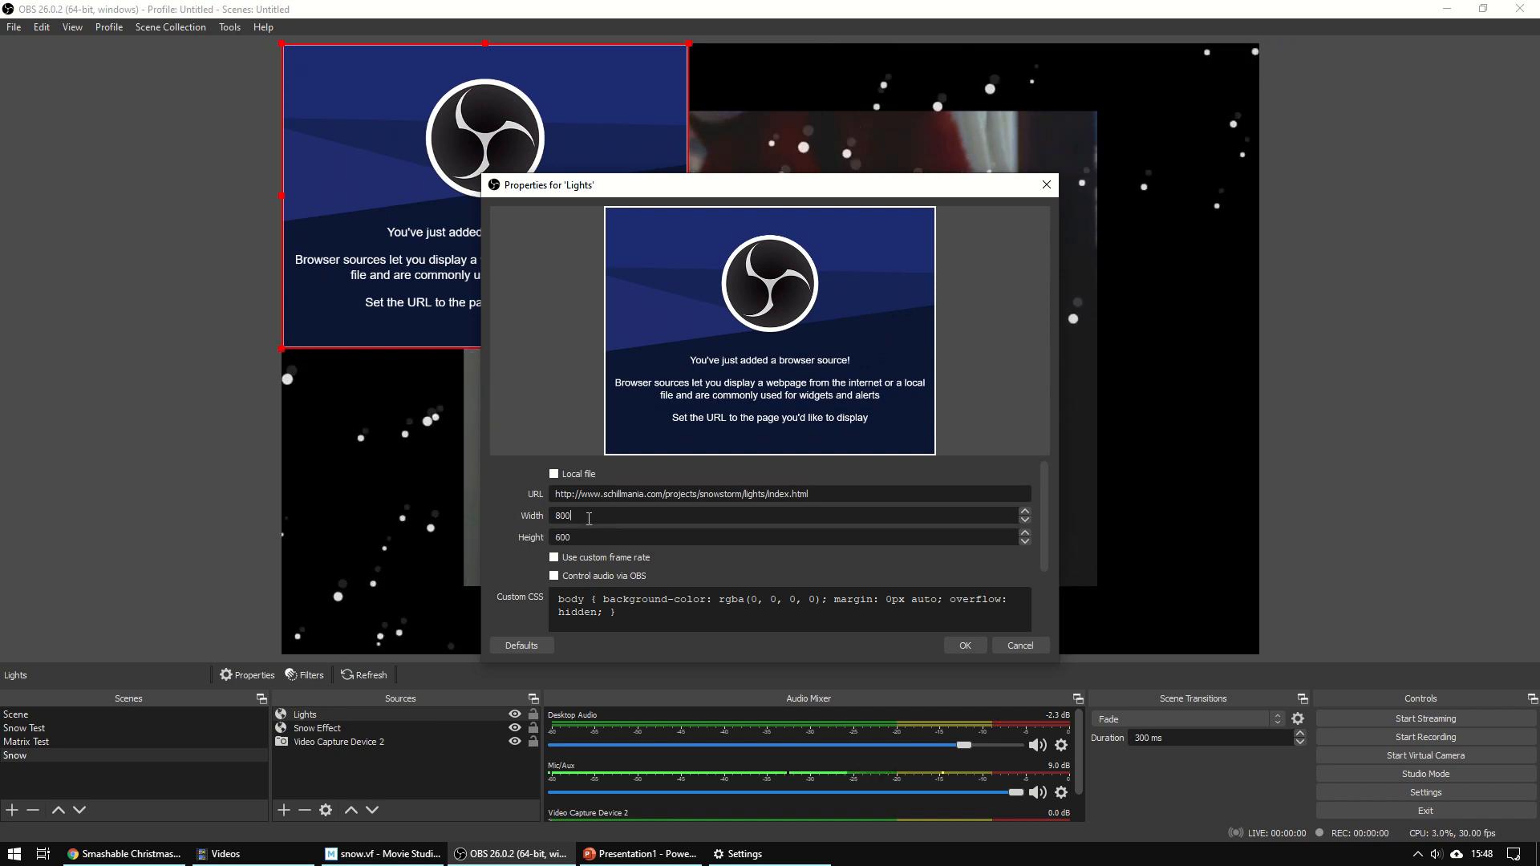
pyautogui.write('1280')
pyautogui.click(785, 536)
pyautogui.write('720')
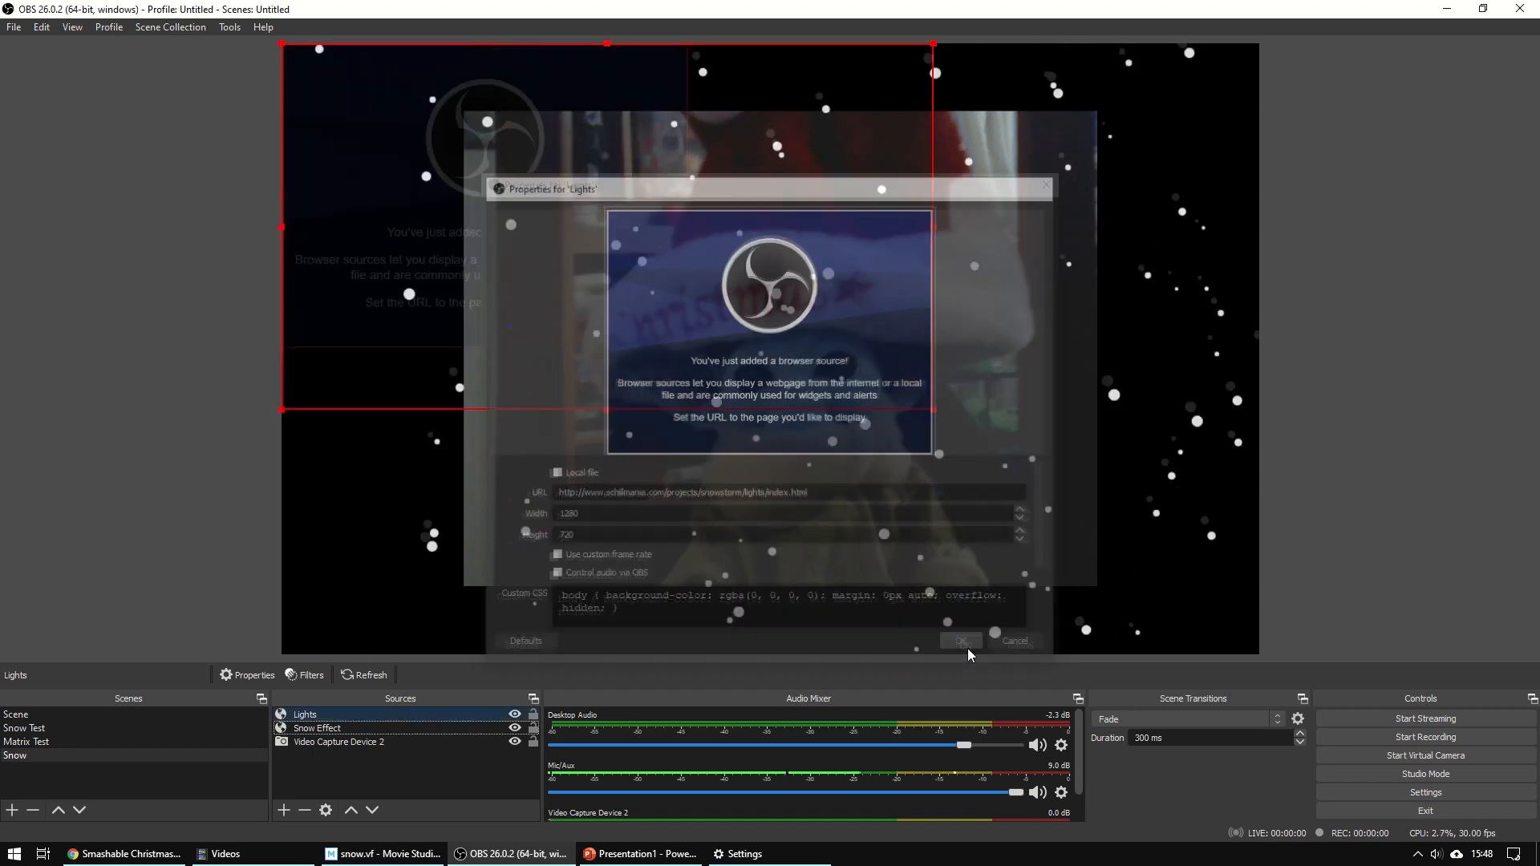
pyautogui.click(960, 640)
pyautogui.write(' background:none;')
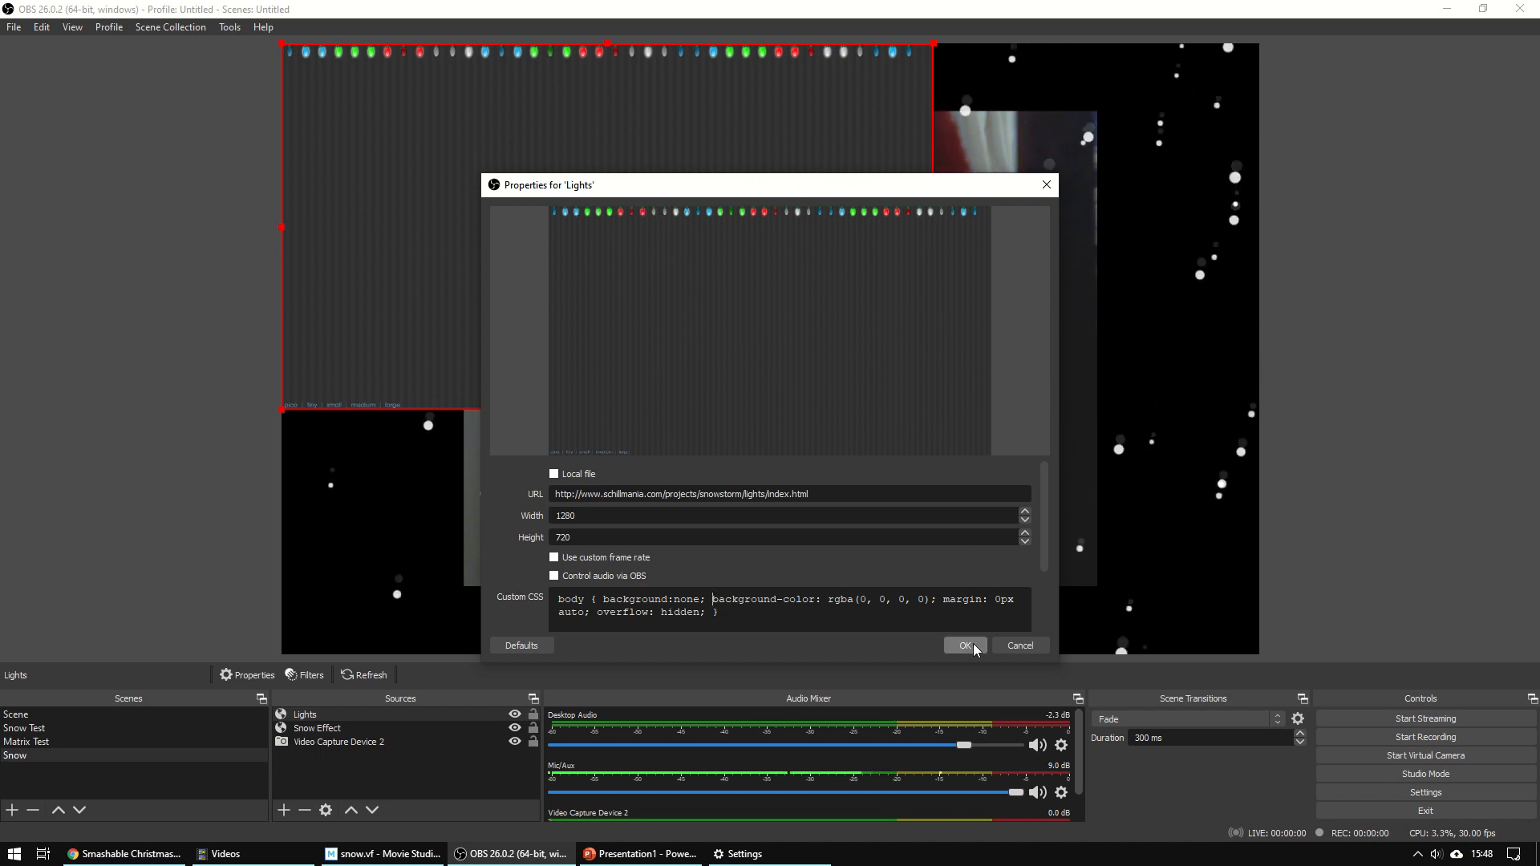
pyautogui.click(964, 645)
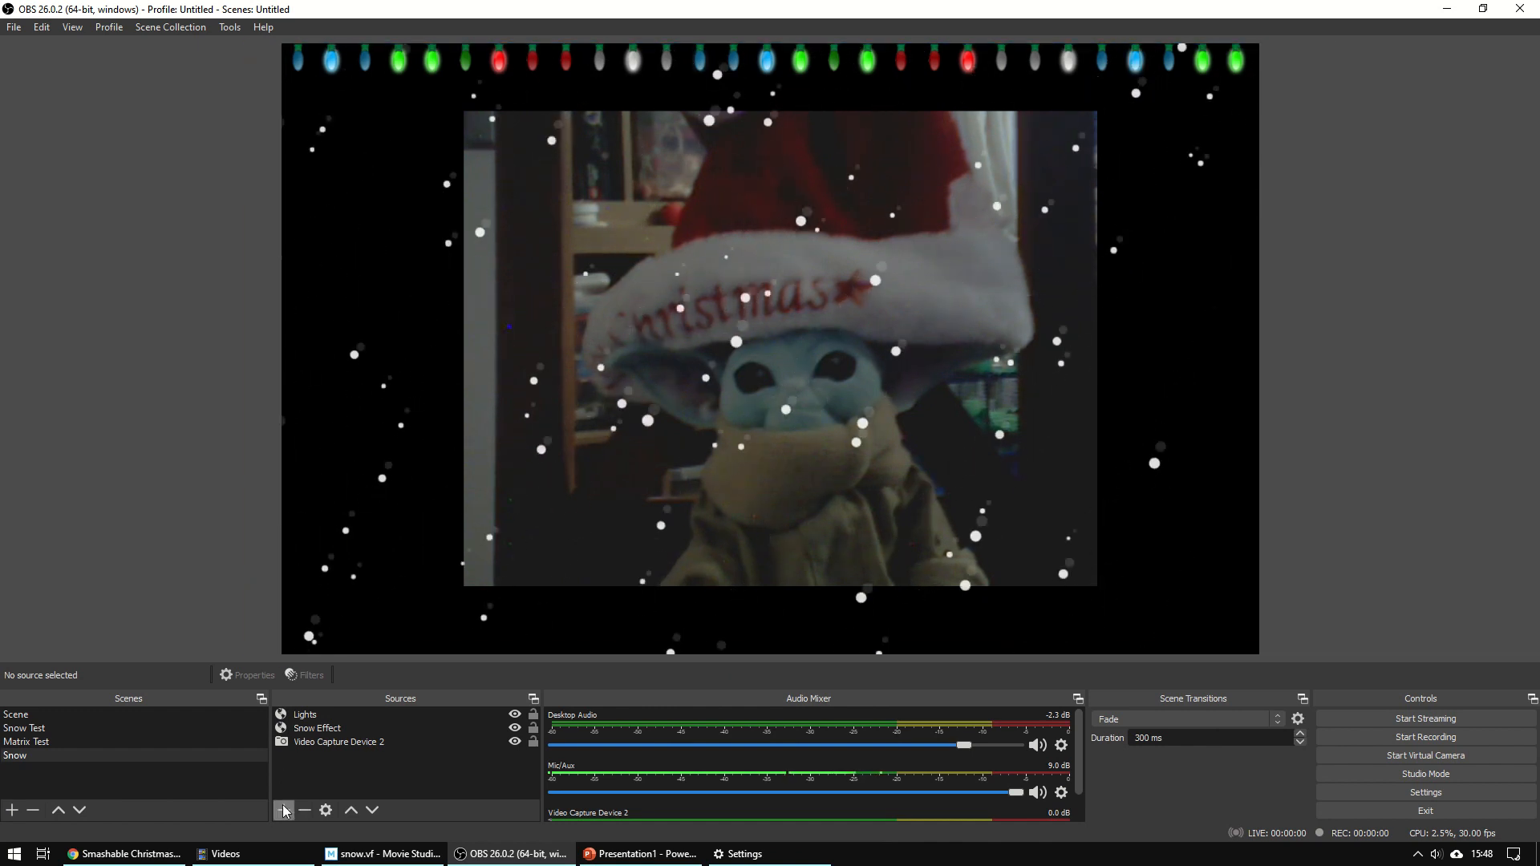
# - Add a Text (GDI+) source named Message whose text reads 'Merry Christmas'
pyautogui.click(284, 809)
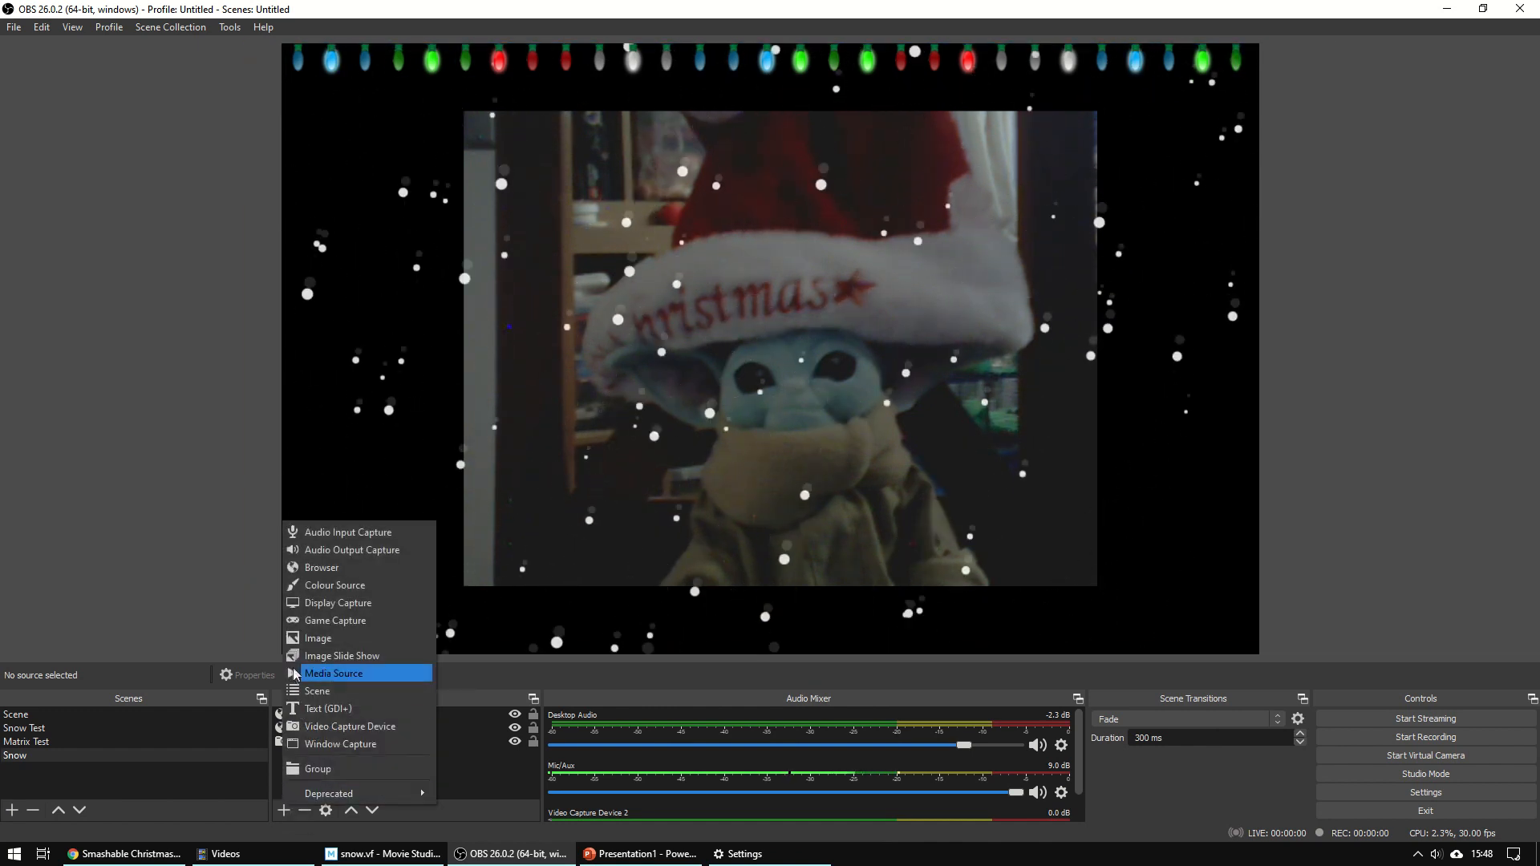
pyautogui.click(328, 708)
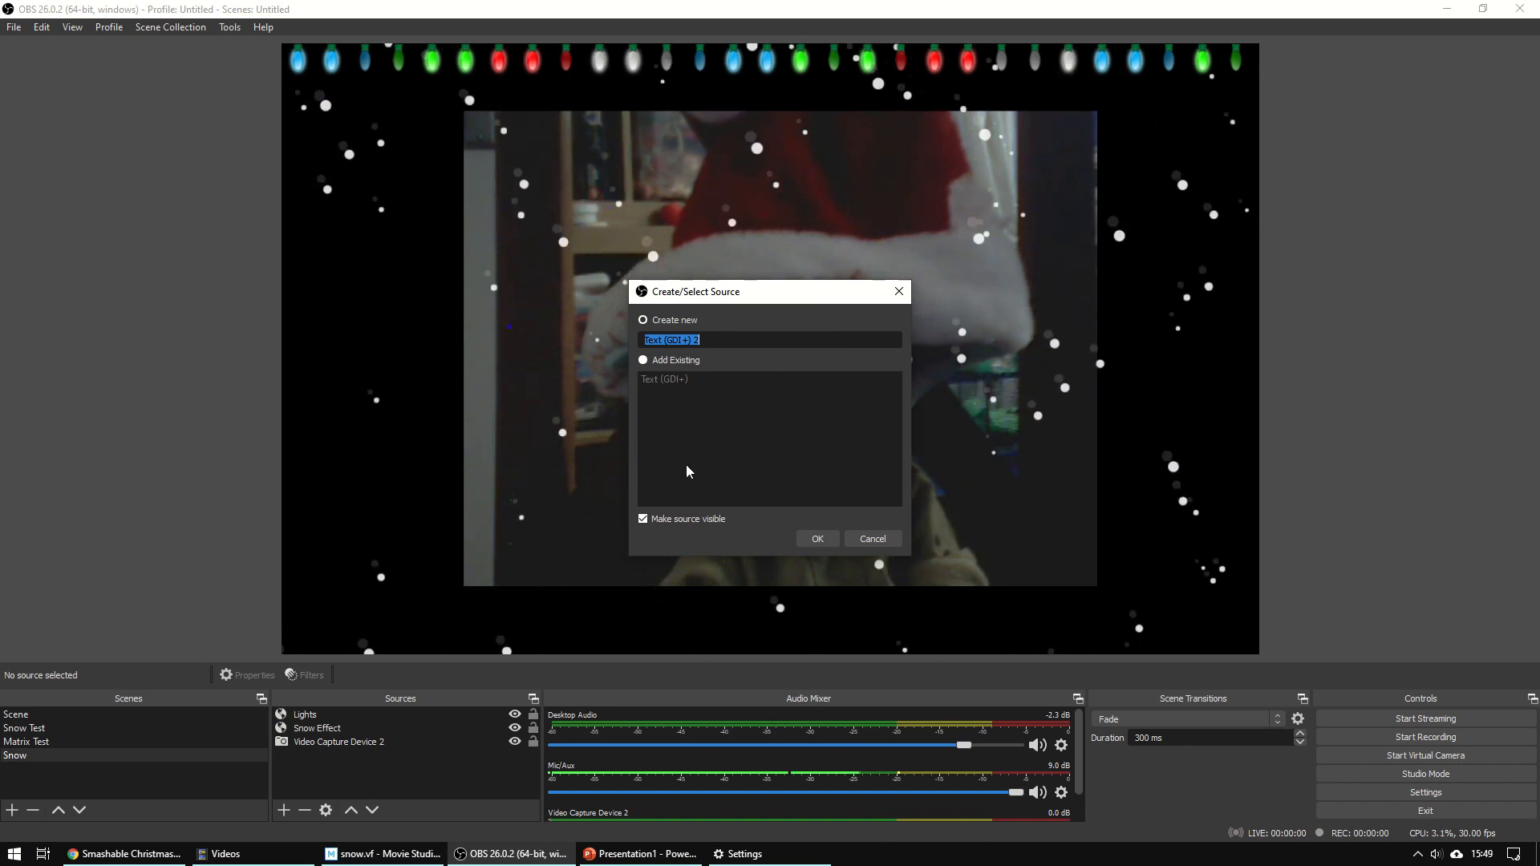
pyautogui.write('Message')
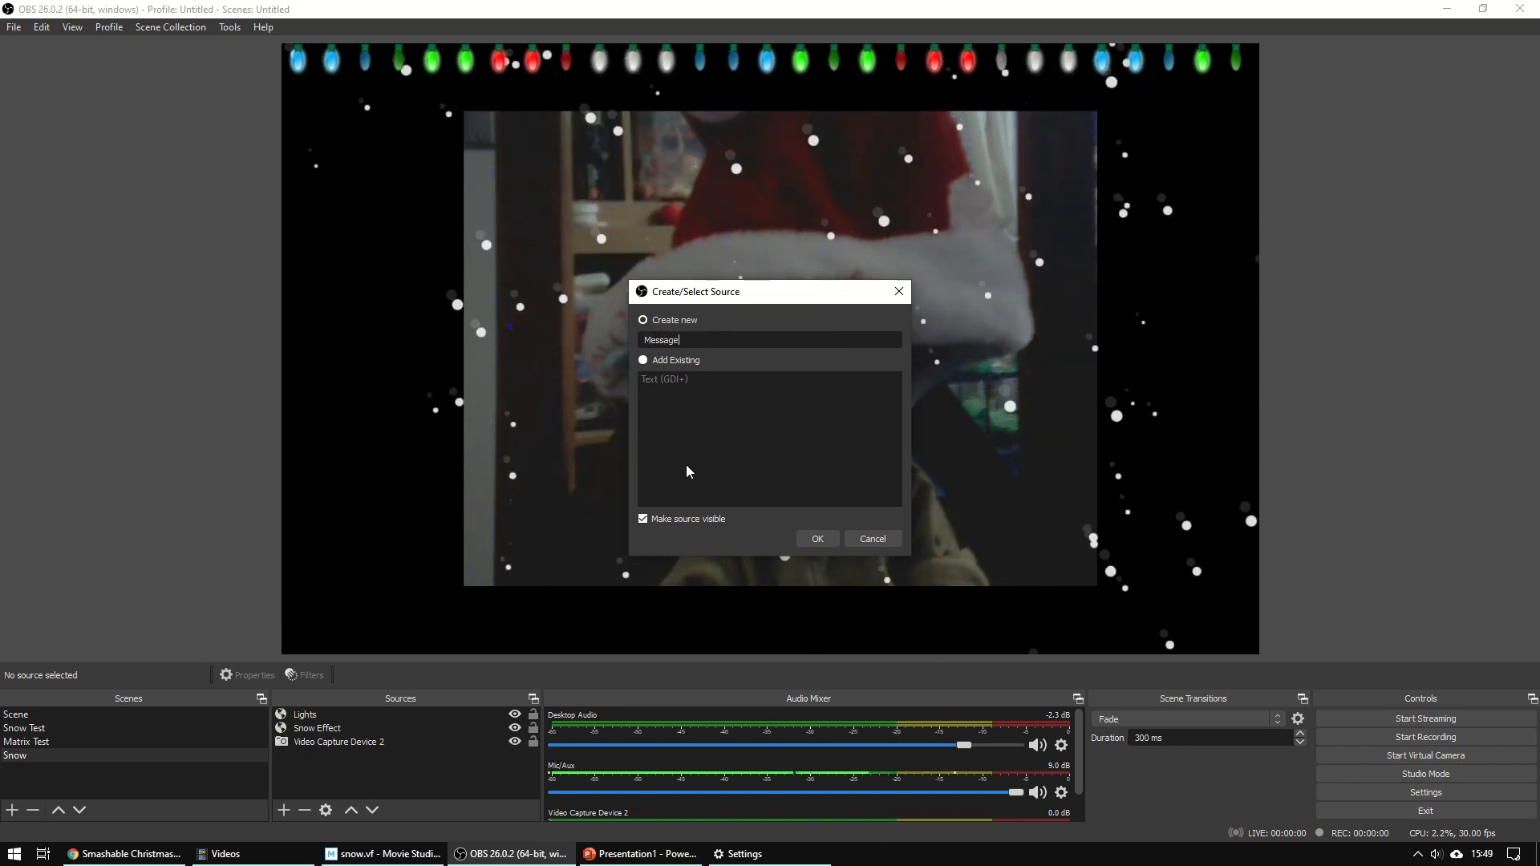
pyautogui.click(817, 539)
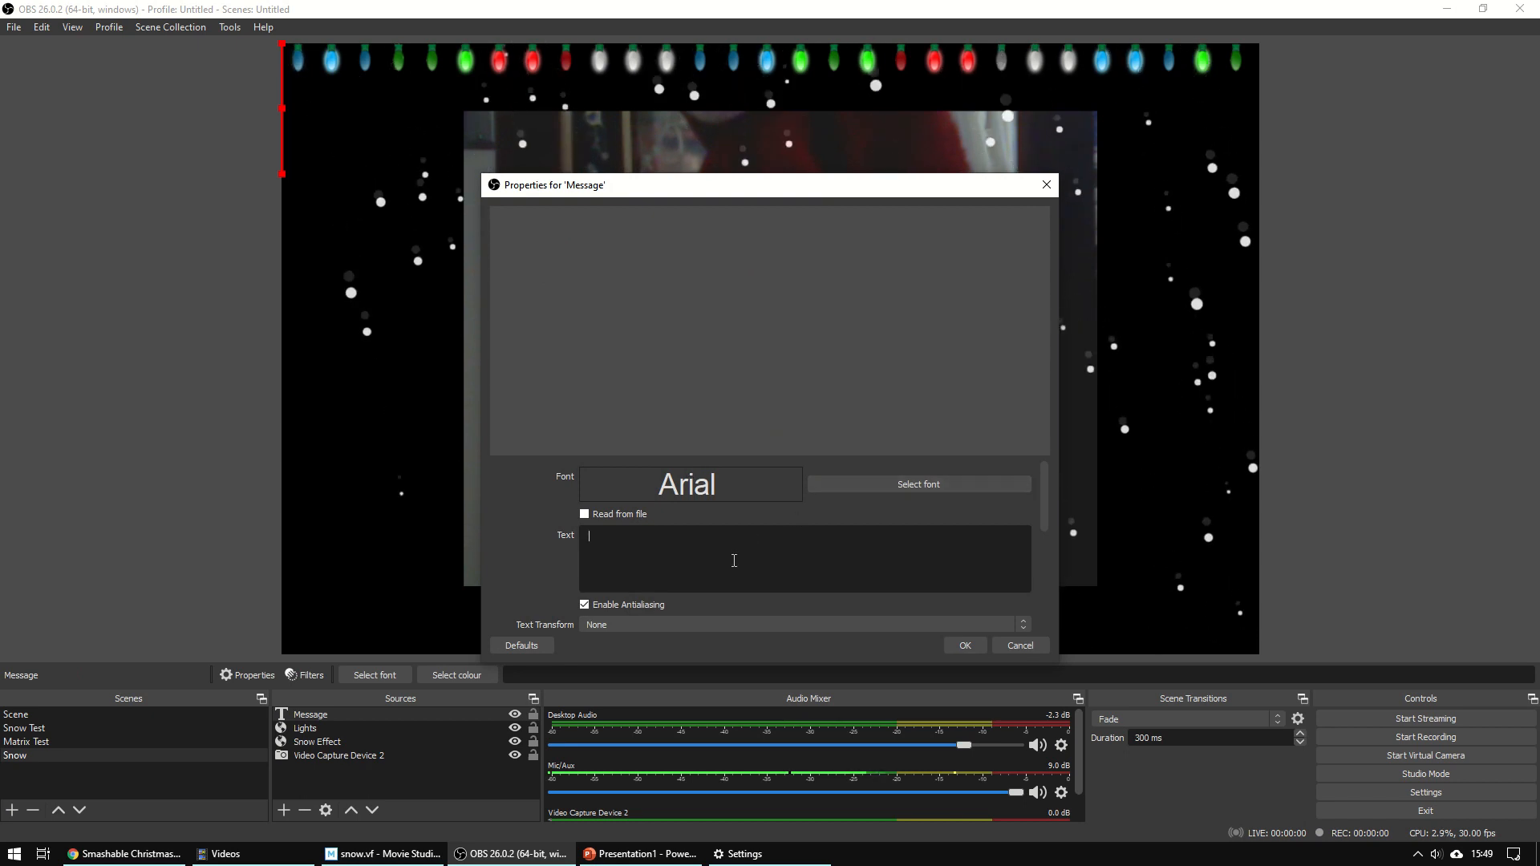
pyautogui.write('Merry')
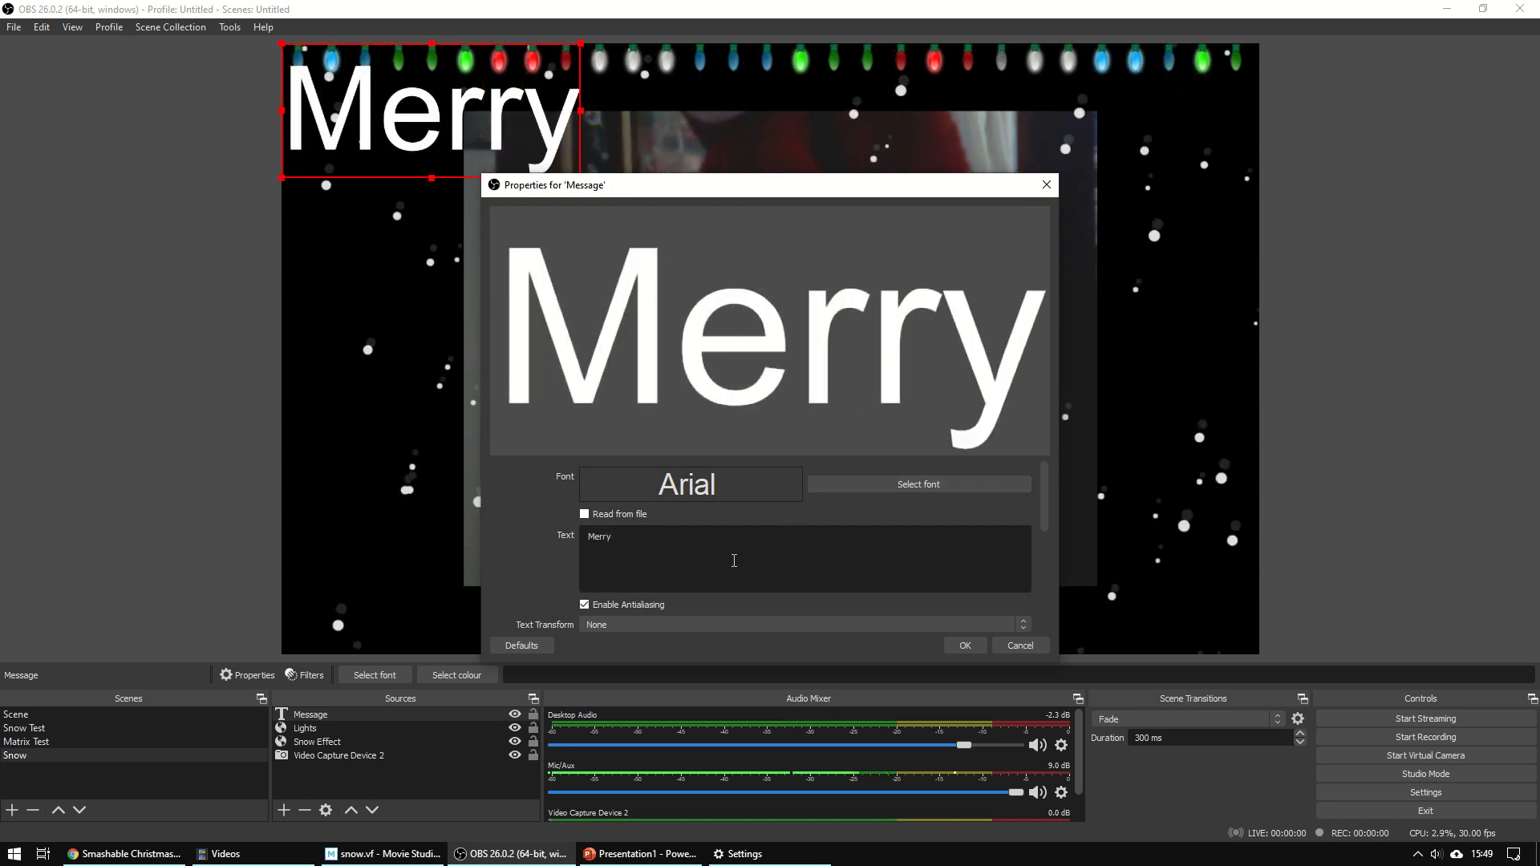
pyautogui.write('Christ')
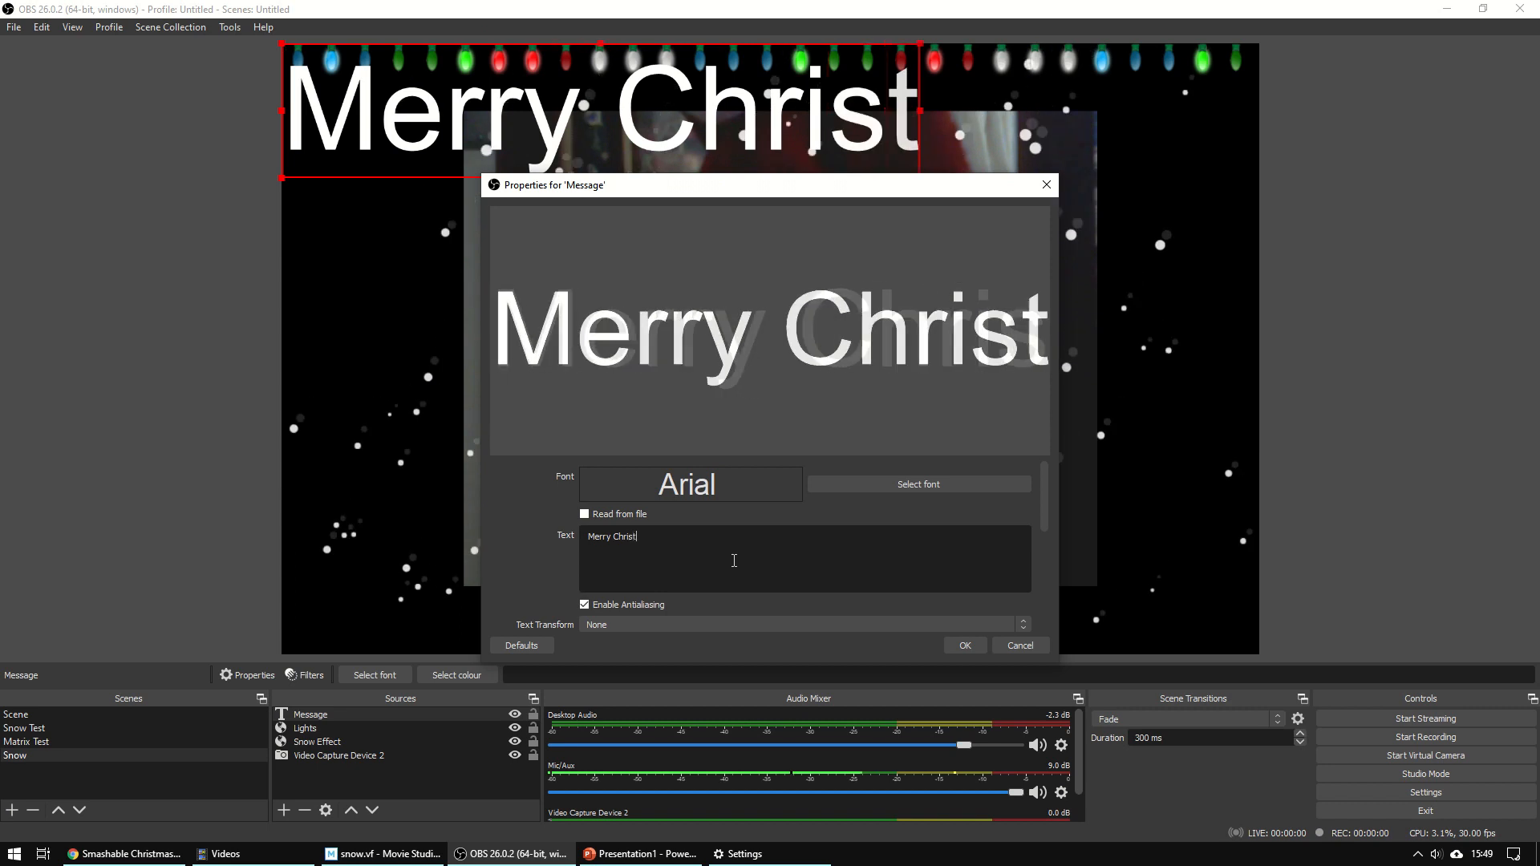
pyautogui.write('mas')
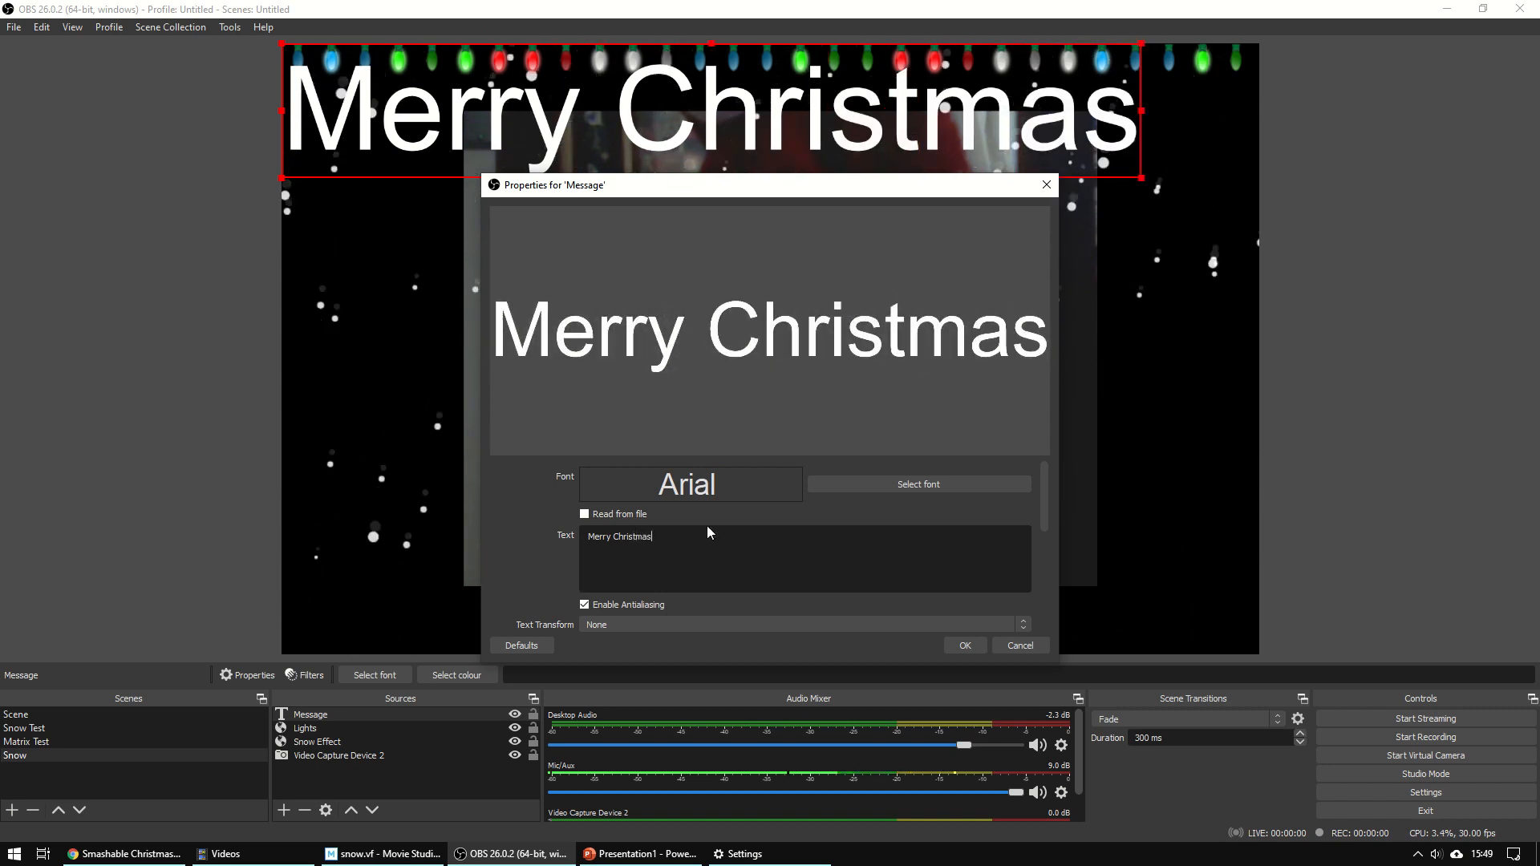
# - Browse the font list and choose the Borealis script font for the caption
pyautogui.click(917, 483)
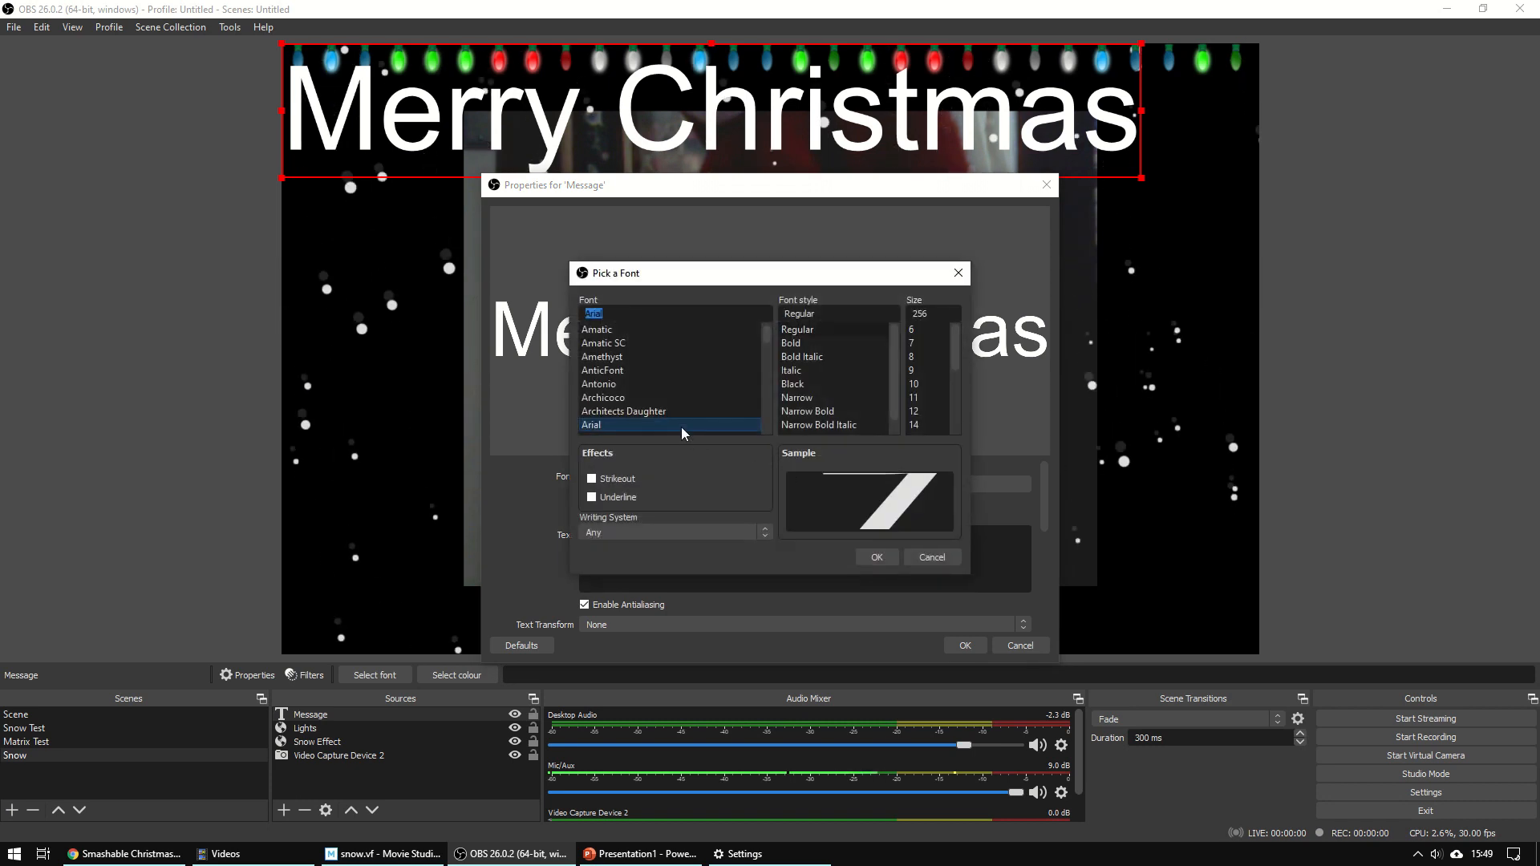
pyautogui.click(604, 424)
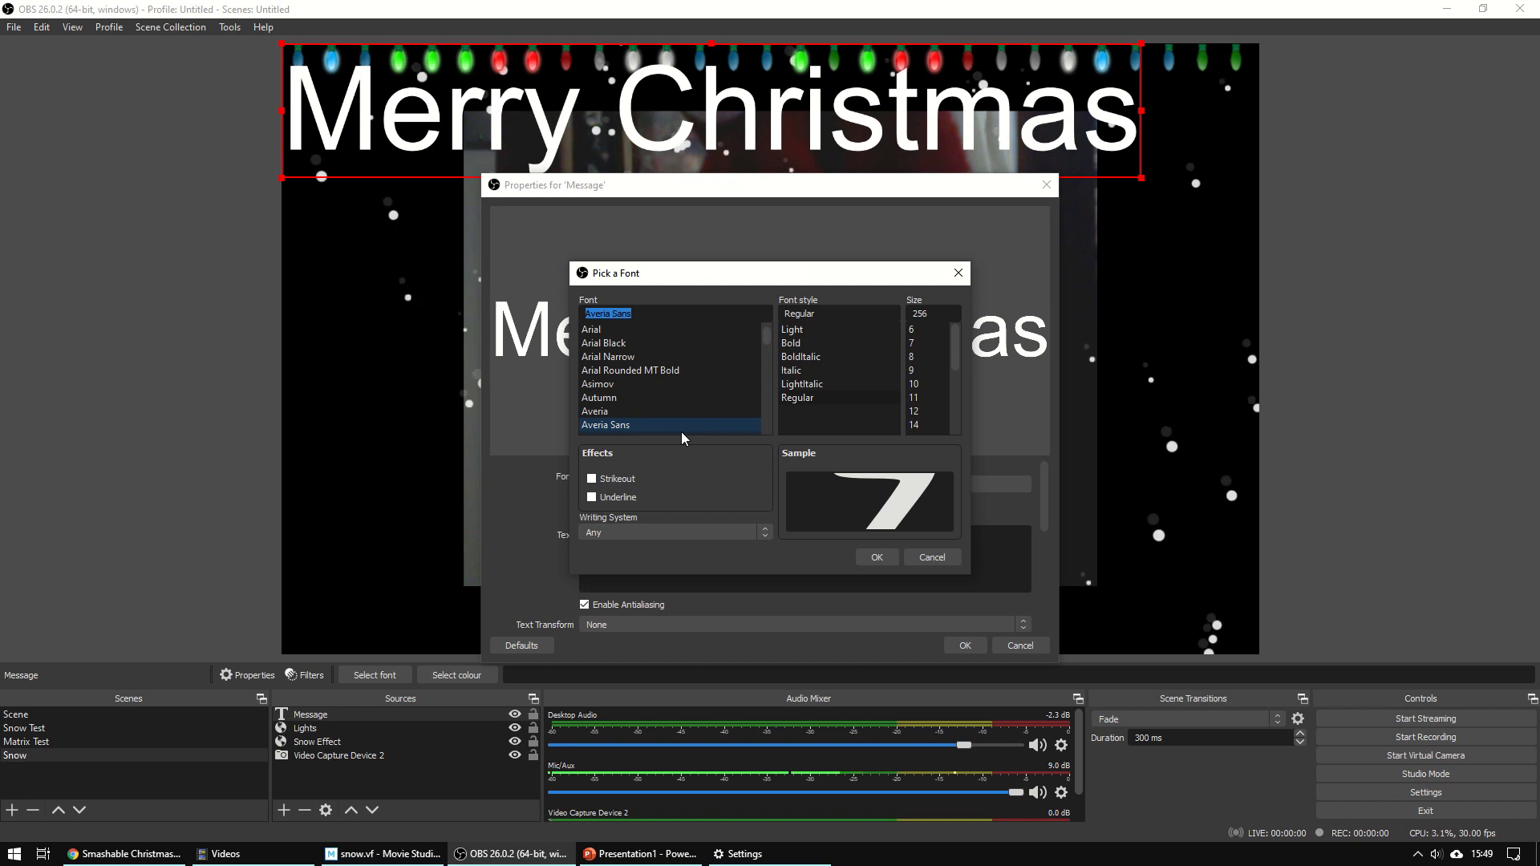
pyautogui.click(605, 424)
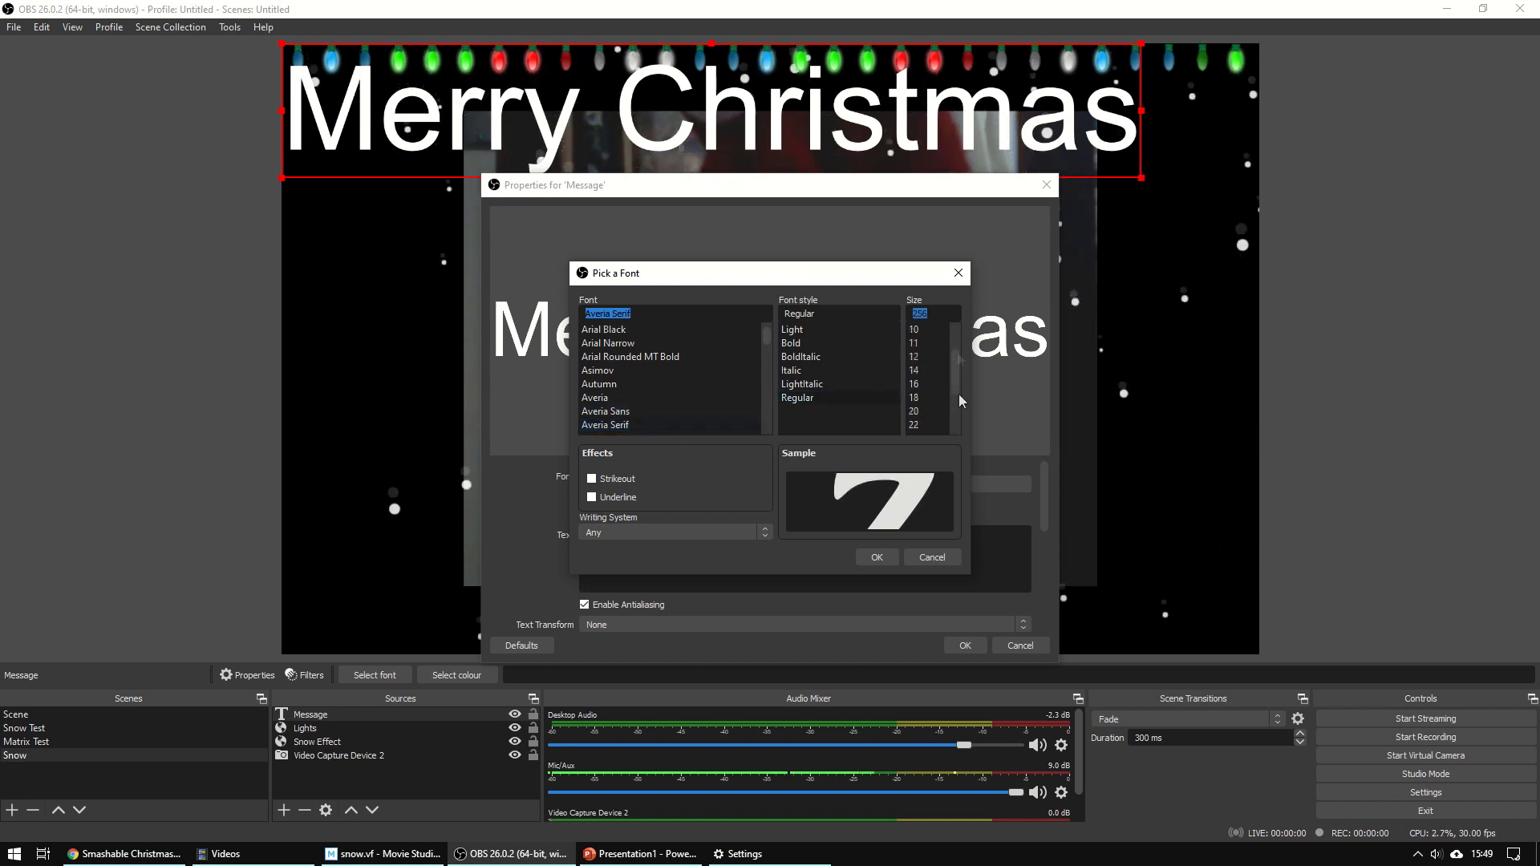
pyautogui.click(605, 329)
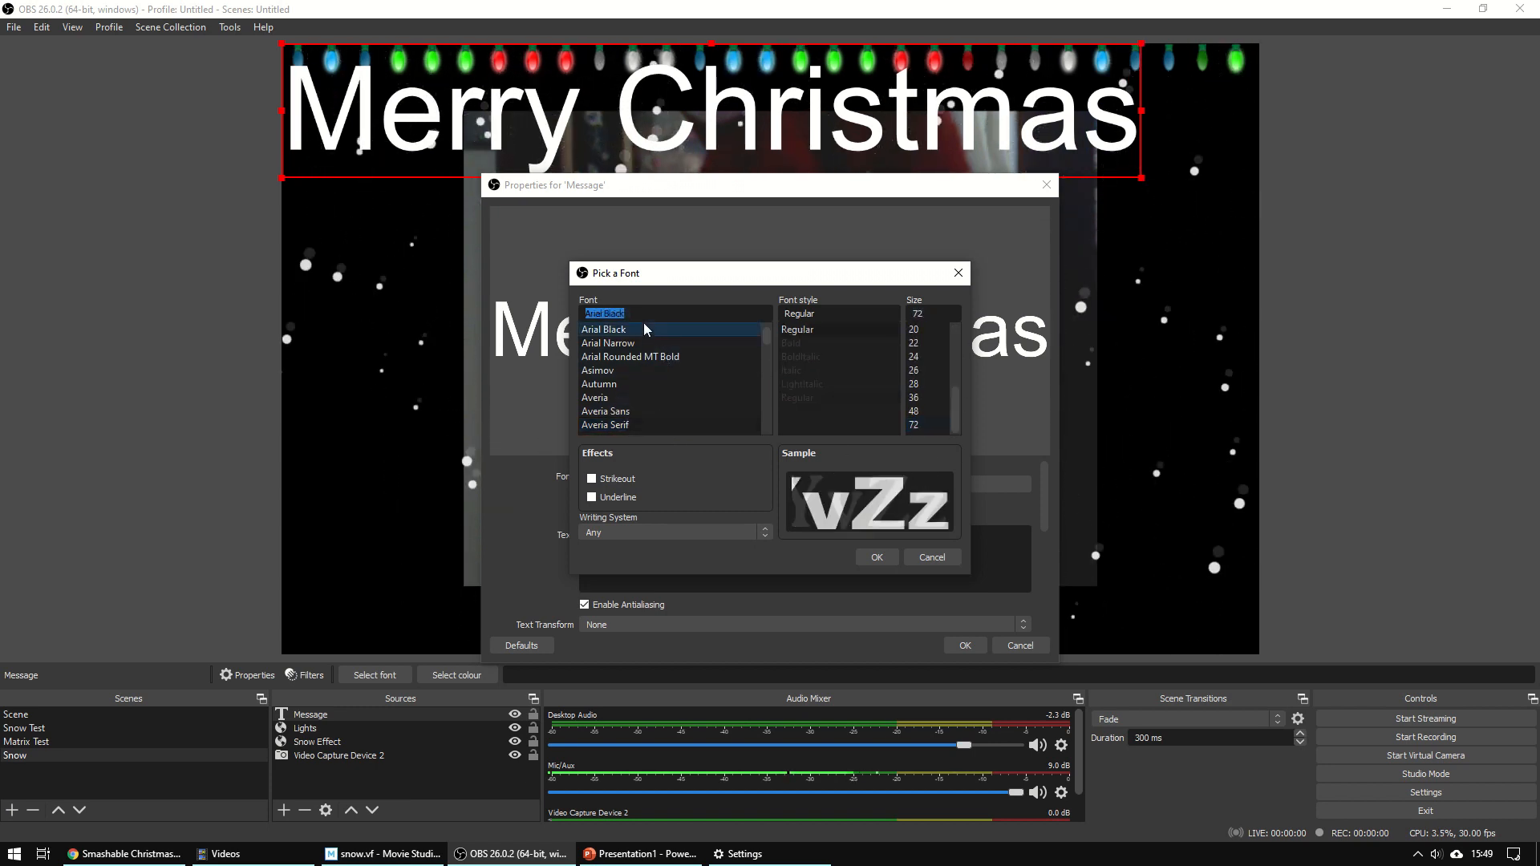
pyautogui.click(598, 384)
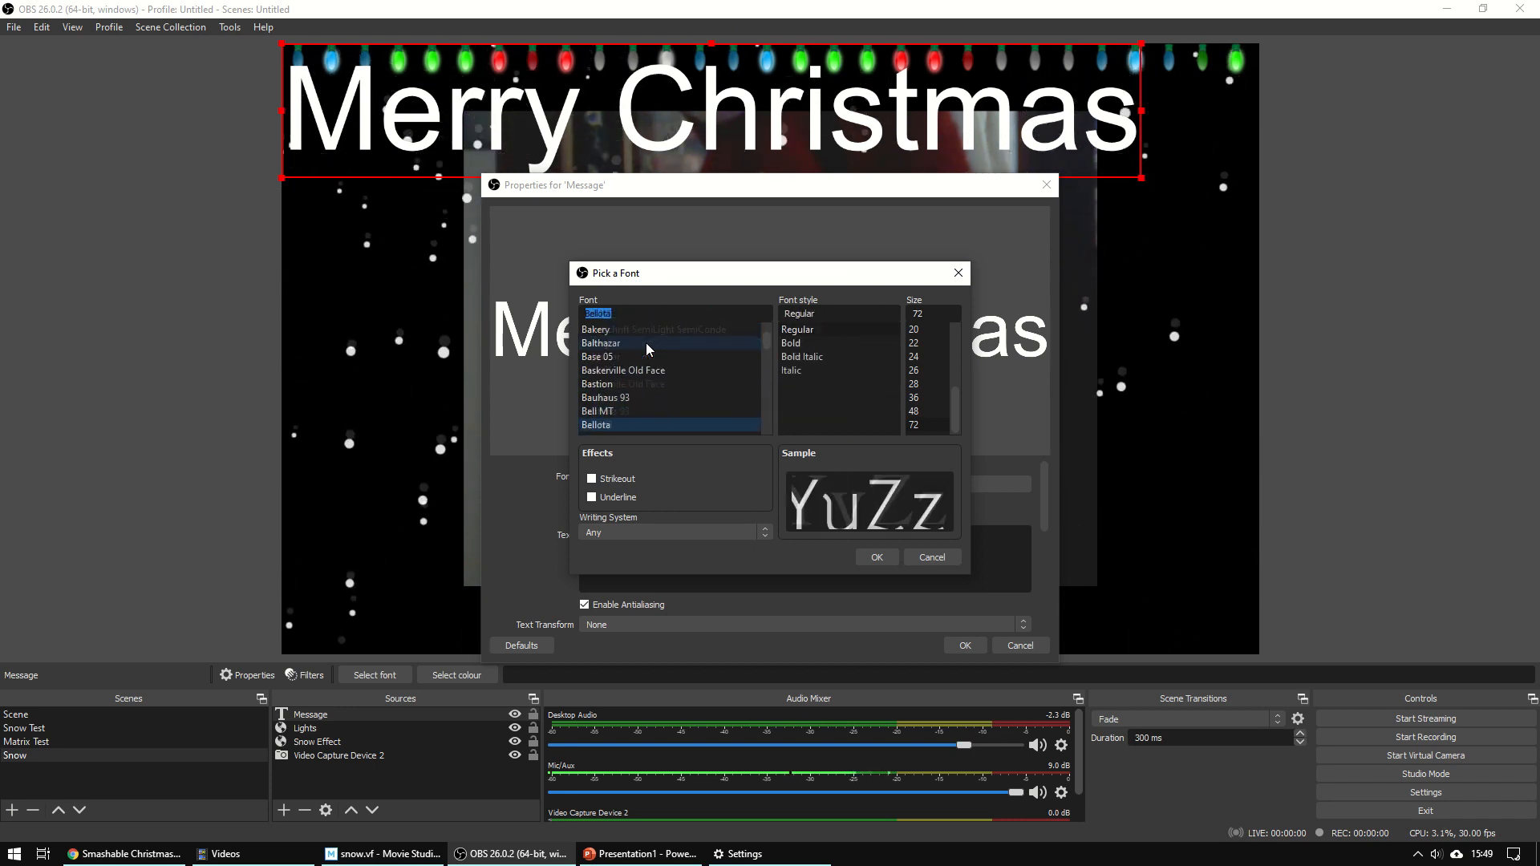
pyautogui.click(630, 411)
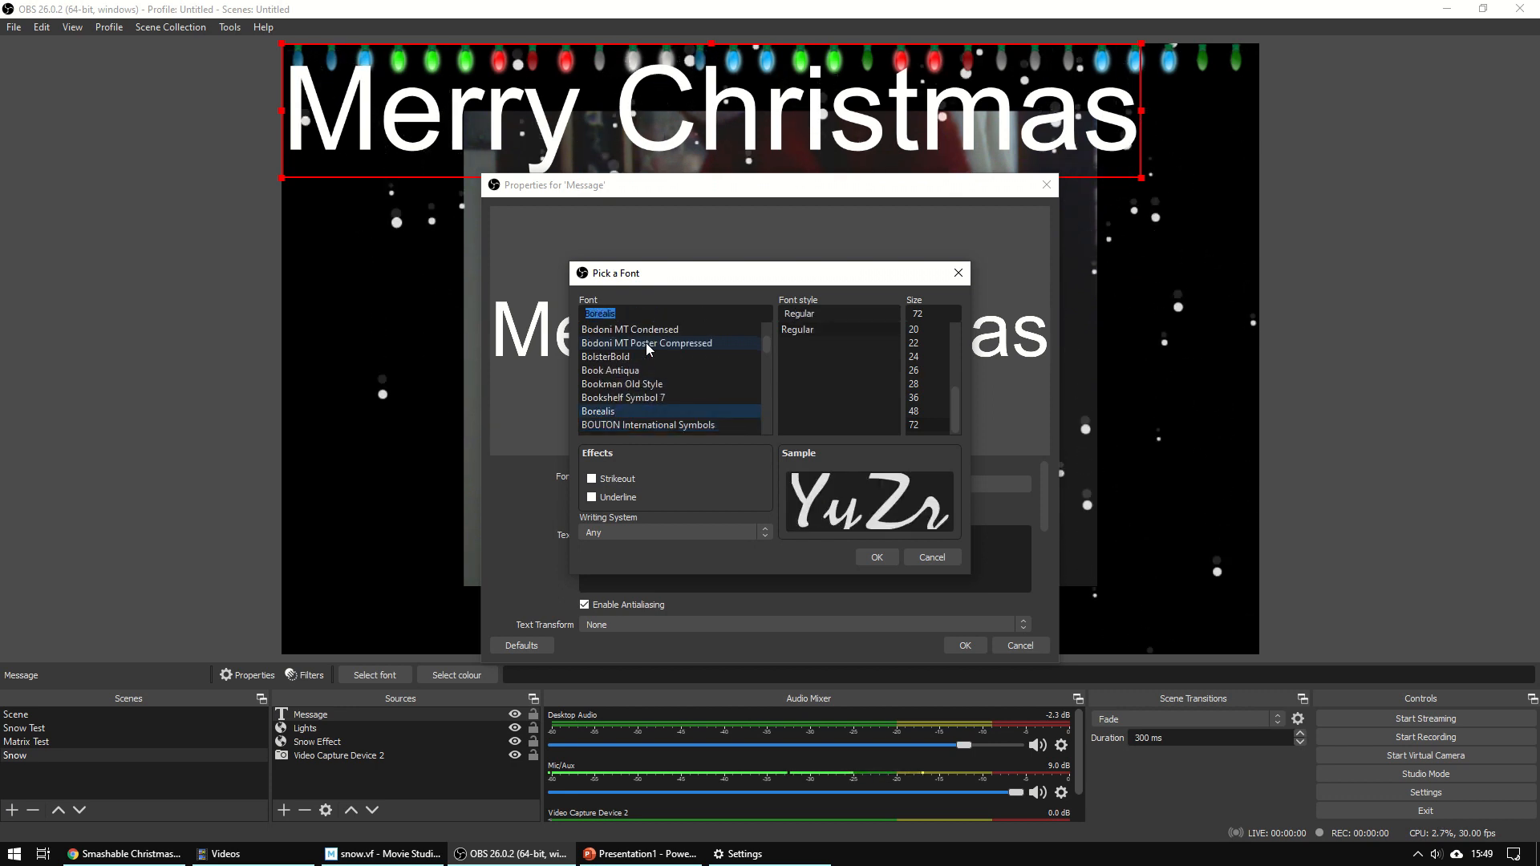
pyautogui.click(874, 557)
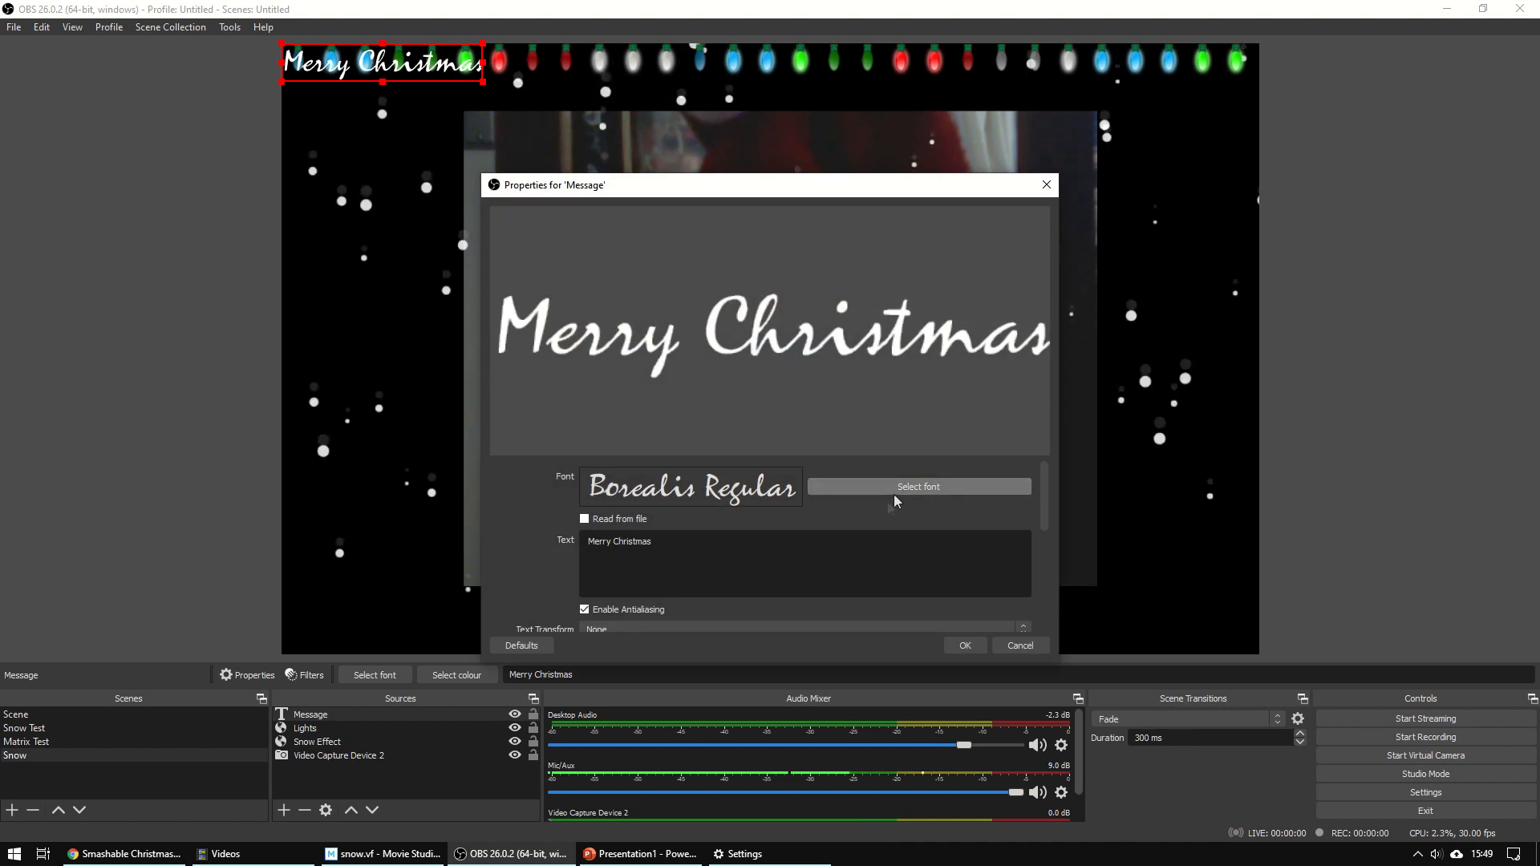
# - Raise the caption's font size to 150
pyautogui.click(916, 486)
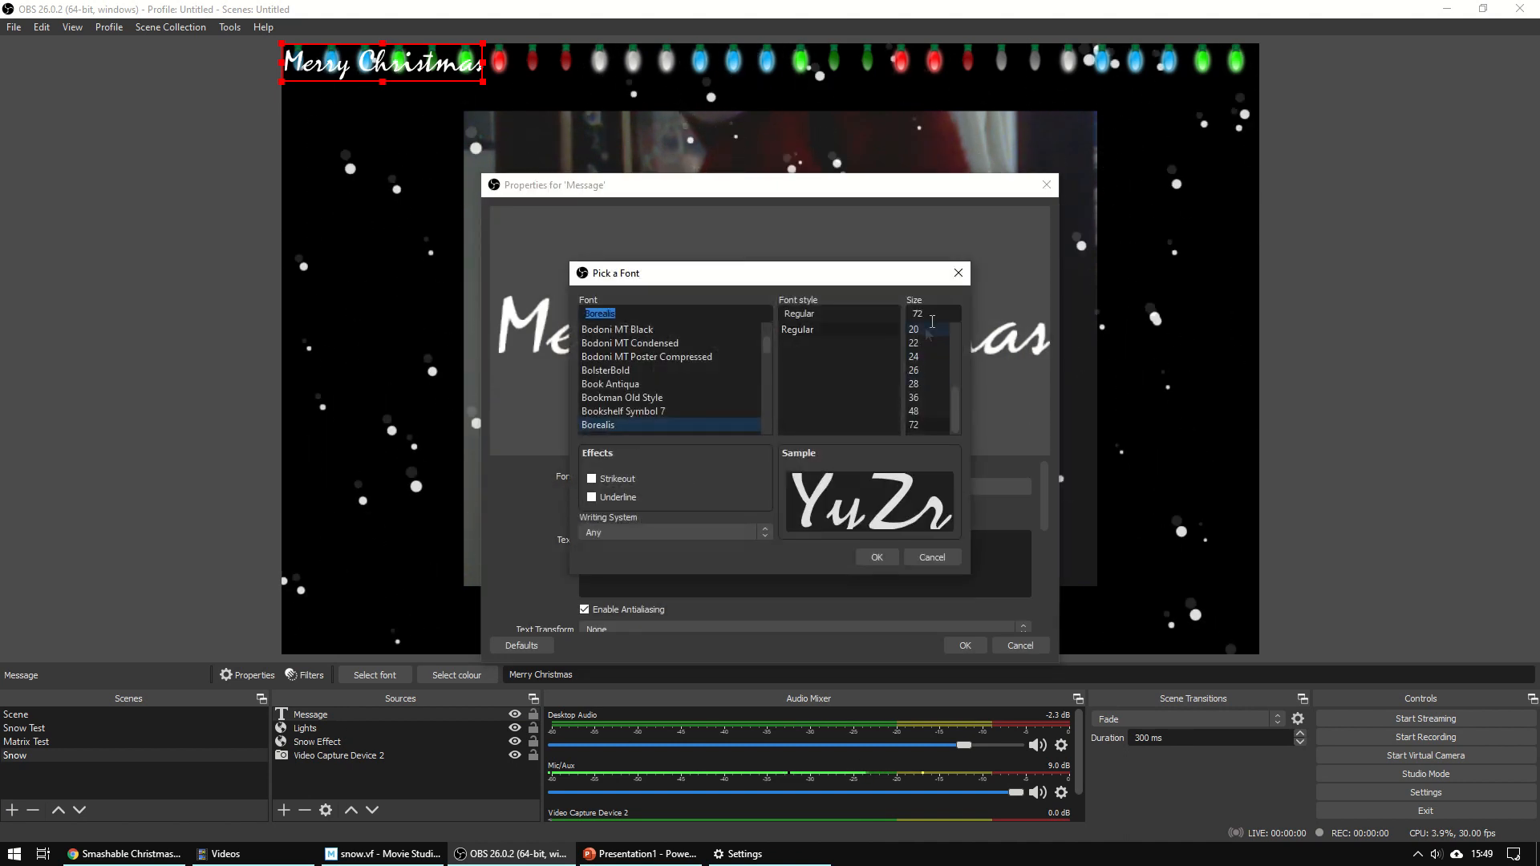
pyautogui.write('150')
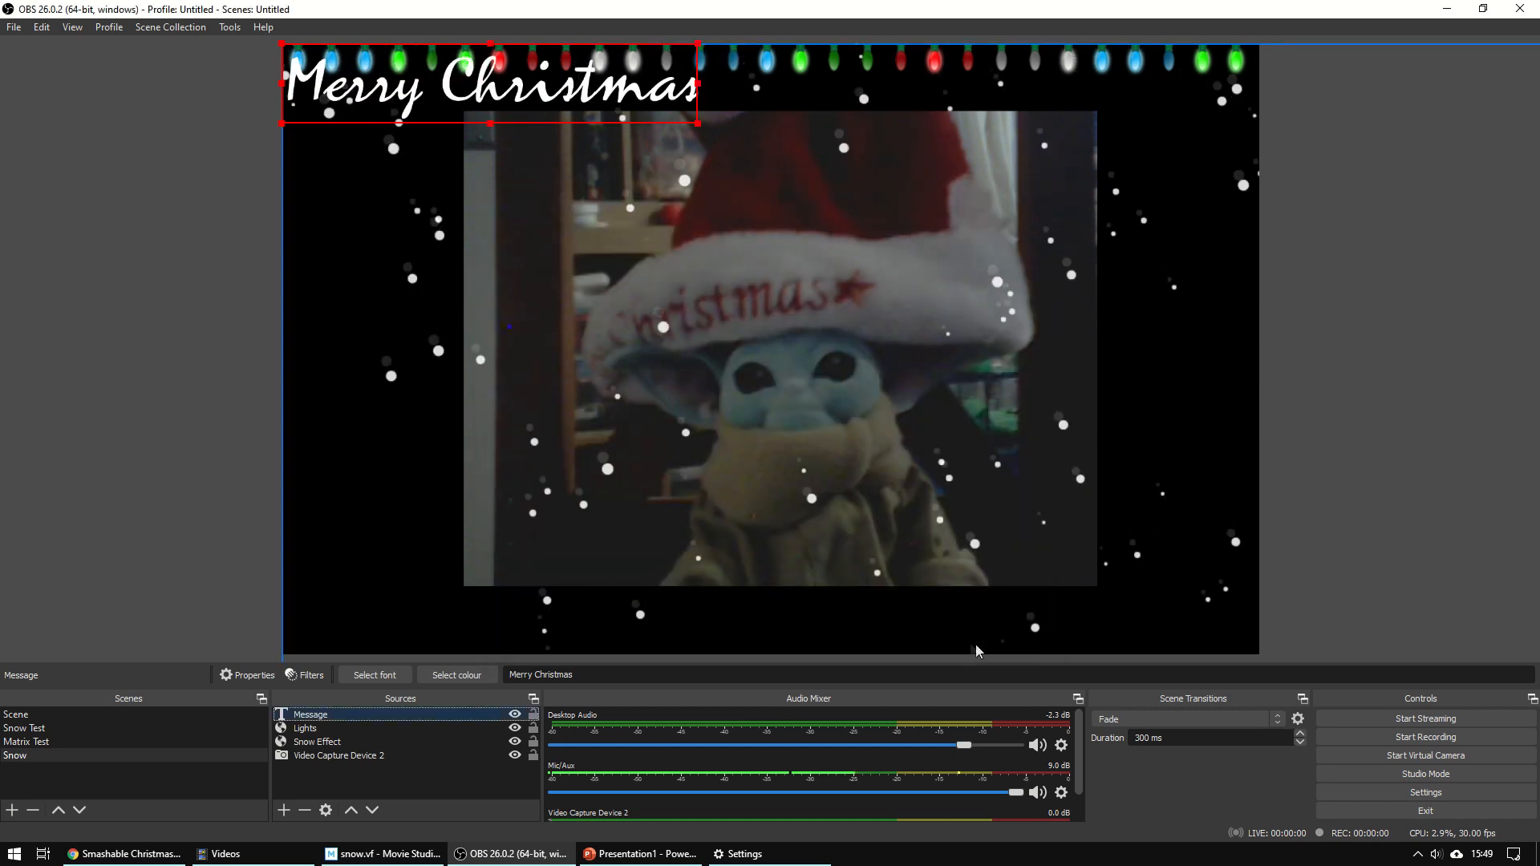
# - Move the Message caption to the bottom of the preview and enlarge the Video Capture Device source
pyautogui.moveTo(486, 84); pyautogui.dragTo(717, 579)
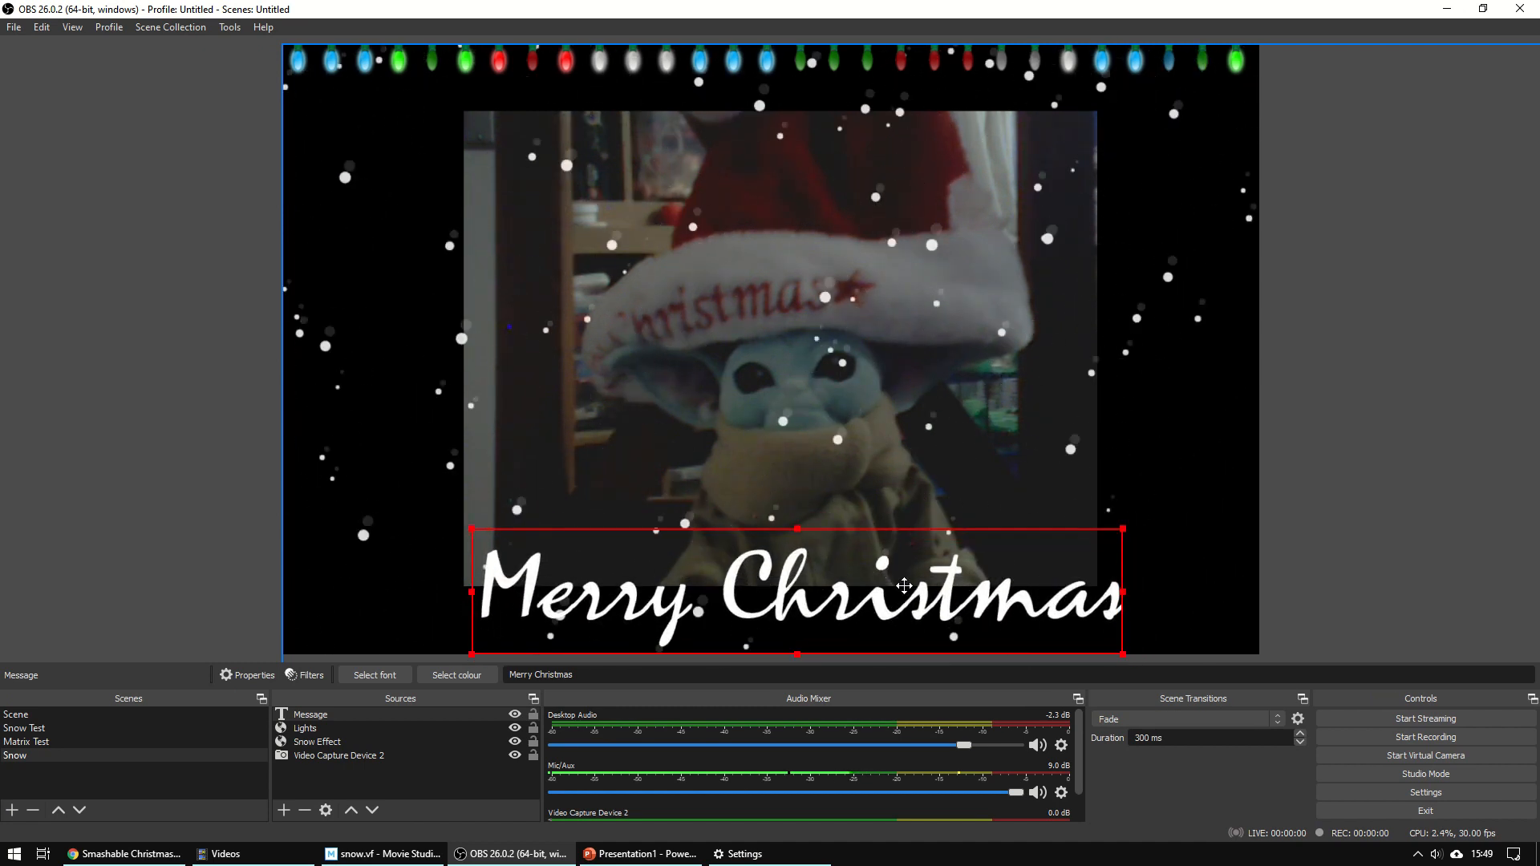
pyautogui.click(191, 324)
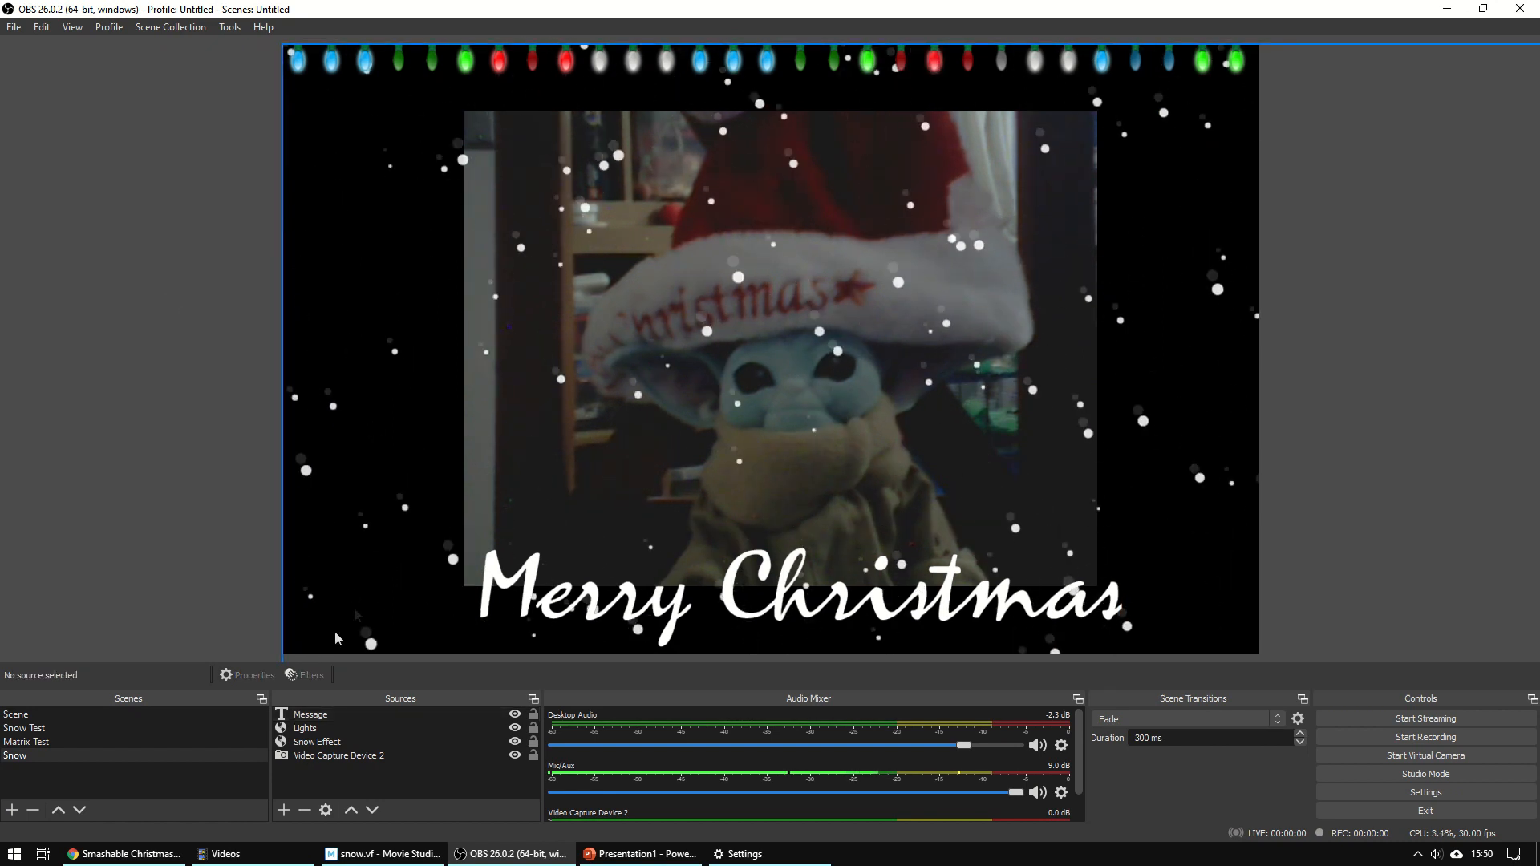
pyautogui.click(339, 756)
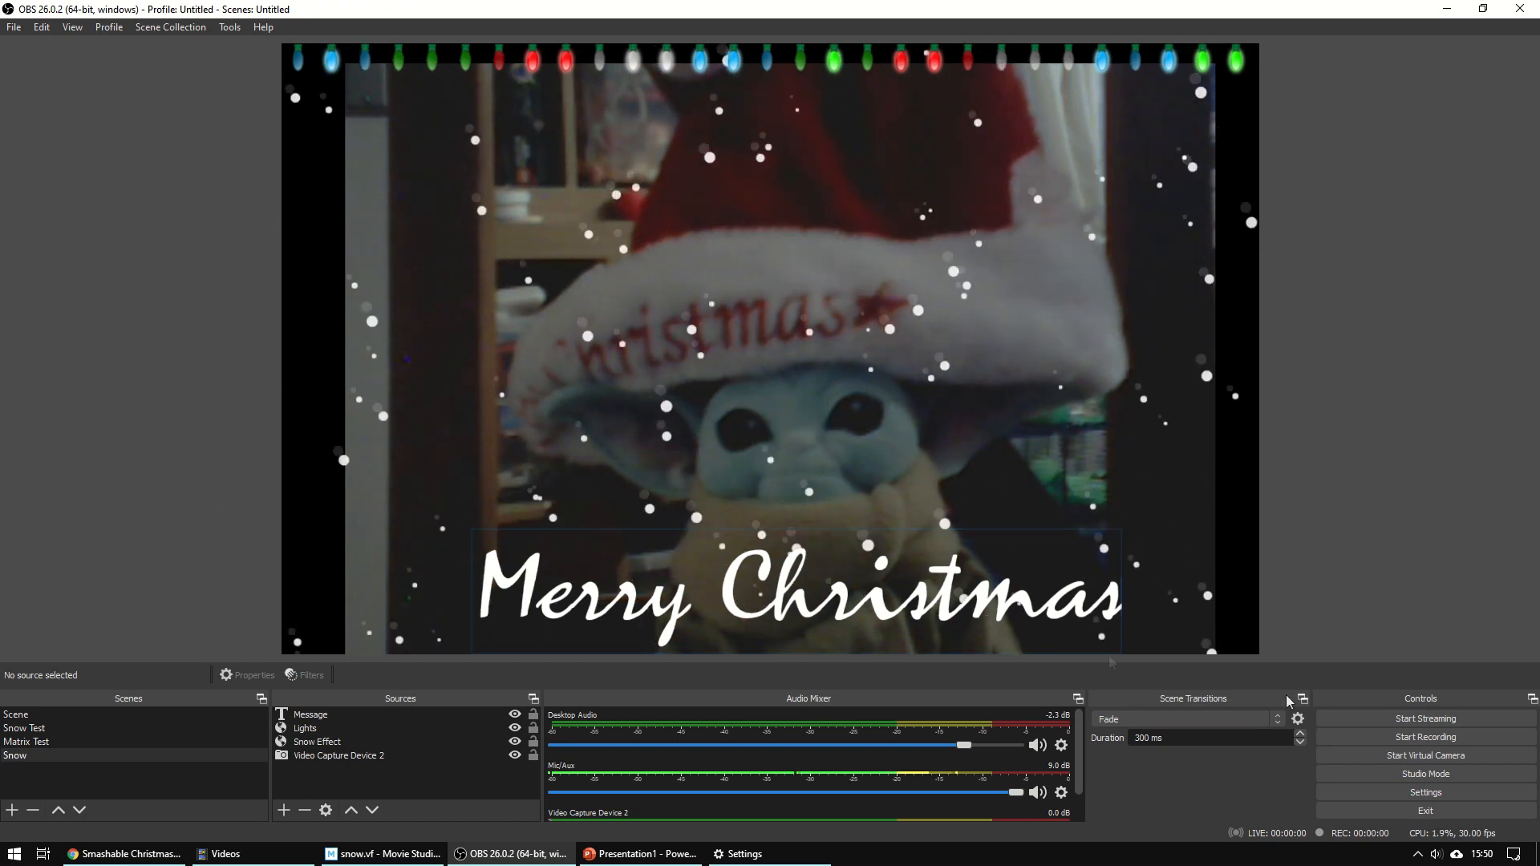
pyautogui.click(1424, 755)
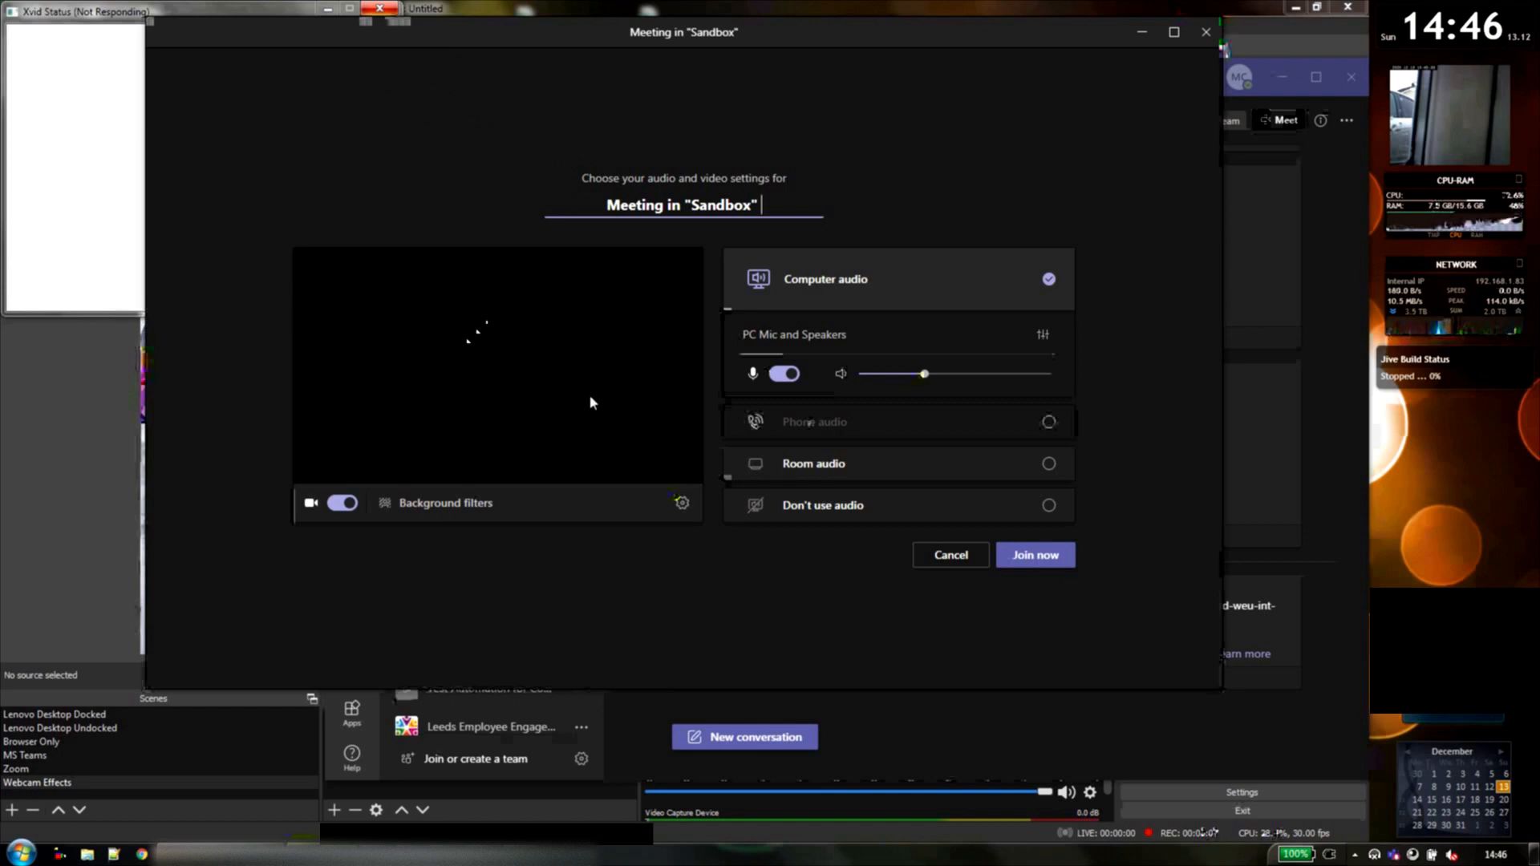
pyautogui.moveTo(520, 425)
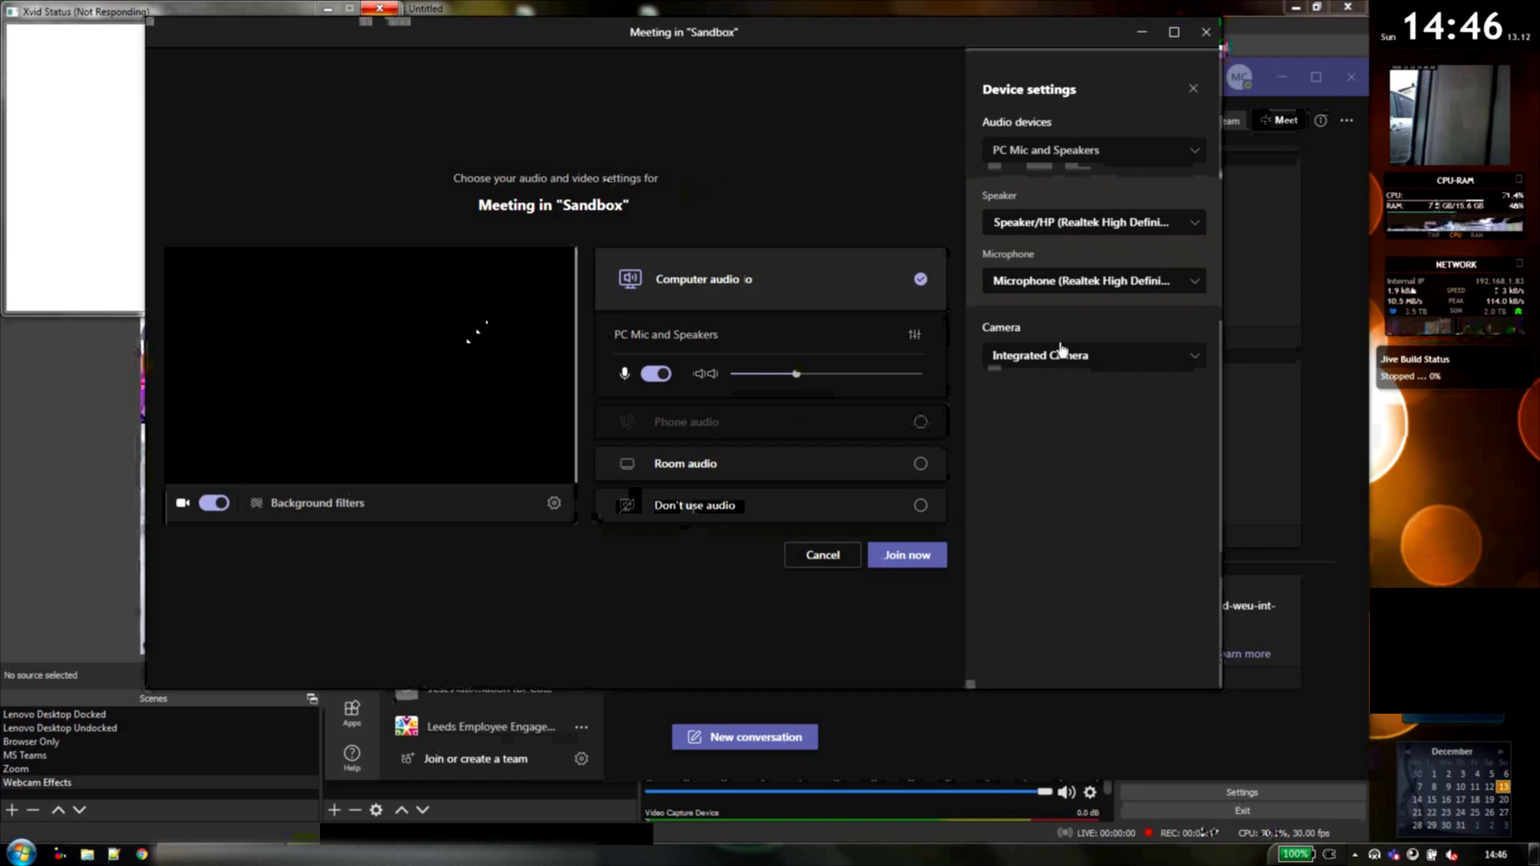
# - Set the Teams camera to OBS Virtual Camera and join the Sandbox meeting
pyautogui.click(1093, 355)
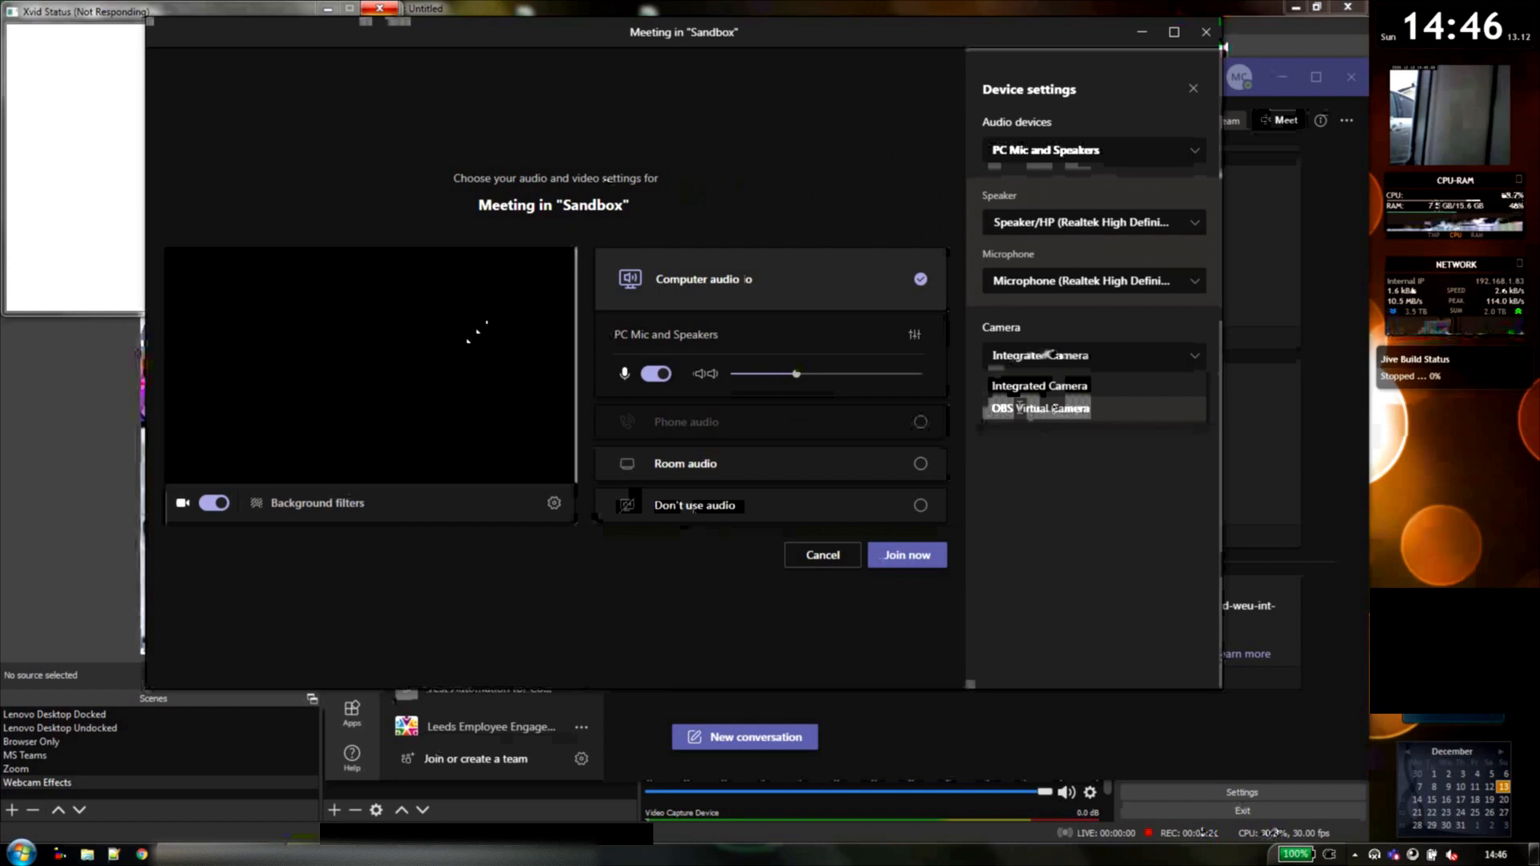
pyautogui.click(1039, 408)
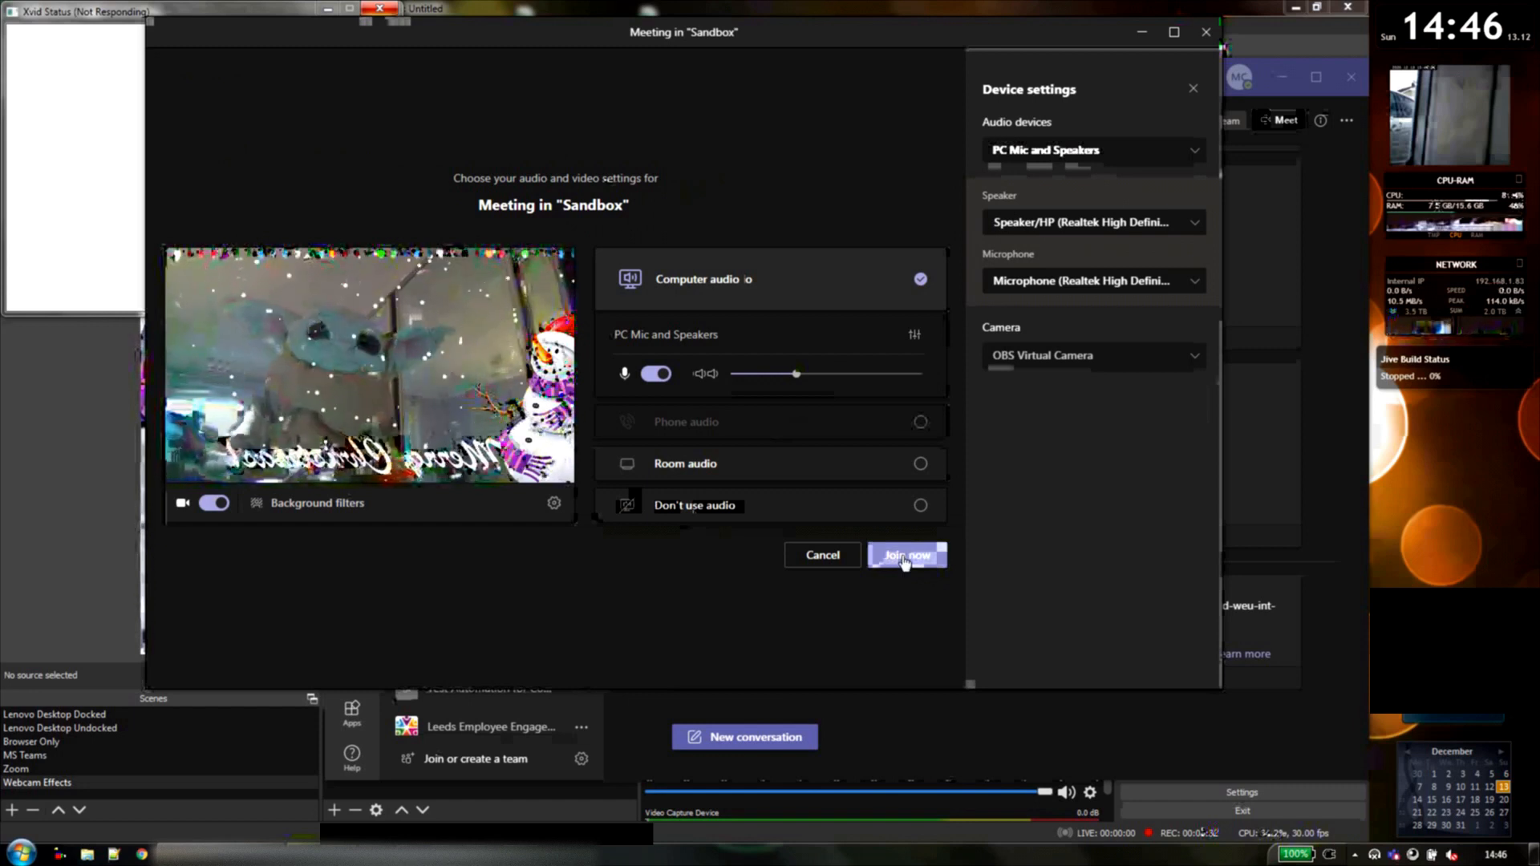
pyautogui.click(905, 555)
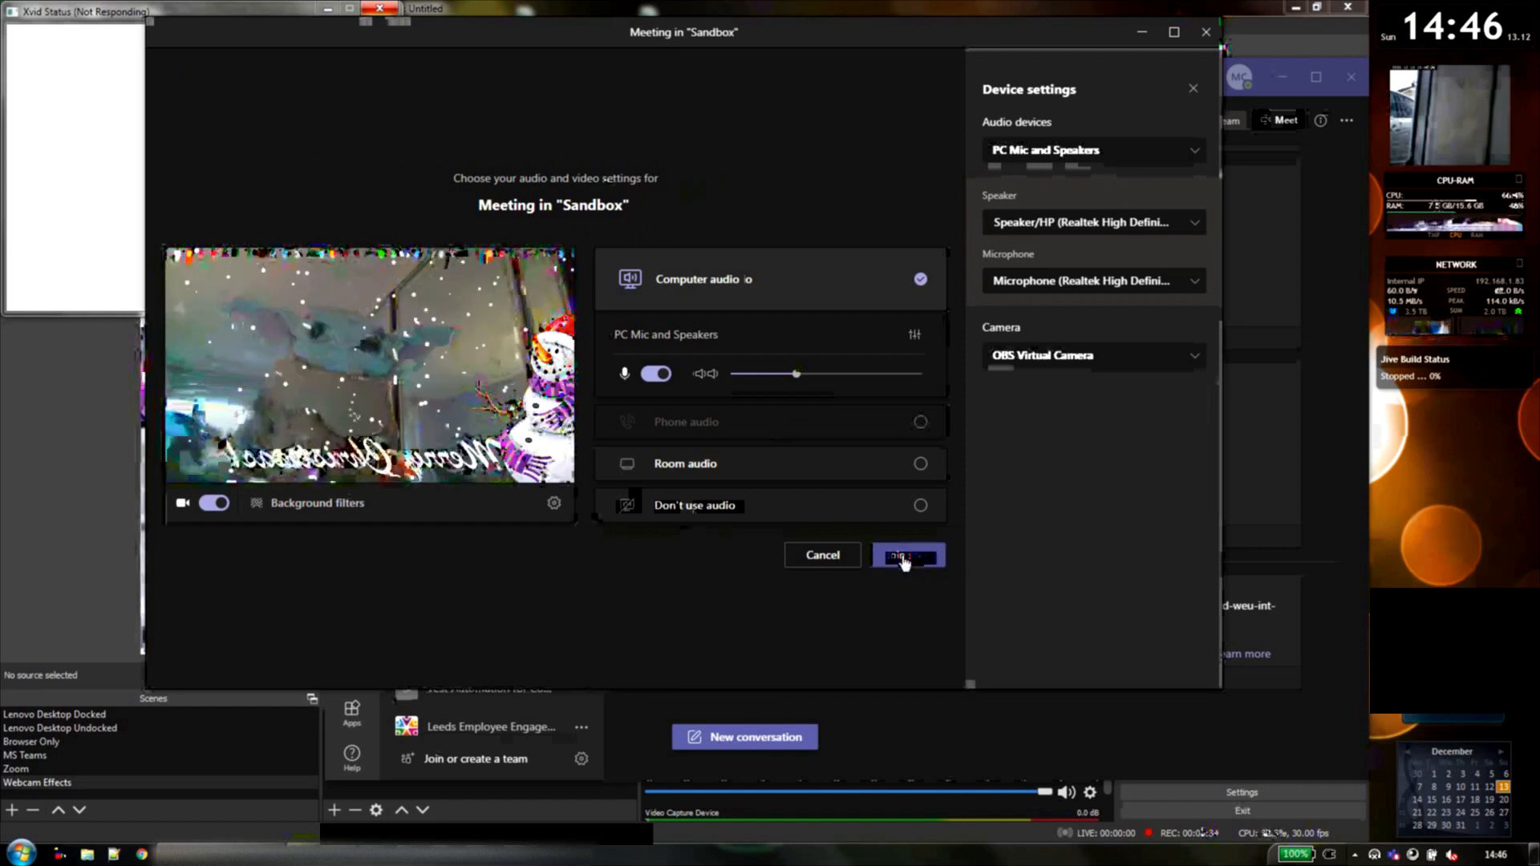
pyautogui.click(905, 555)
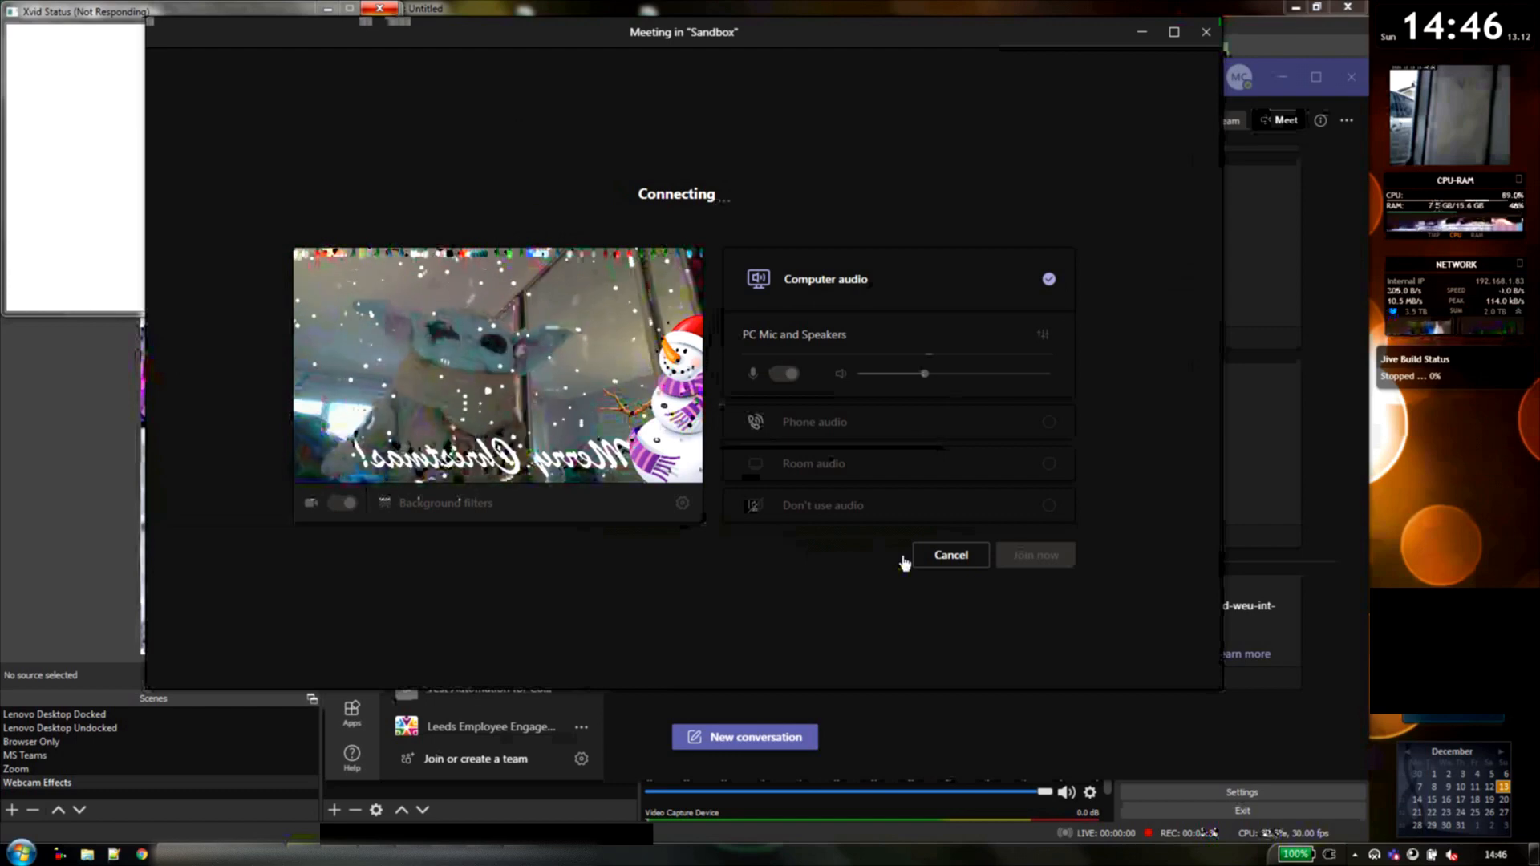